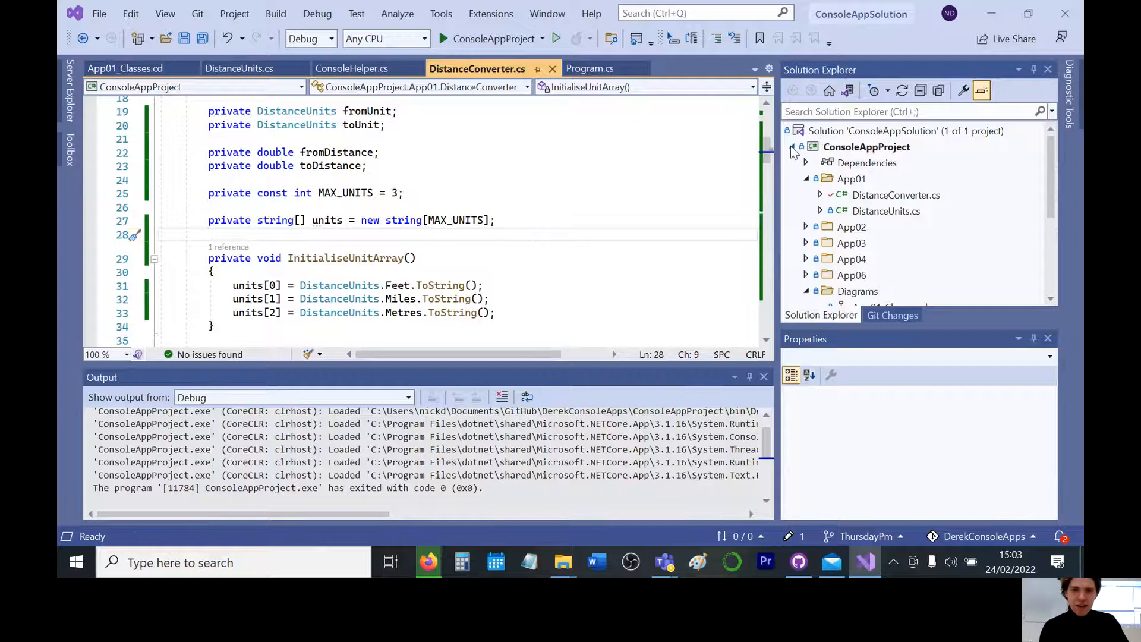
# Select the ConsoleAppSolution node in Solution Explorer to bring up its context menu
pyautogui.click(866, 146)
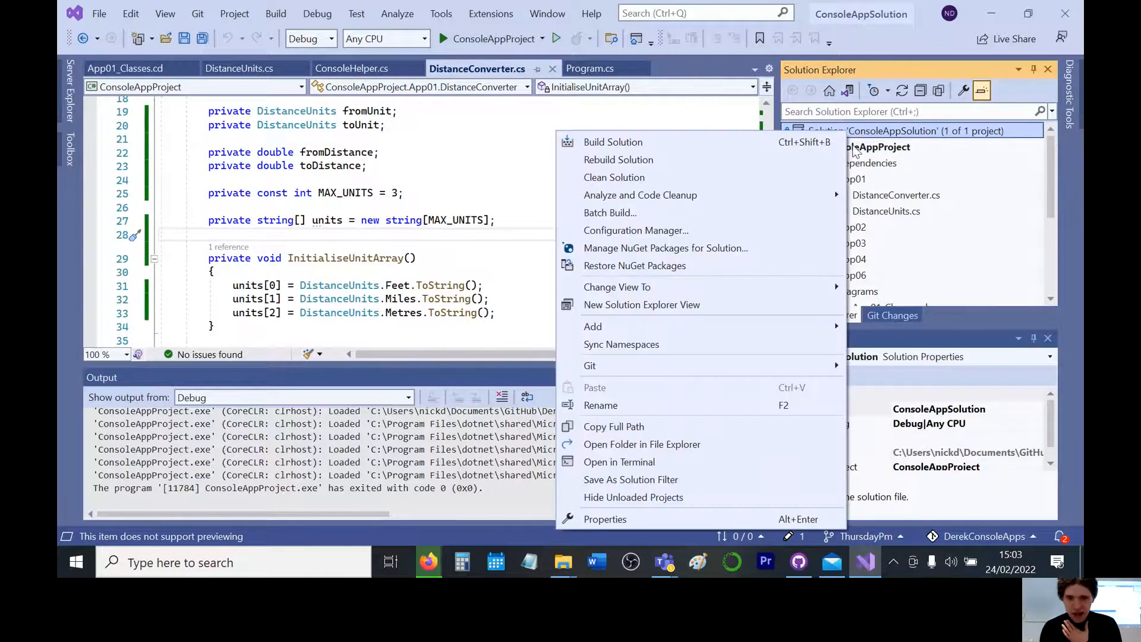
pyautogui.moveTo(592, 326)
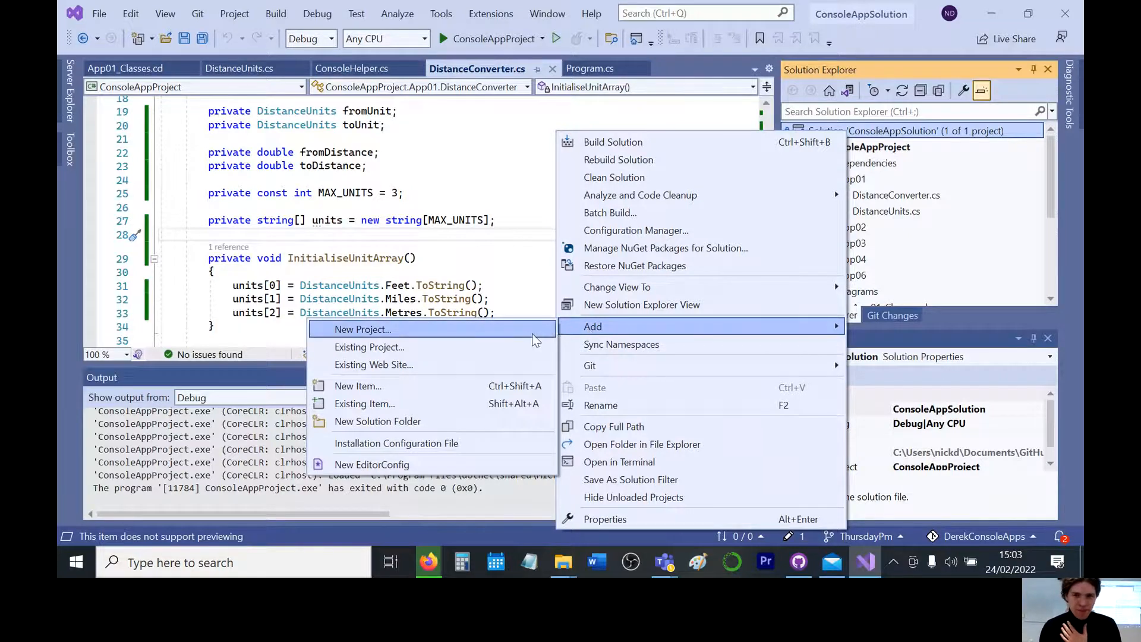
# Start adding a new project and filter the templates to Test projects to reach MSTest
pyautogui.click(363, 330)
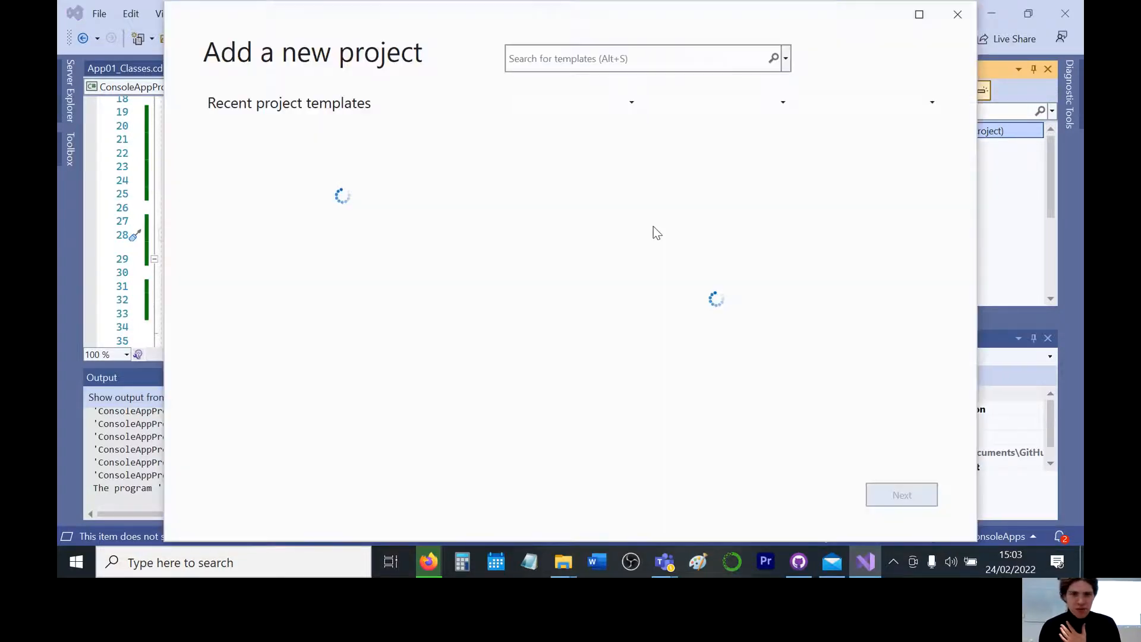
pyautogui.moveTo(485, 147)
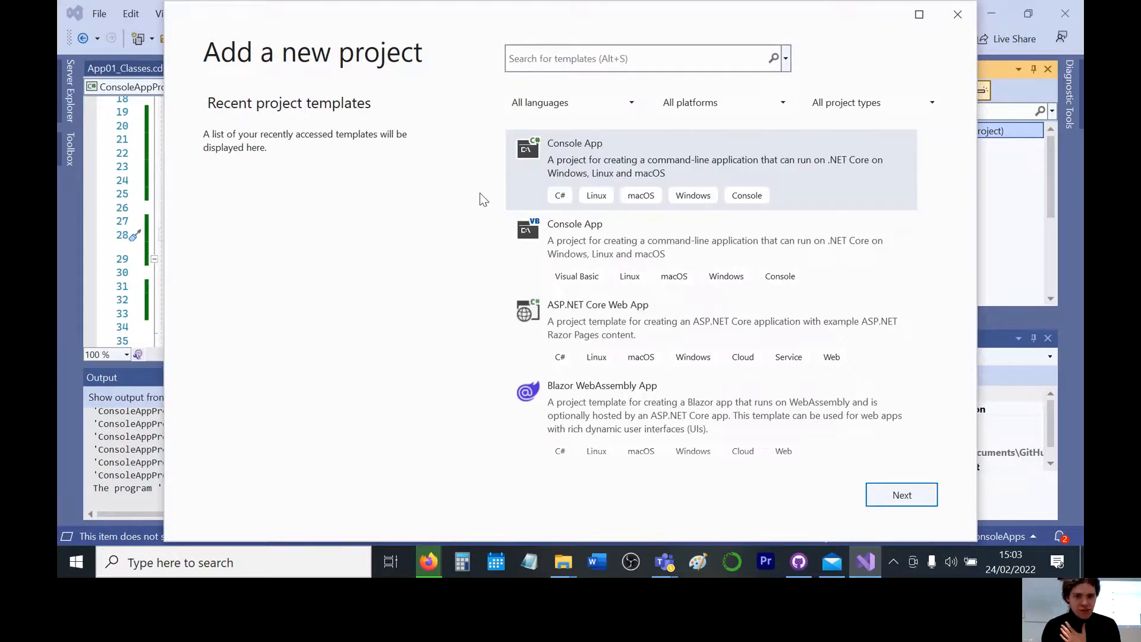
pyautogui.scroll(-3)
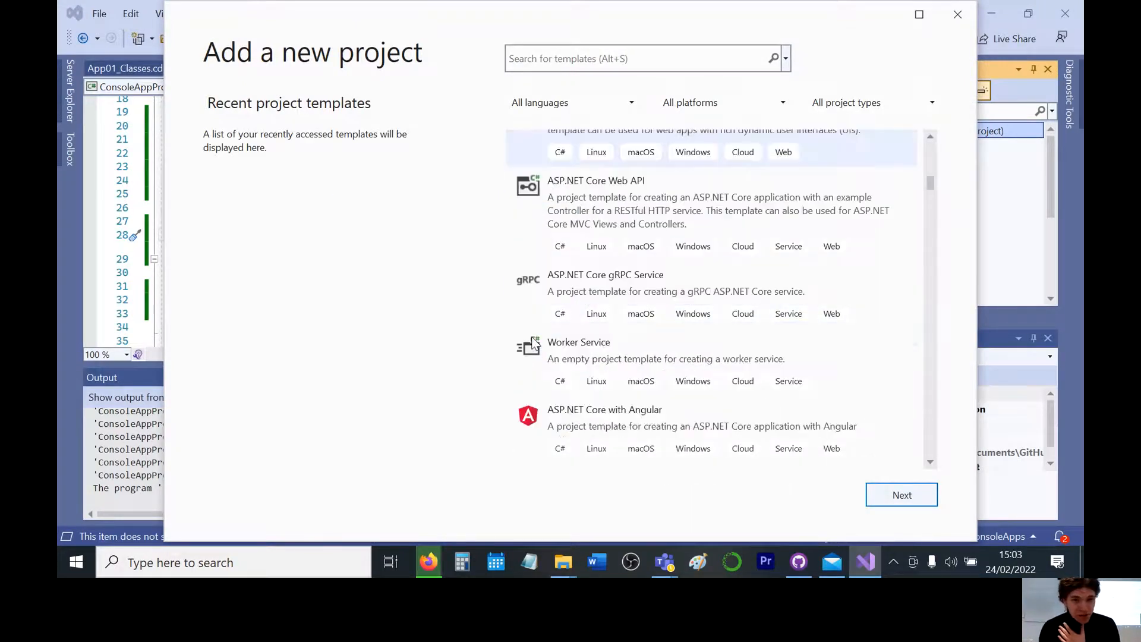
pyautogui.scroll(-3)
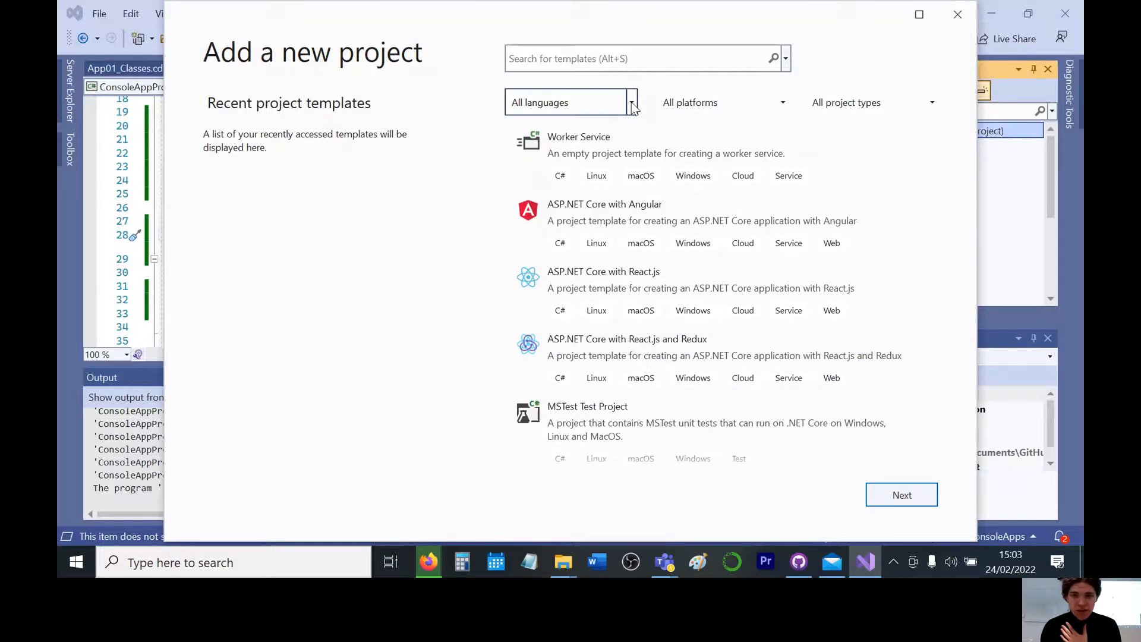
pyautogui.click(632, 102)
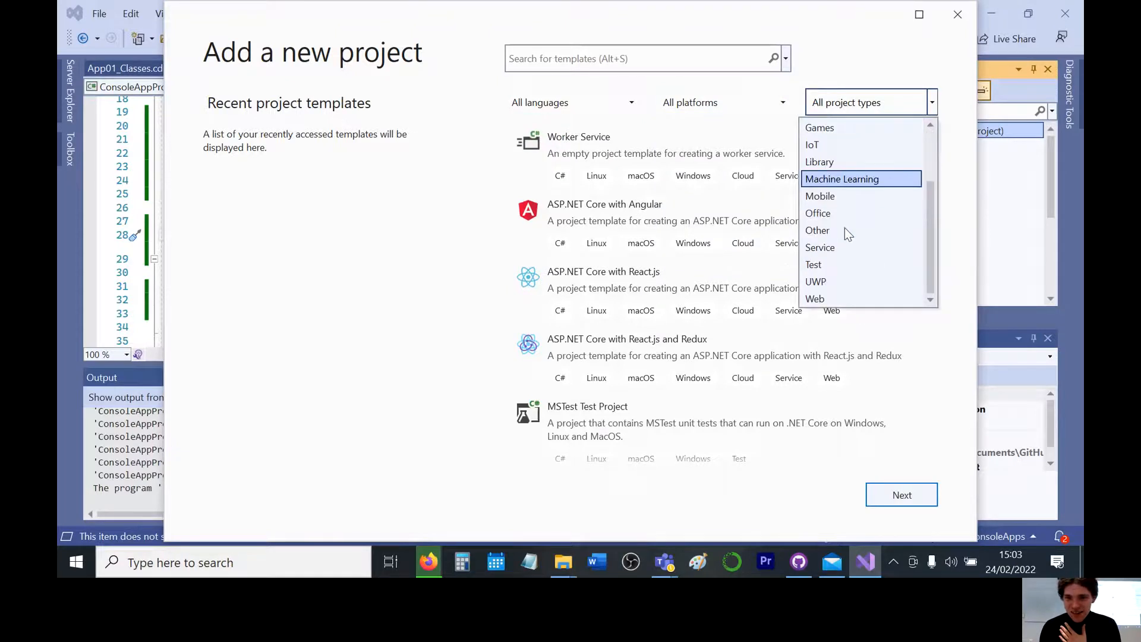
pyautogui.click(814, 265)
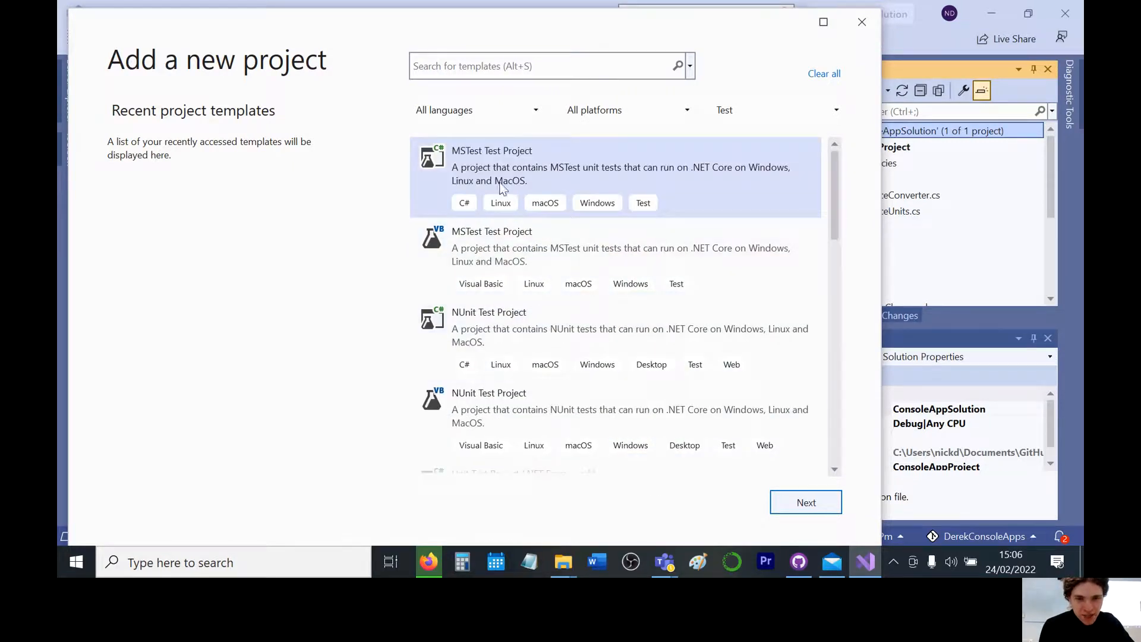
pyautogui.moveTo(509, 178)
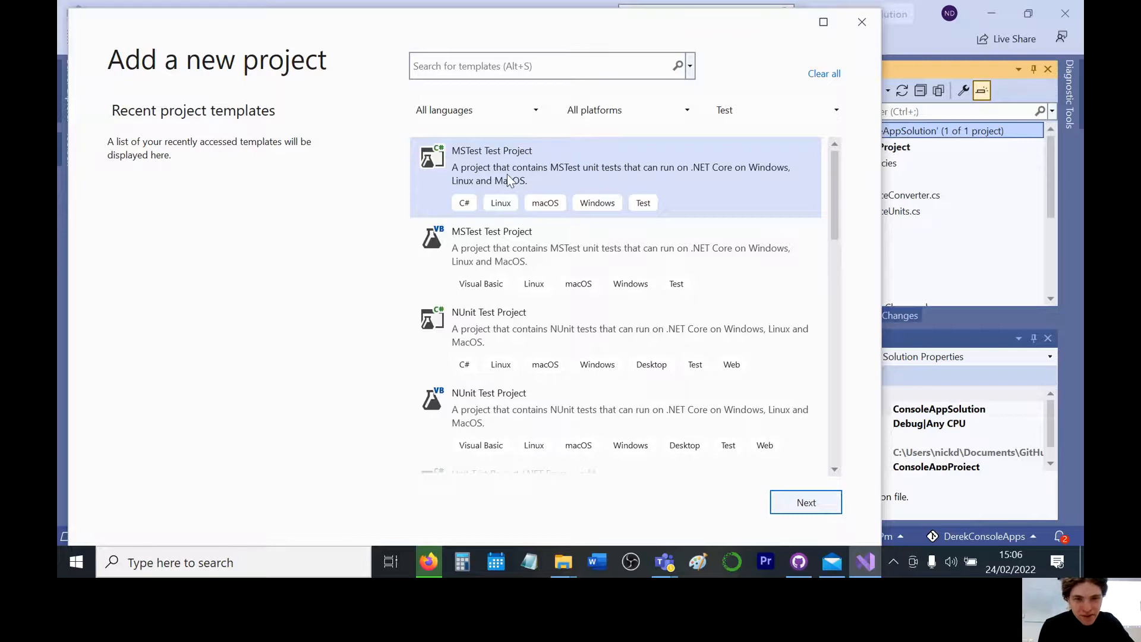
pyautogui.moveTo(579, 179)
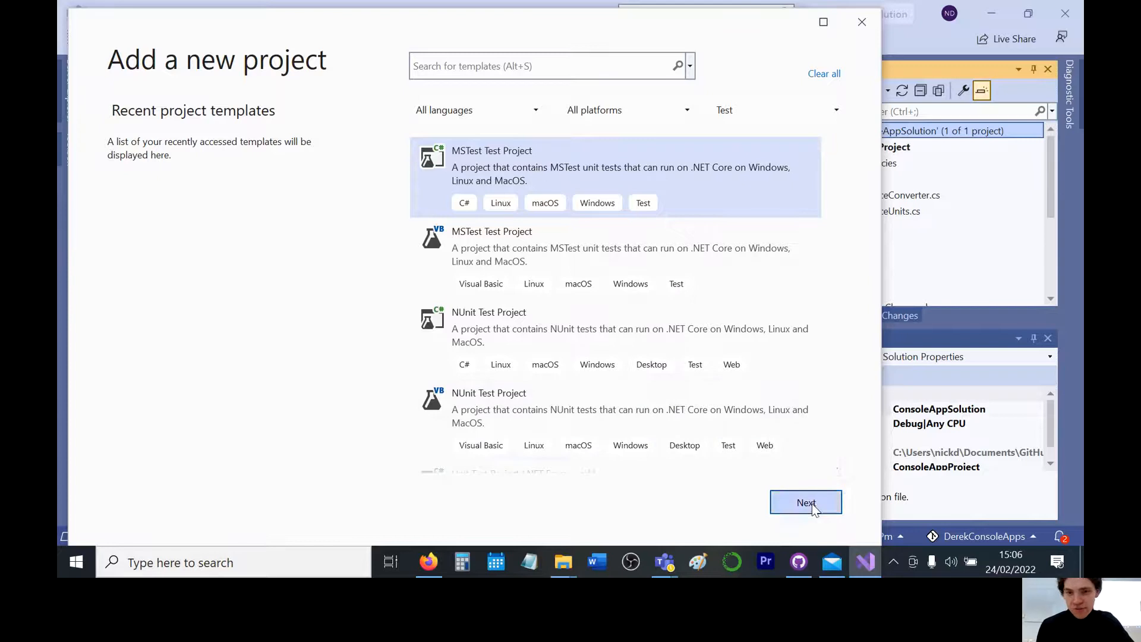
# Name the MSTest project ConsoleAppTest, keep the .NET 6.0 framework, and create it
pyautogui.click(806, 502)
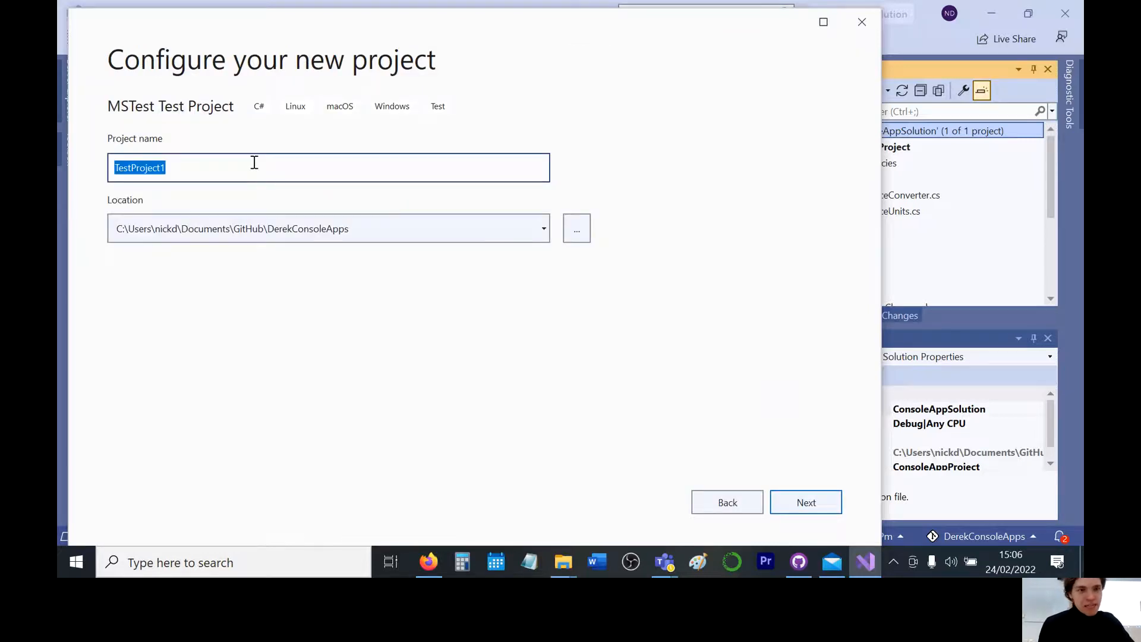
pyautogui.moveTo(247, 165)
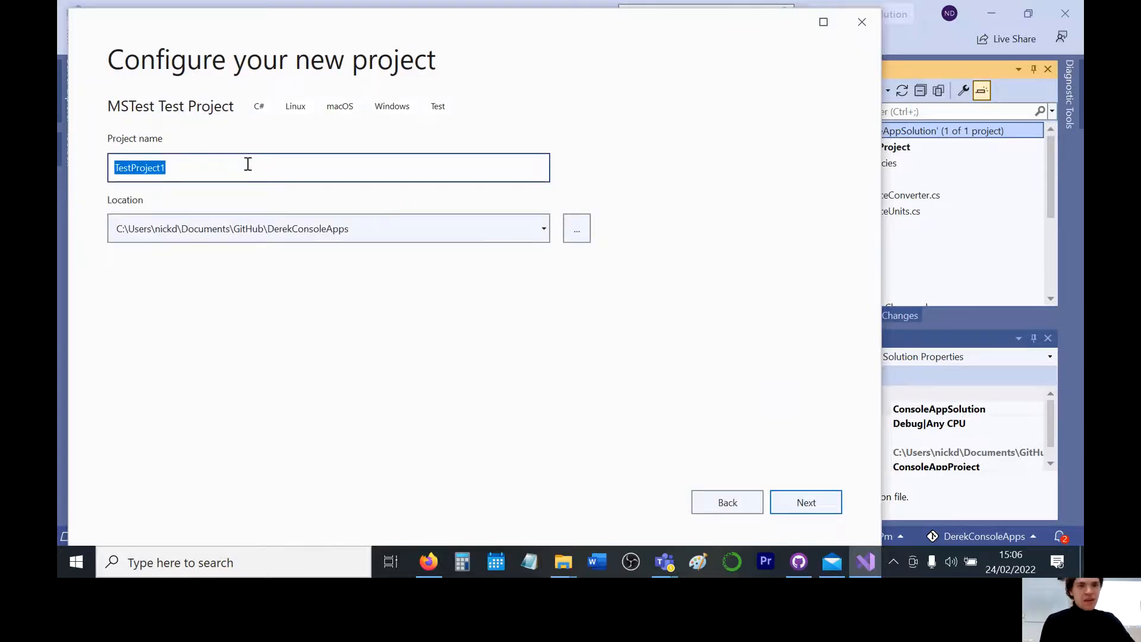
pyautogui.press('Delete')
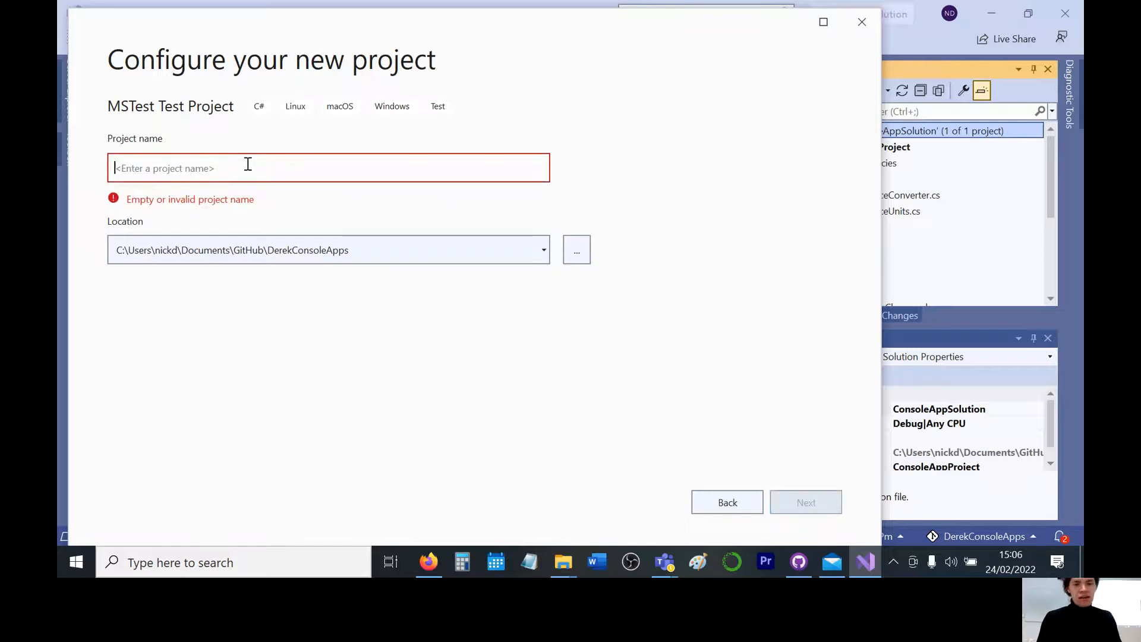
pyautogui.write('ConsoleApp')
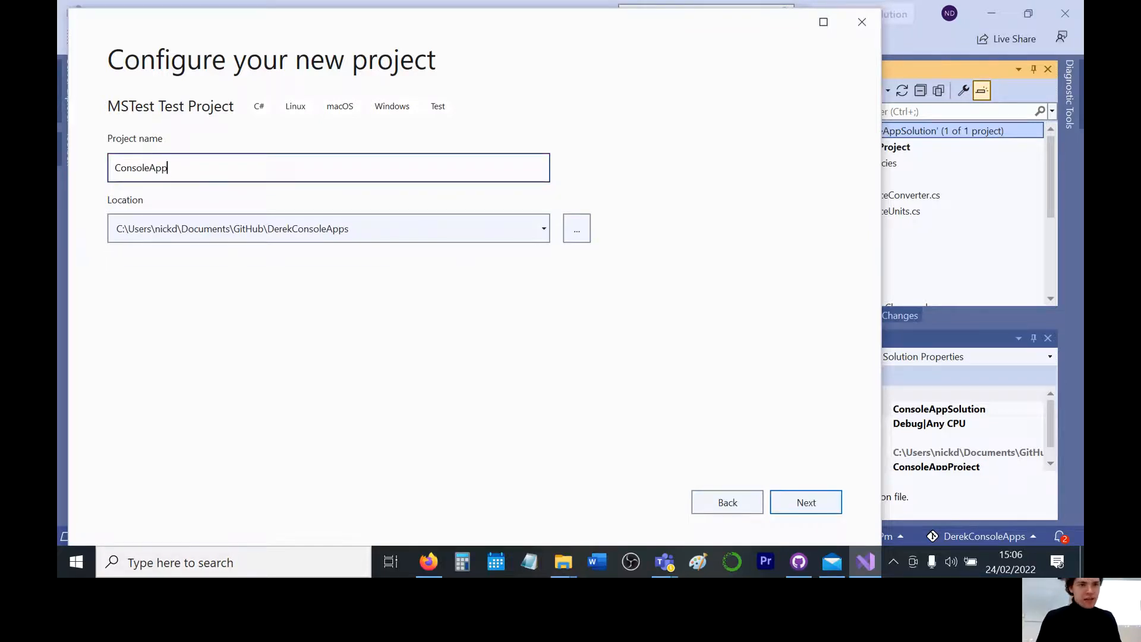
pyautogui.write('.Test')
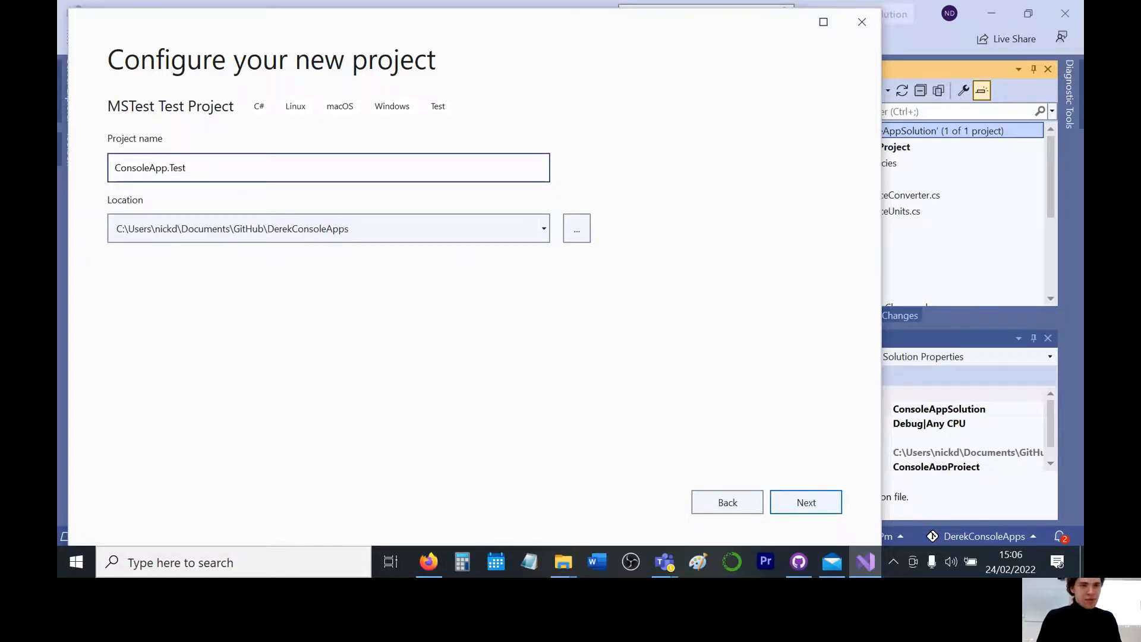
pyautogui.press('BackSpace')
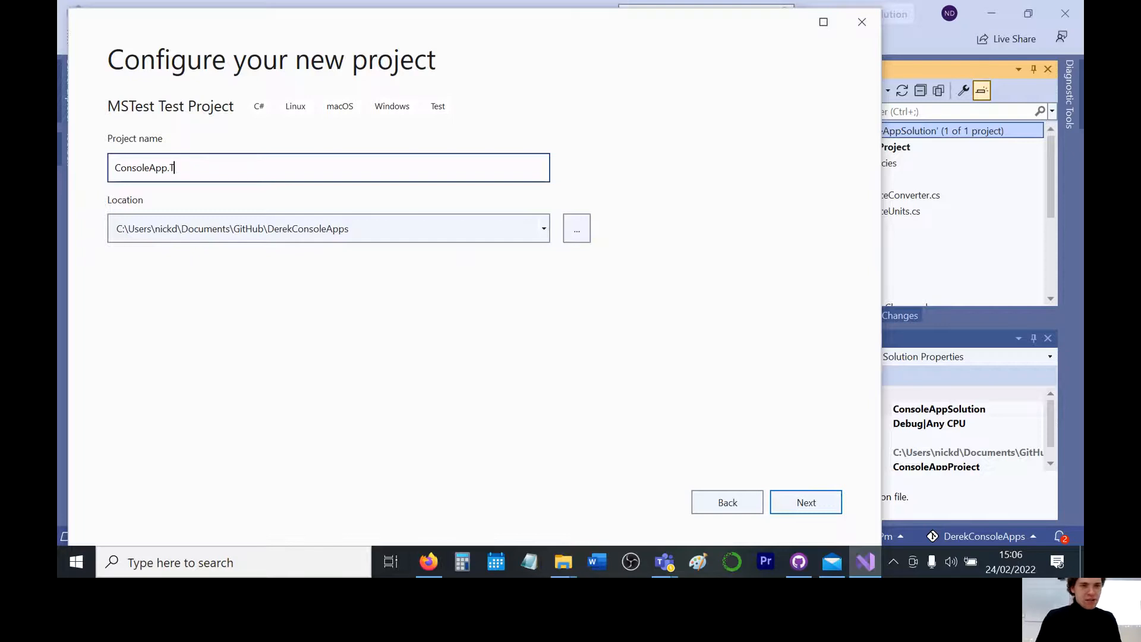
pyautogui.write('ConsoleAppTest')
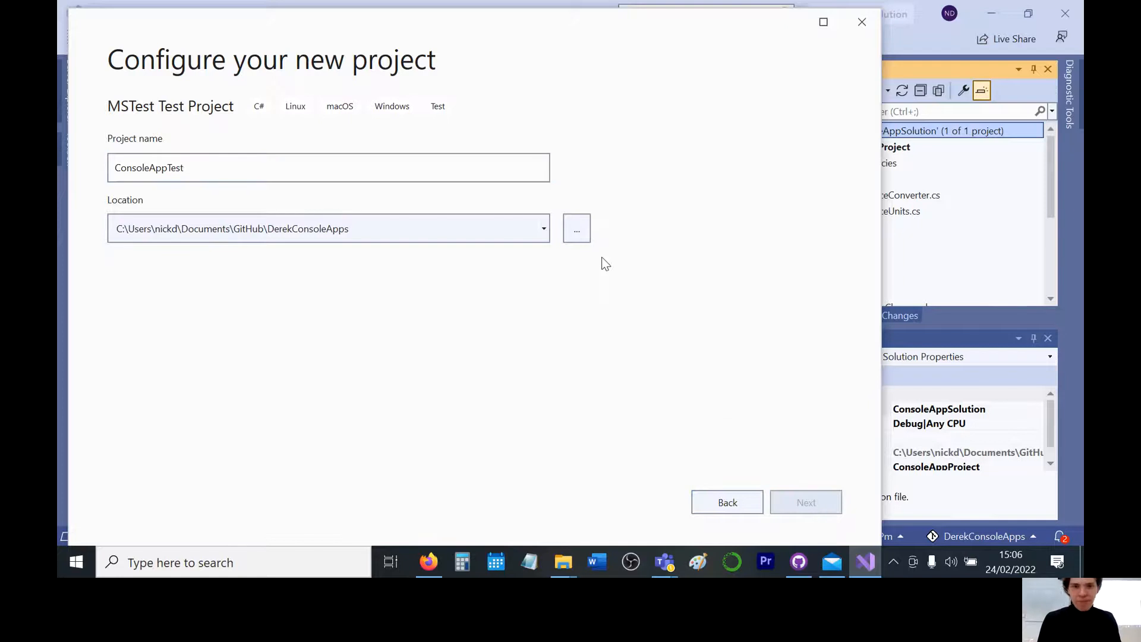
pyautogui.click(806, 503)
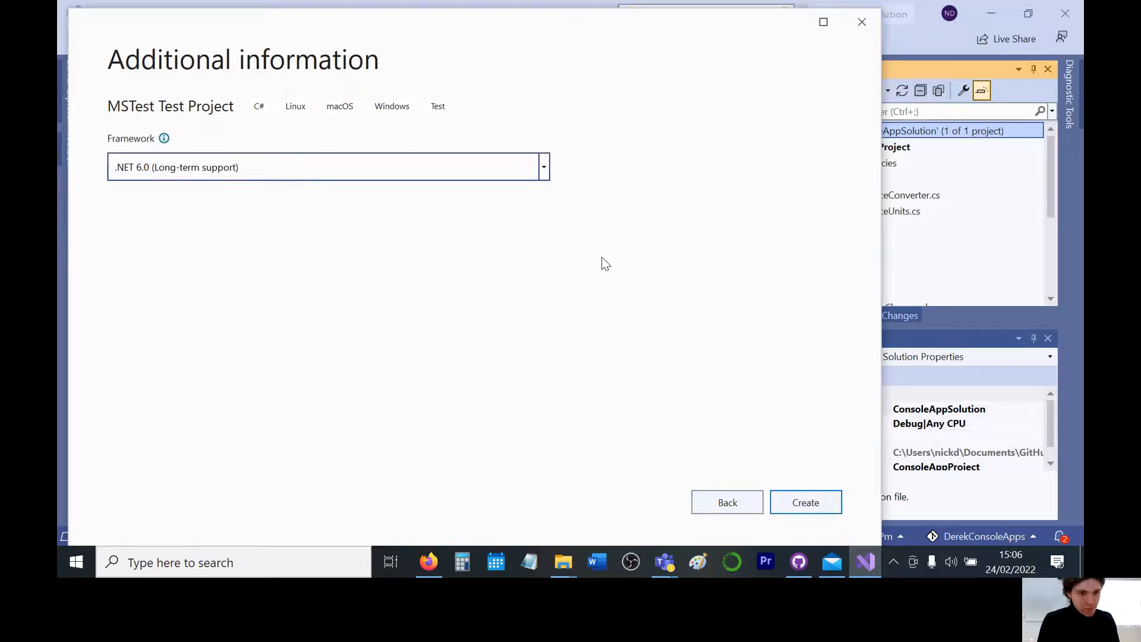
pyautogui.click(805, 502)
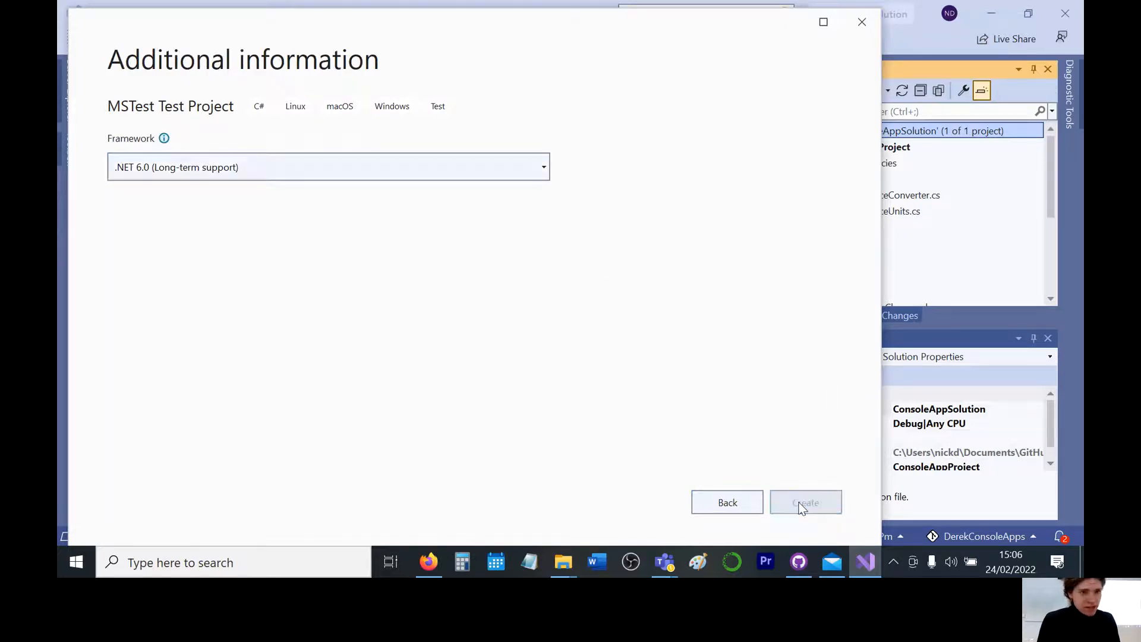
pyautogui.moveTo(493, 346)
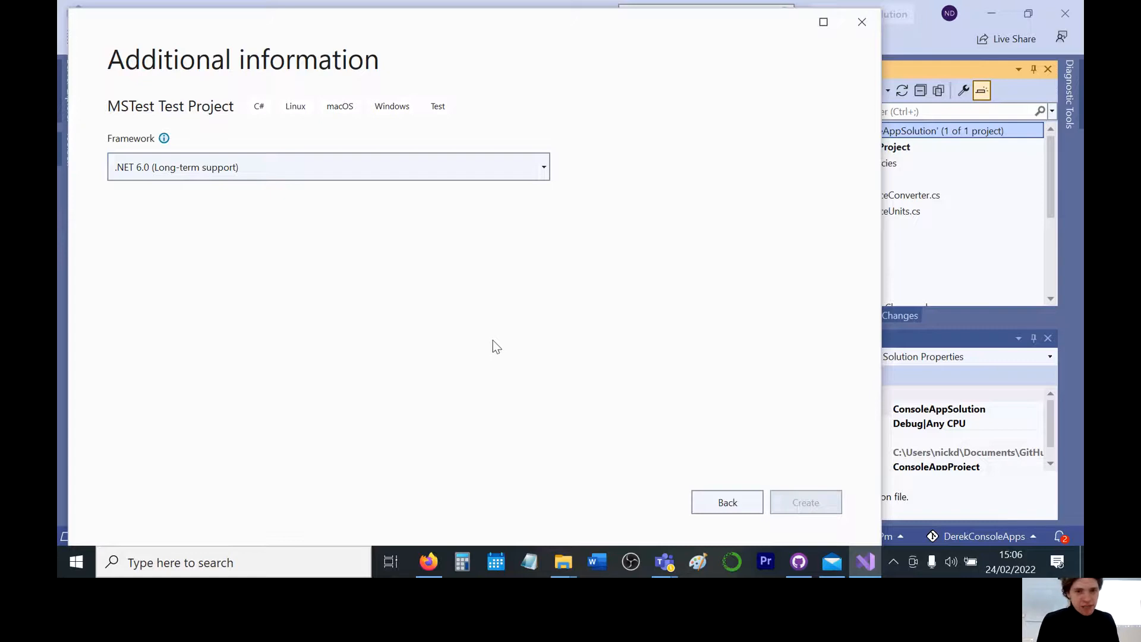
# Rename UnitTest1 to App01Test via Quick Actions and place the cursor after the using line
pyautogui.click(805, 502)
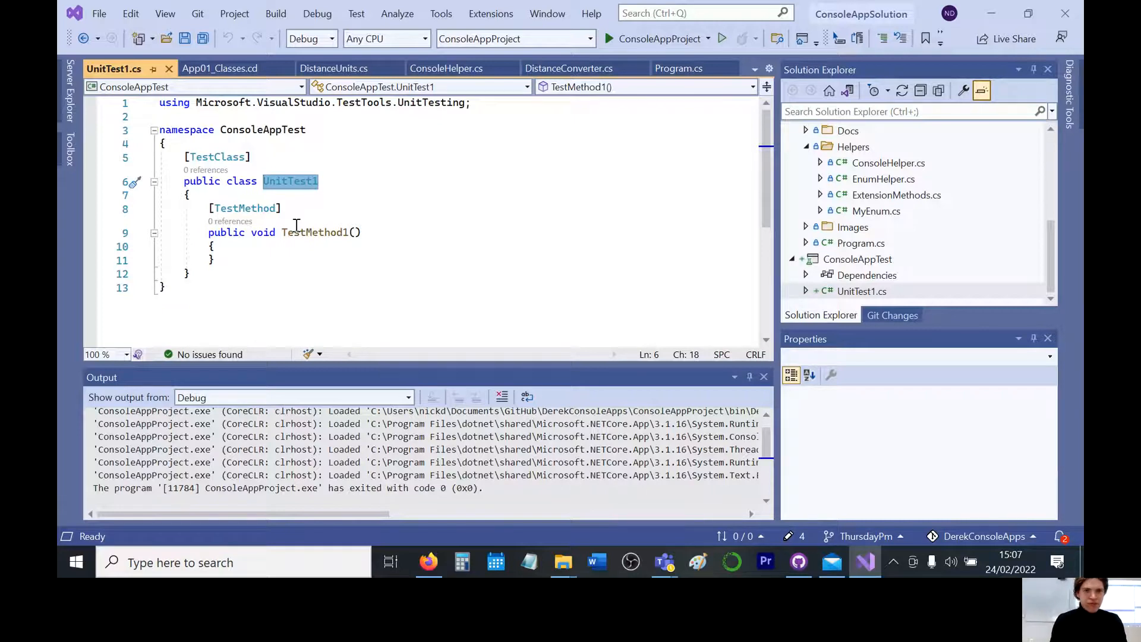
pyautogui.write('App01')
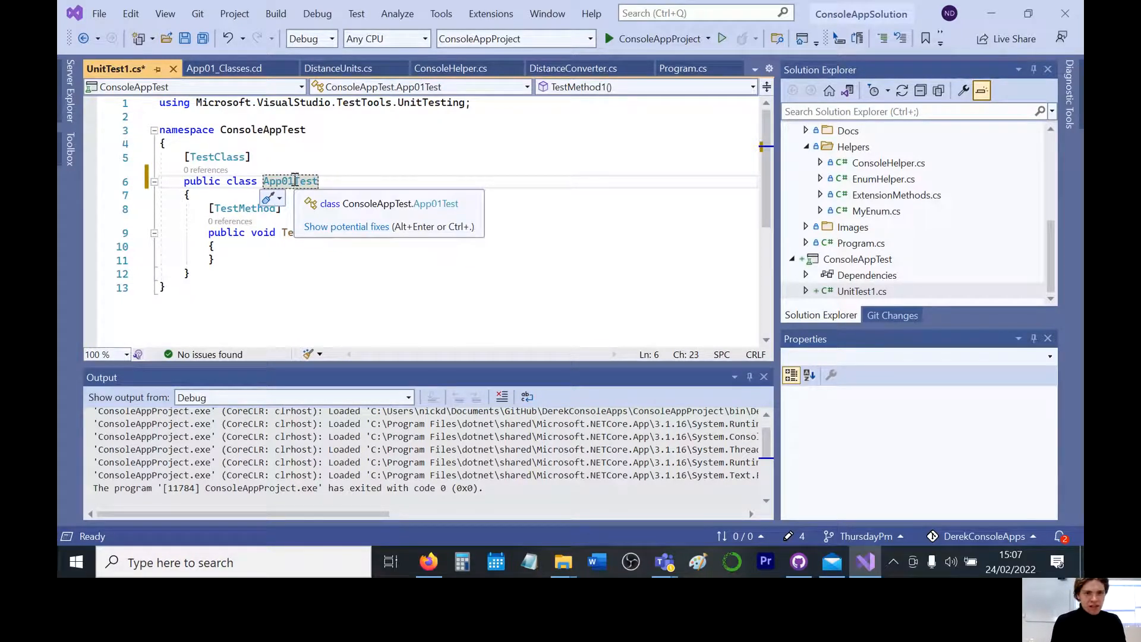
pyautogui.click(273, 198)
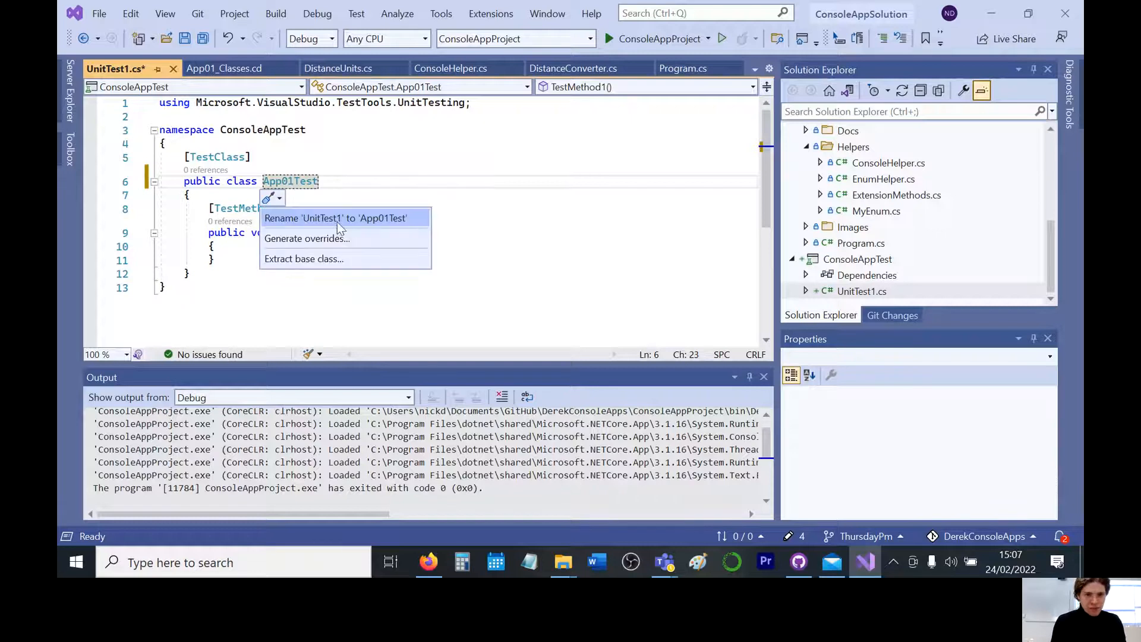
pyautogui.click(342, 218)
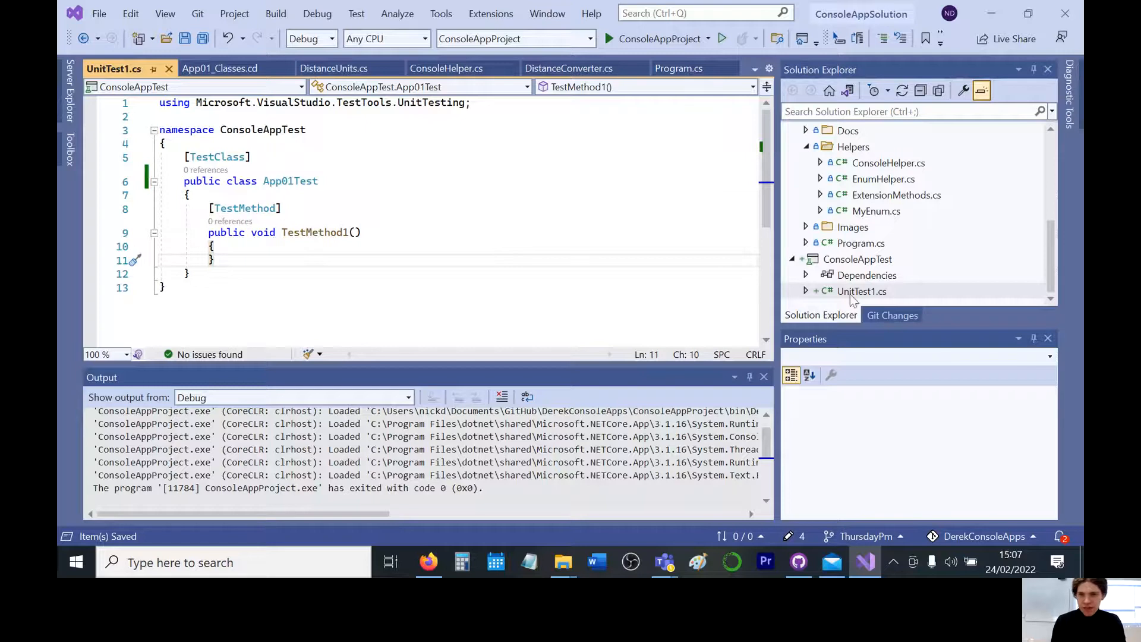
pyautogui.click(861, 291)
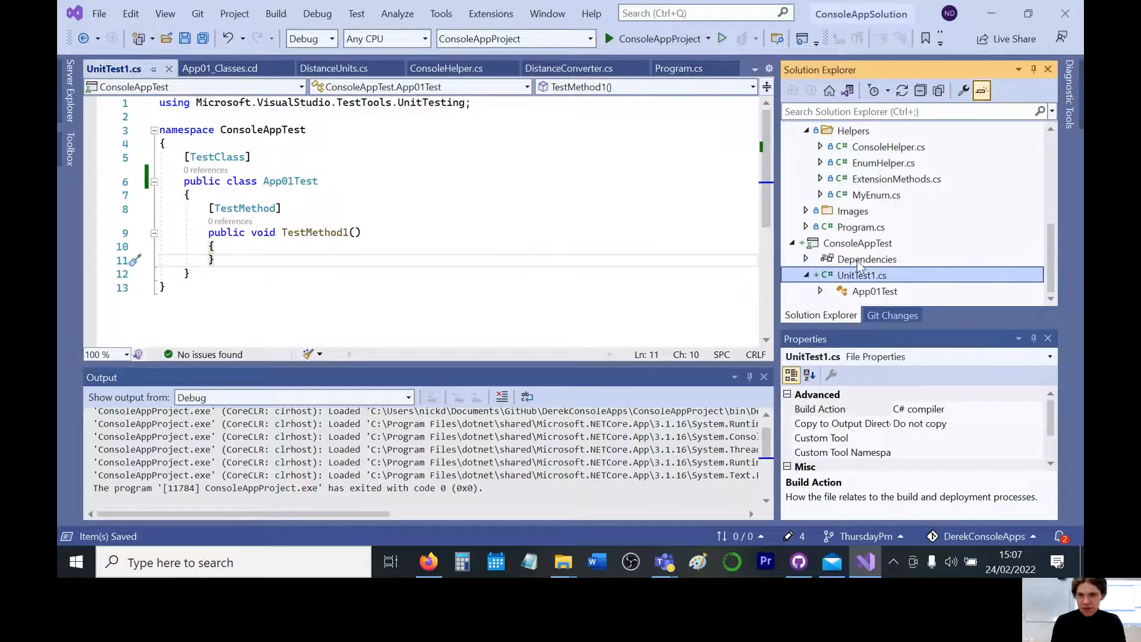
pyautogui.click(875, 291)
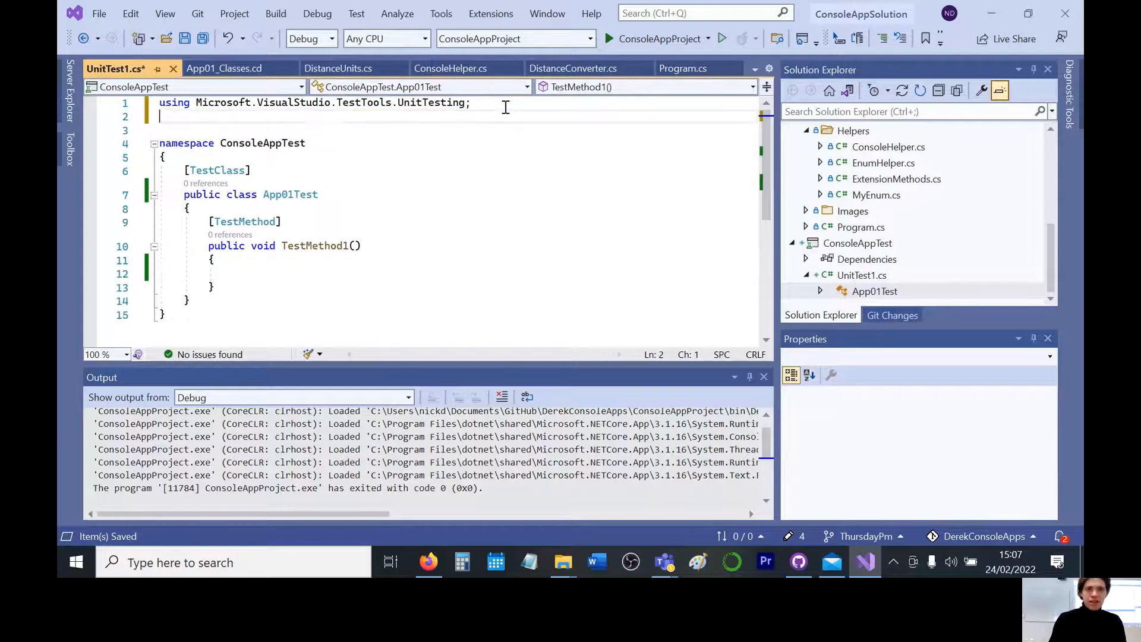
# Edit the using line in UnitTest1.cs and select the ConsoleAppTest project node
pyautogui.write('using')
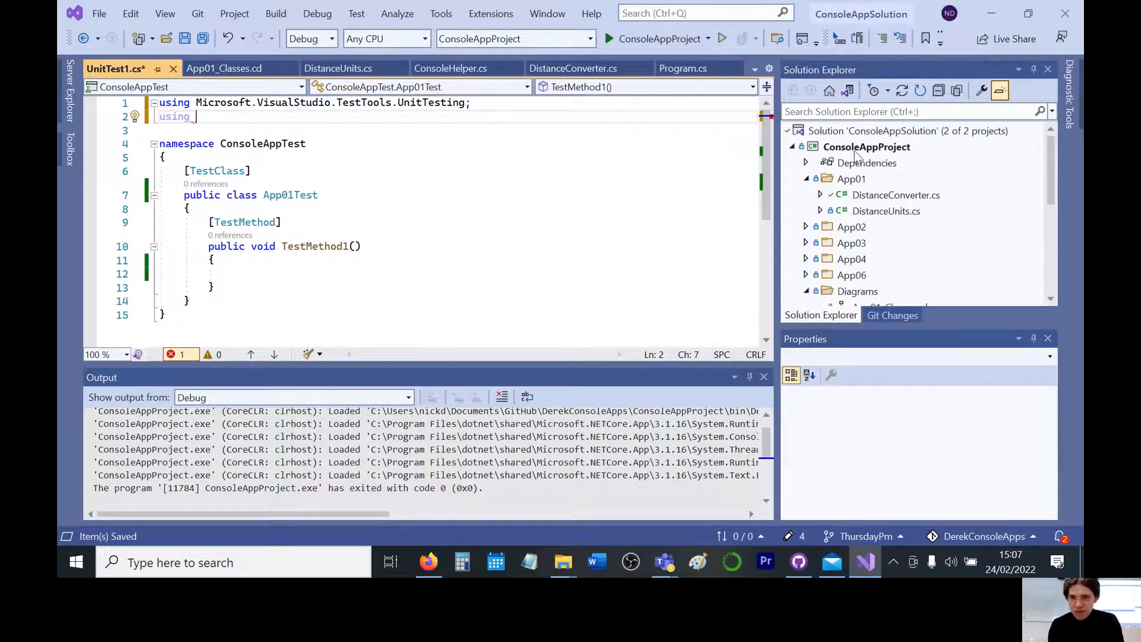
pyautogui.write('ConsoleAppTest')
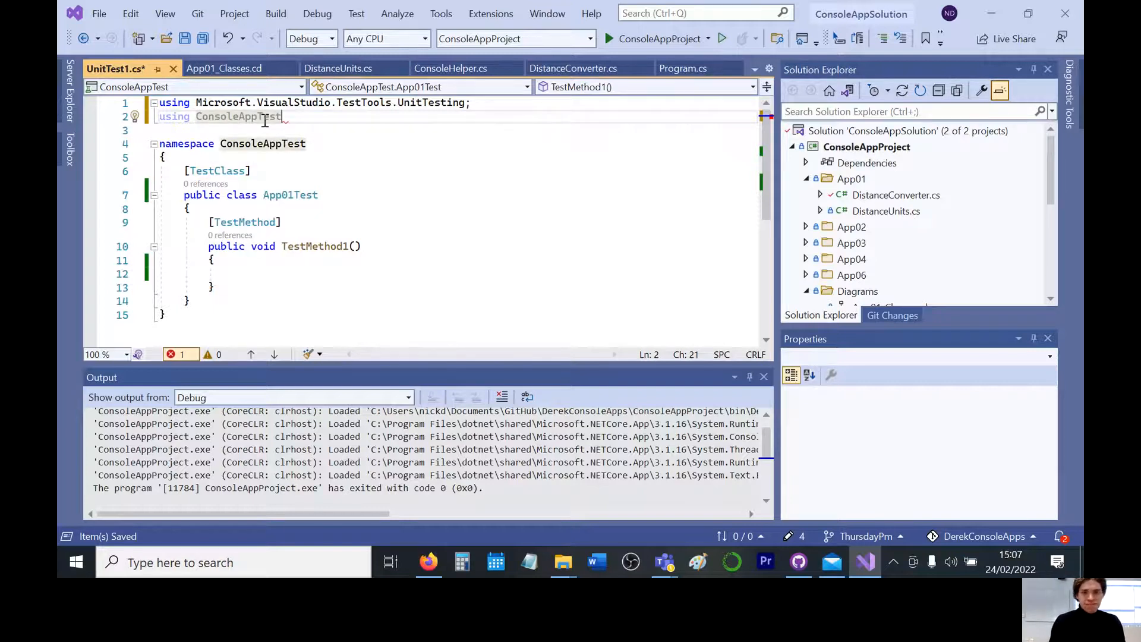
pyautogui.press('Backspace')
pyautogui.write('Project.')
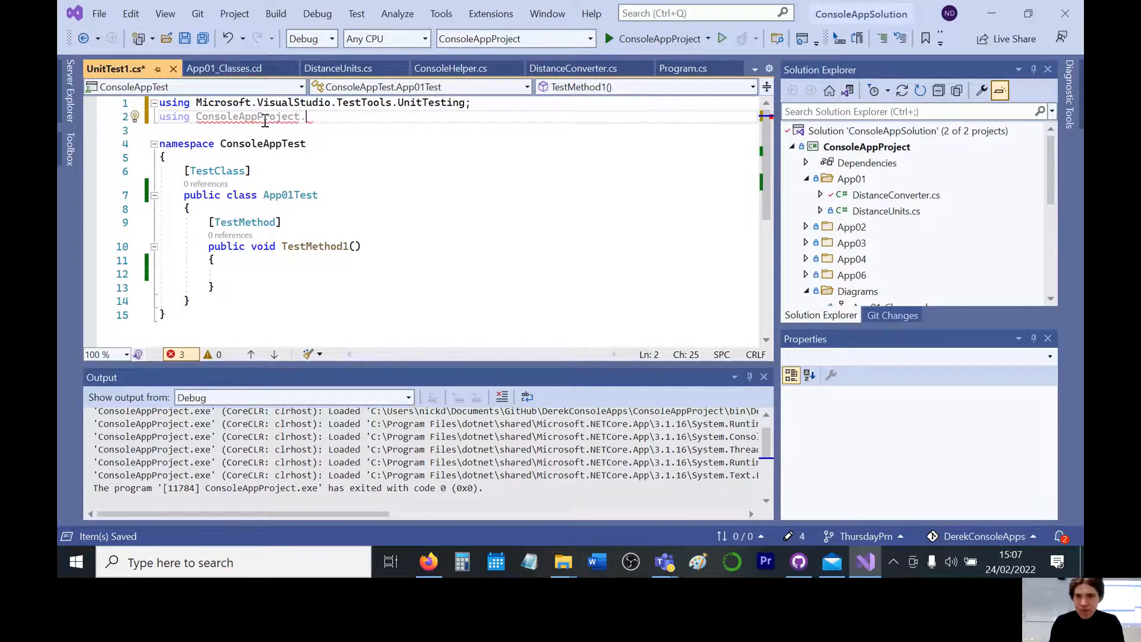
pyautogui.scroll(-3)
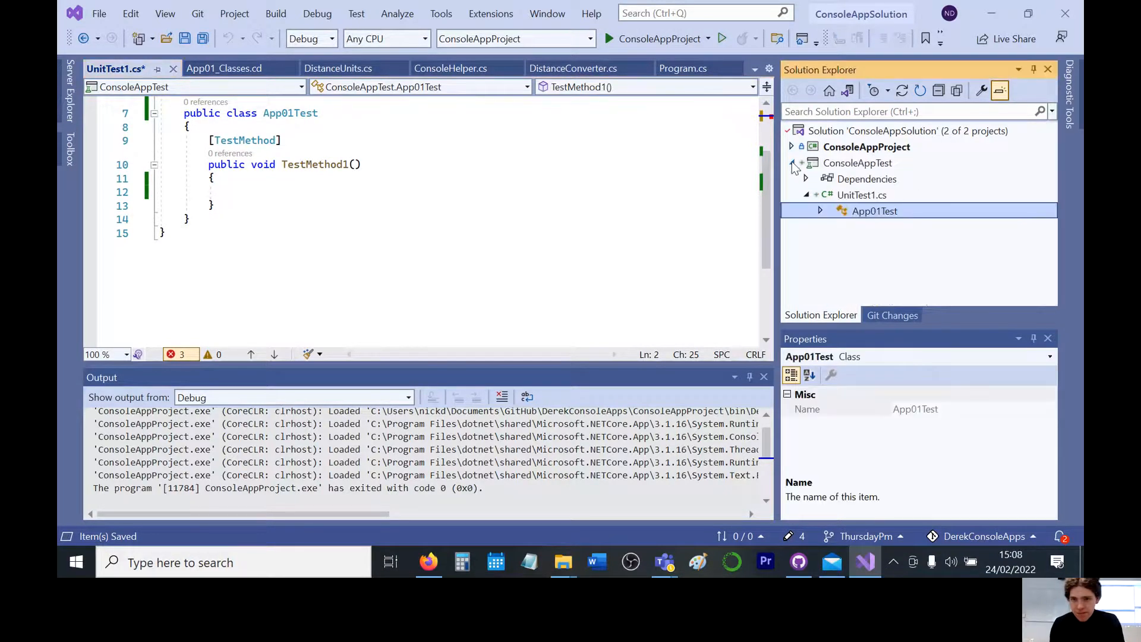
pyautogui.click(792, 146)
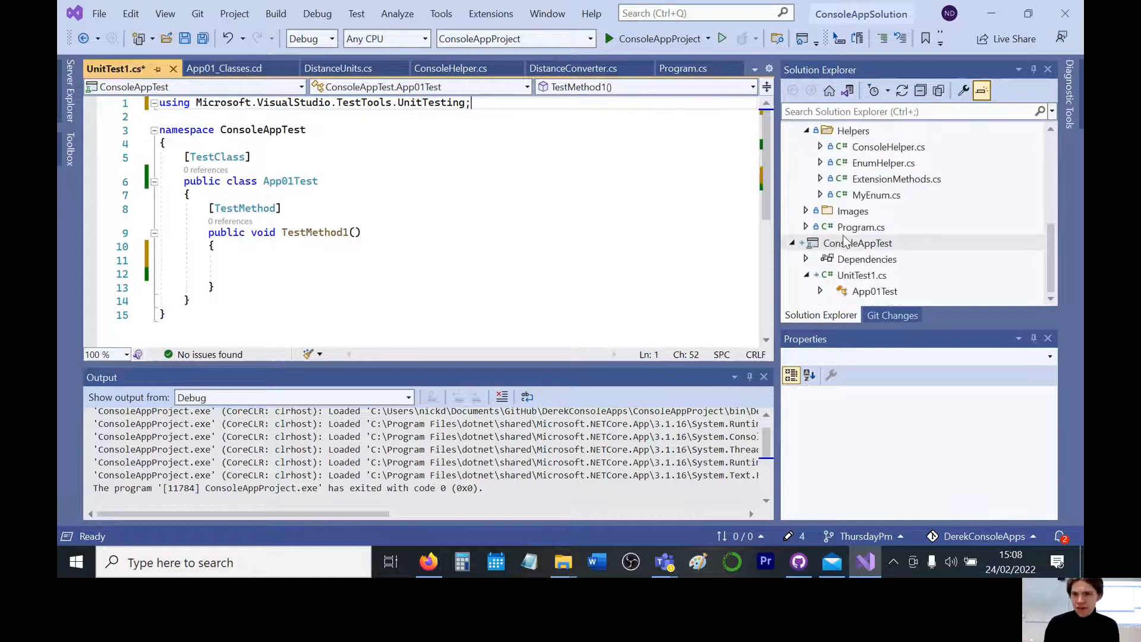
pyautogui.click(856, 243)
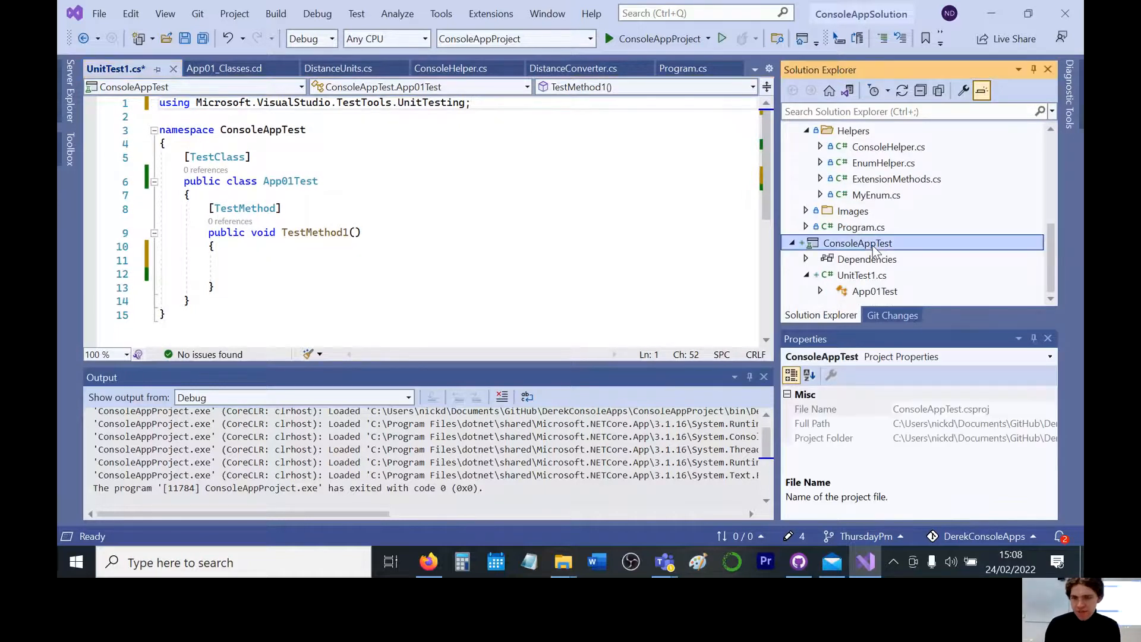
# Add a ConsoleAppProject project reference to ConsoleAppTest through the Reference Manager
pyautogui.rightClick(857, 243)
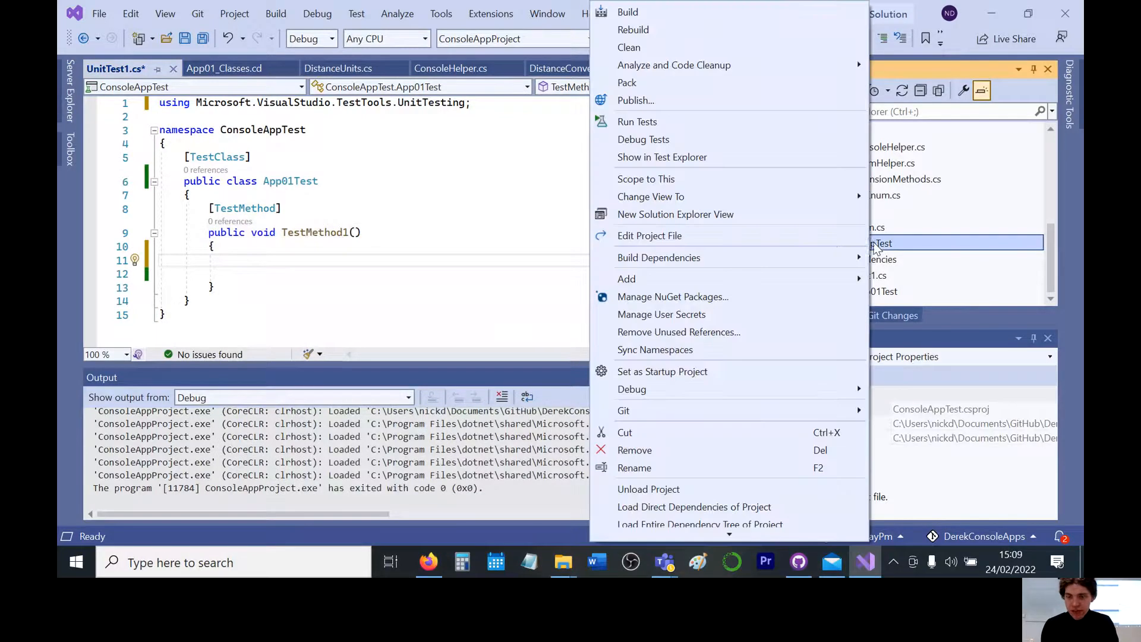
pyautogui.moveTo(715, 279)
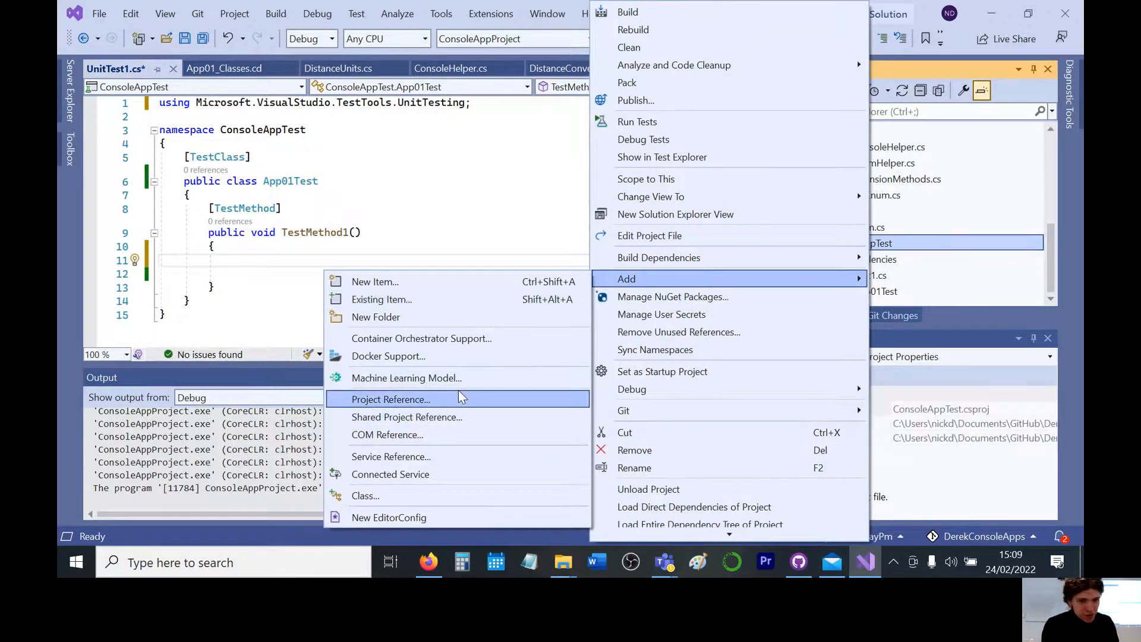
pyautogui.click(391, 399)
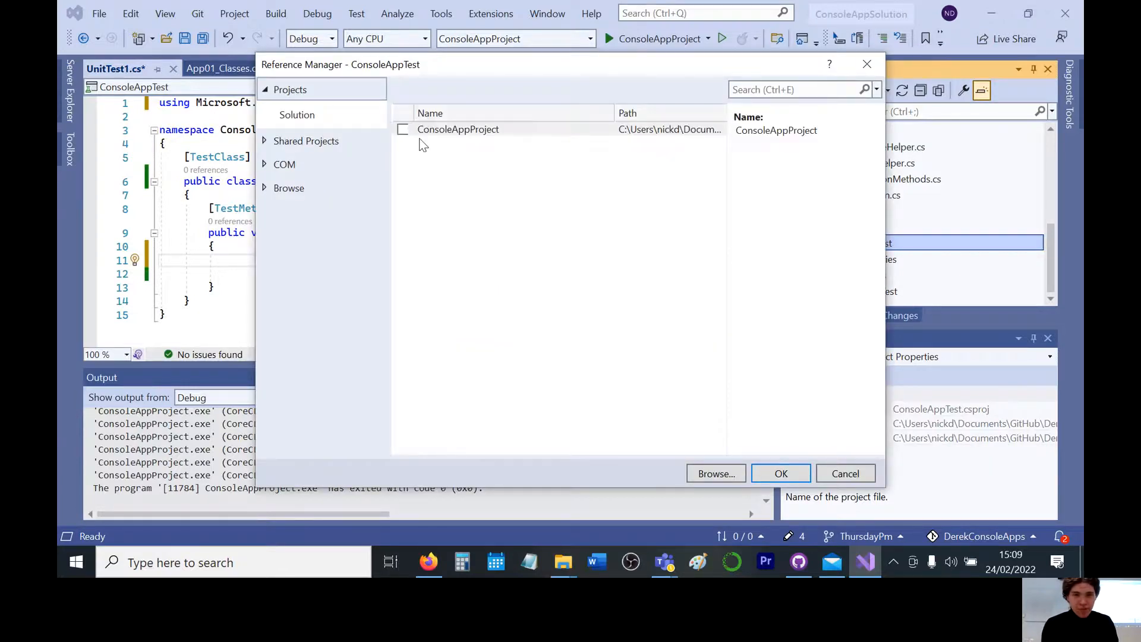
pyautogui.click(402, 129)
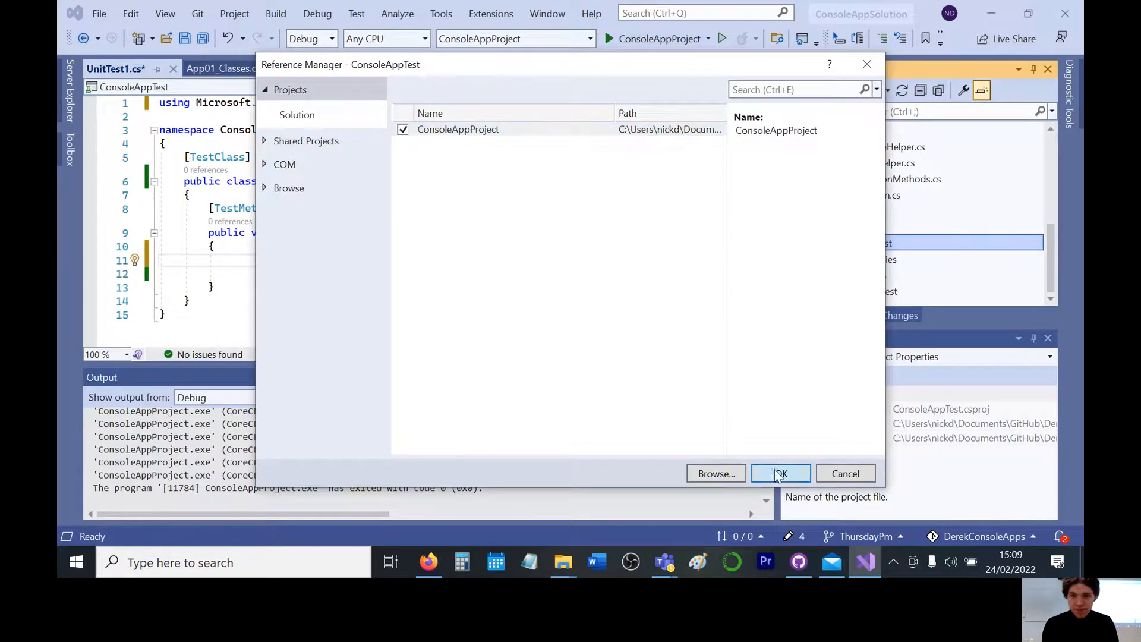
pyautogui.click(781, 473)
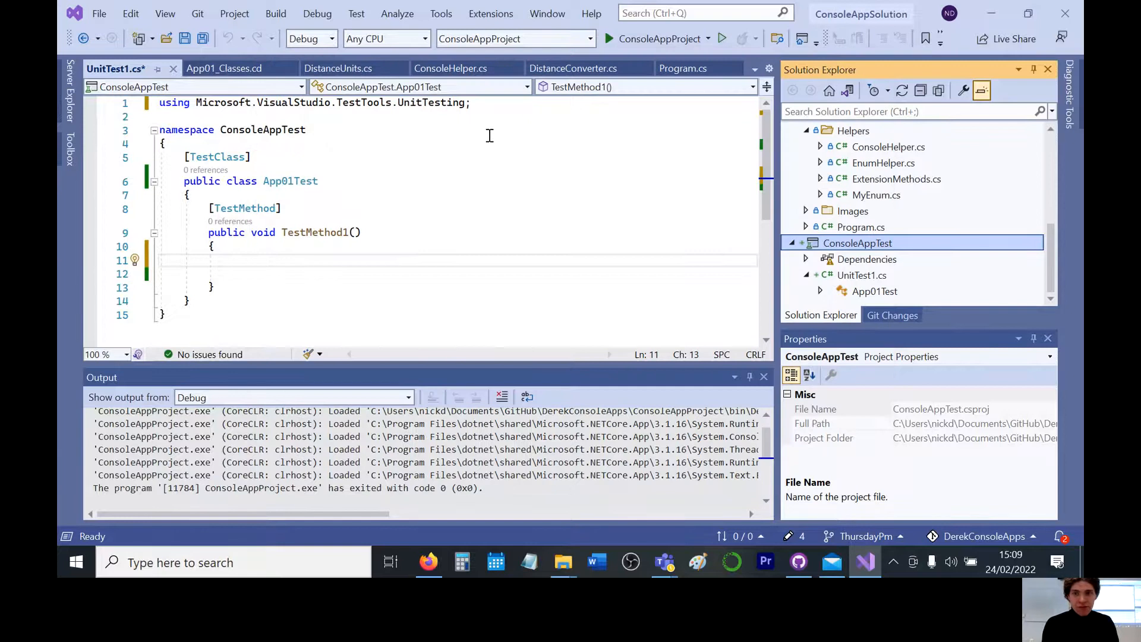
# Add 'using ConsoleAppProject.App01;' and rename TestMethod1 to TestFeetToMiles
pyautogui.write('u')
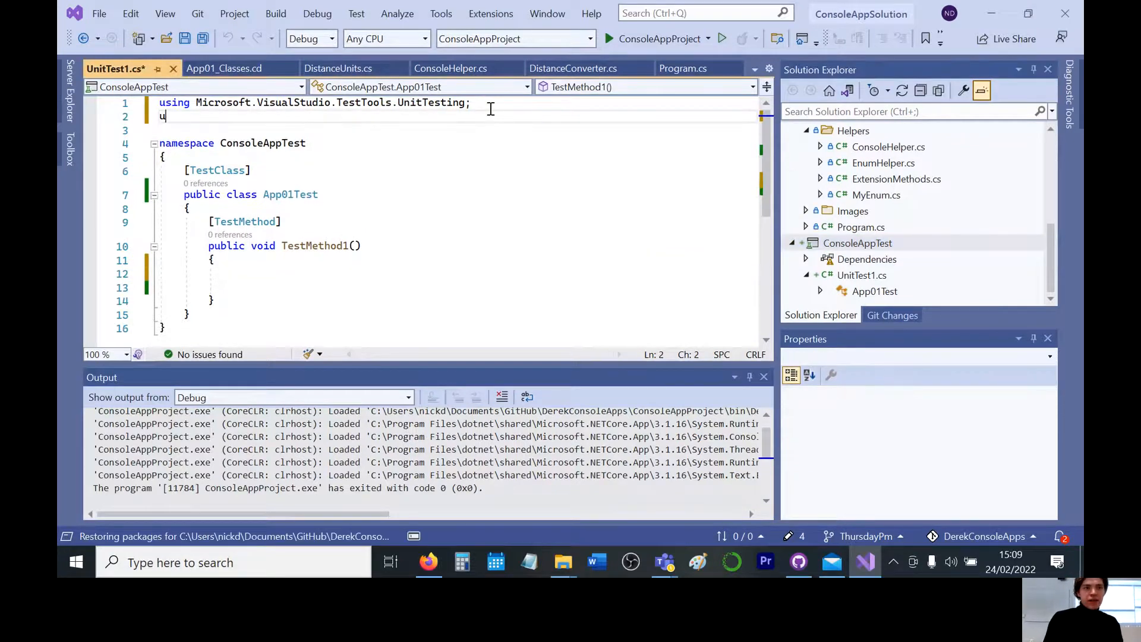
pyautogui.write('sing')
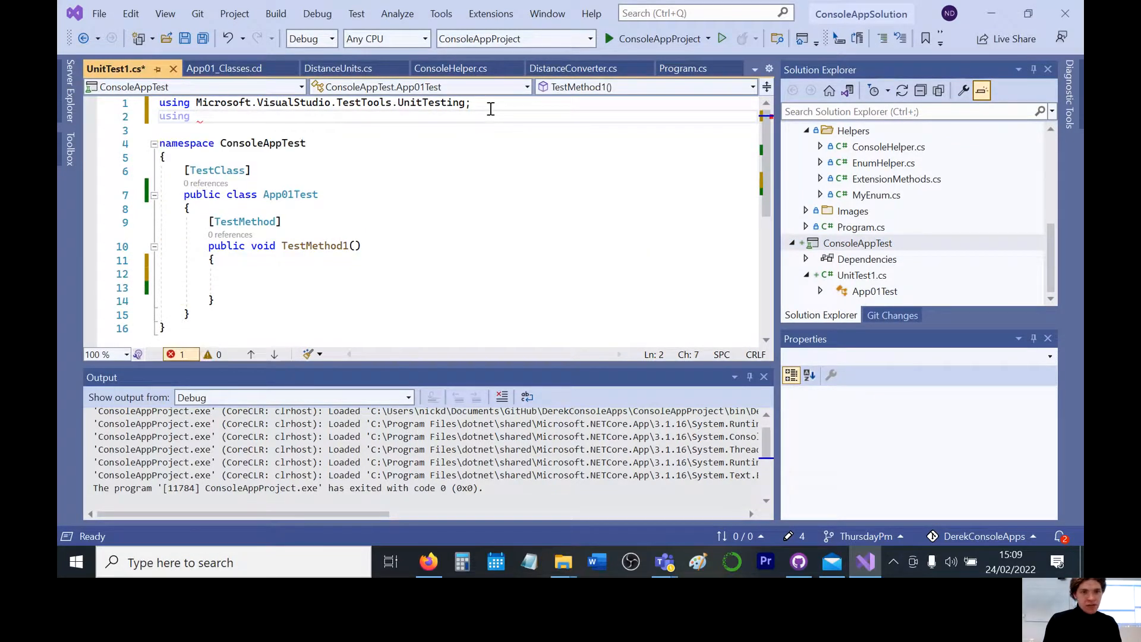
pyautogui.write('ConsoleAppProject.App01;')
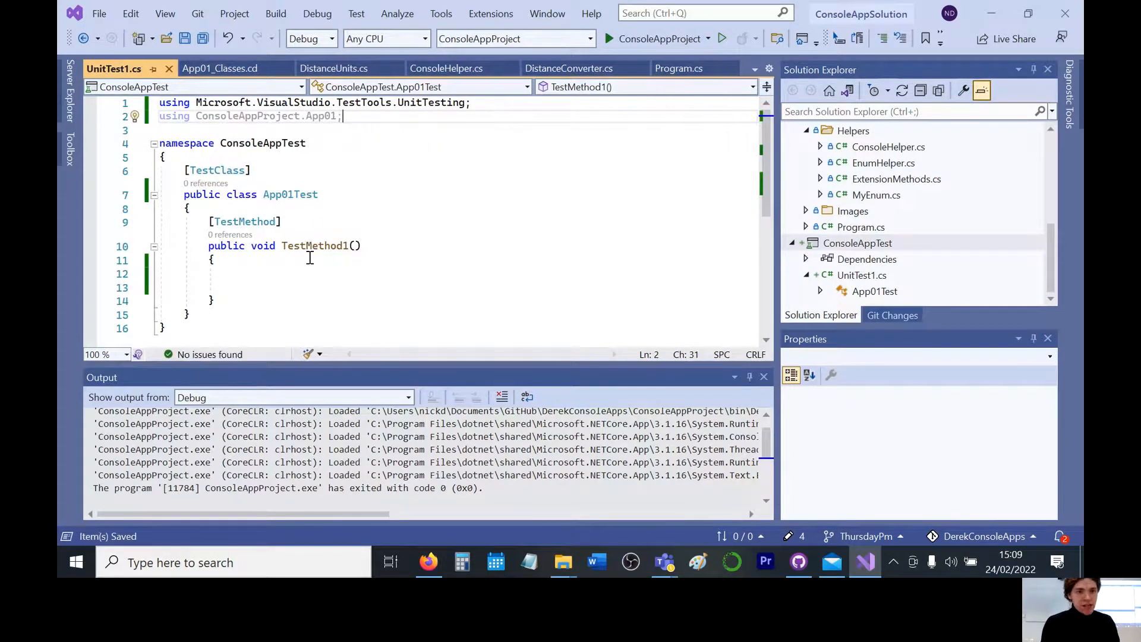
pyautogui.write('Di')
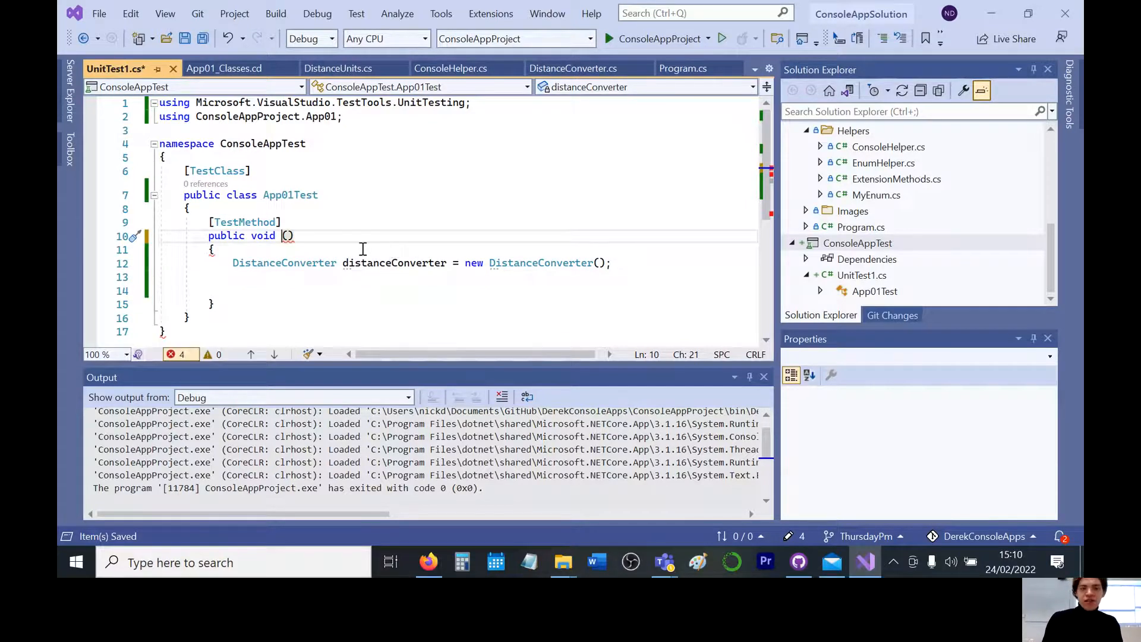
pyautogui.write('Te')
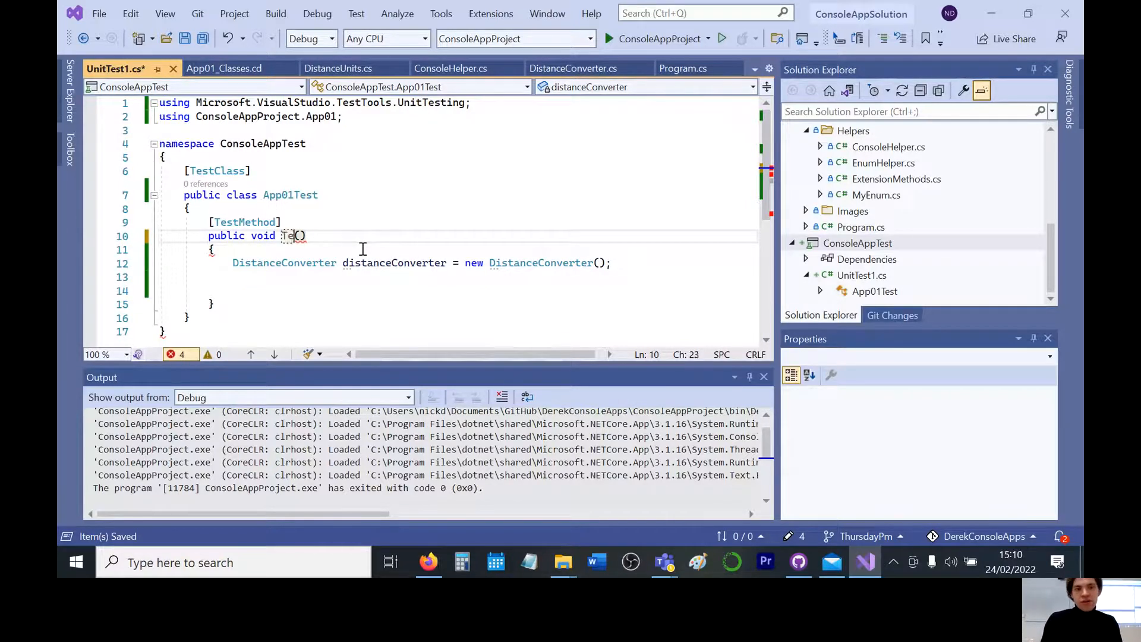
pyautogui.write('TestFeet')
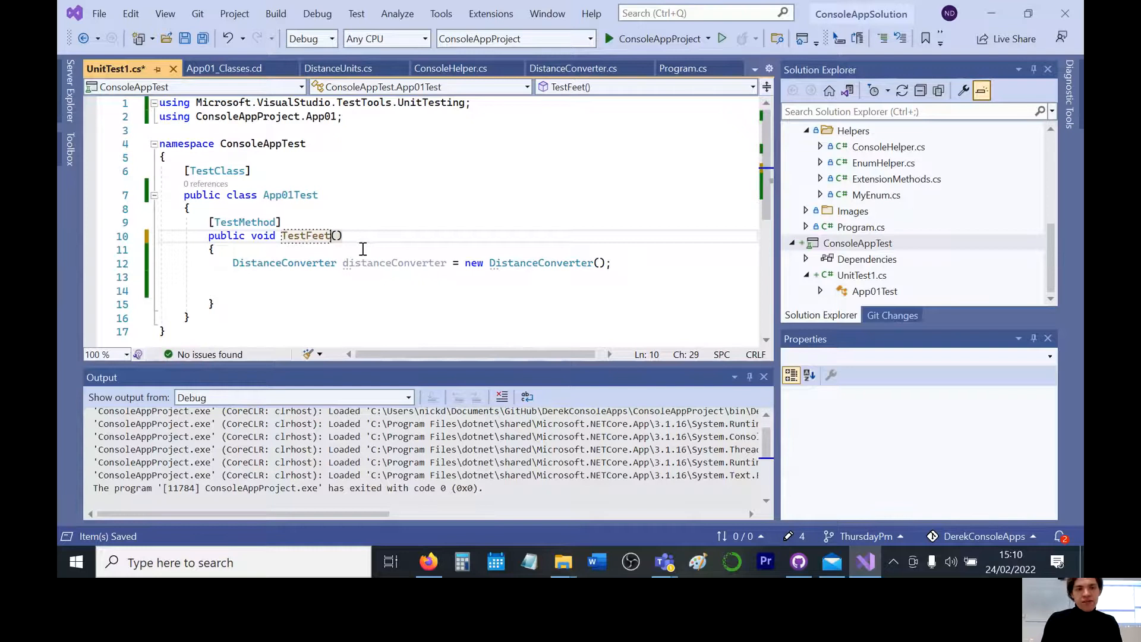
pyautogui.write('ToMiles')
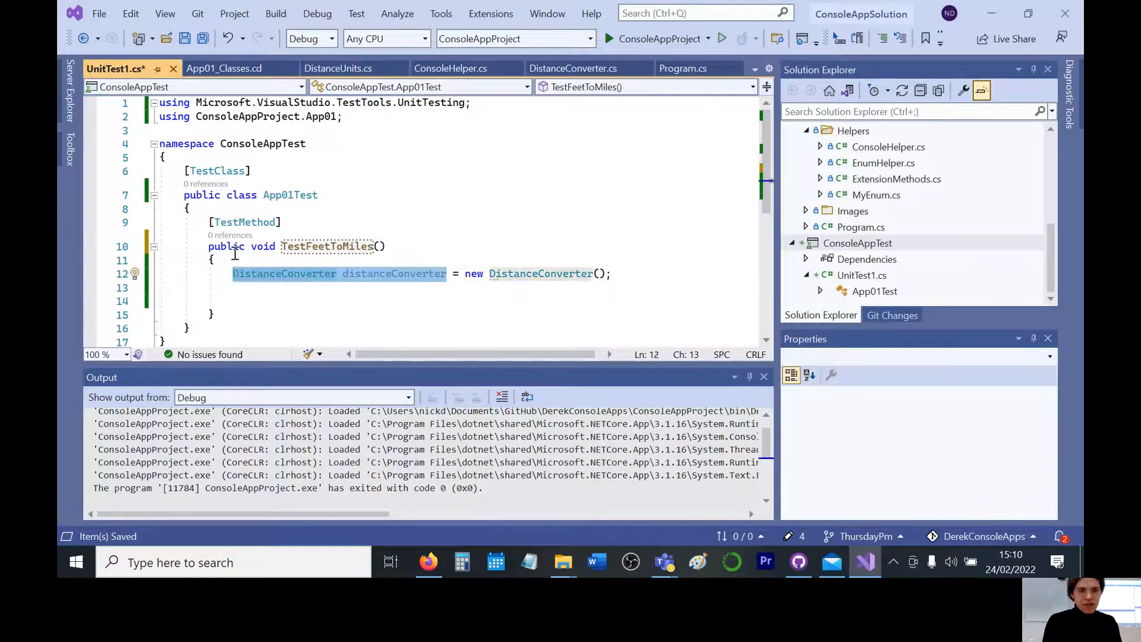
# Declare a DistanceConverter distanceConverter field and call distanceConverter.Run(); in the test
pyautogui.click(189, 209)
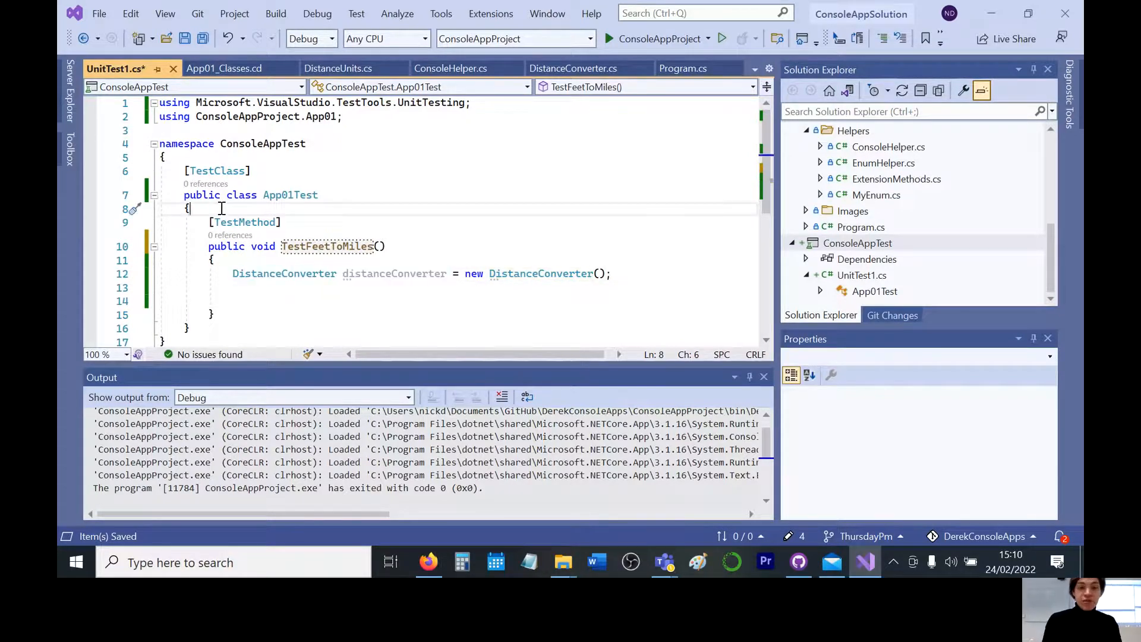
pyautogui.moveTo(245, 222)
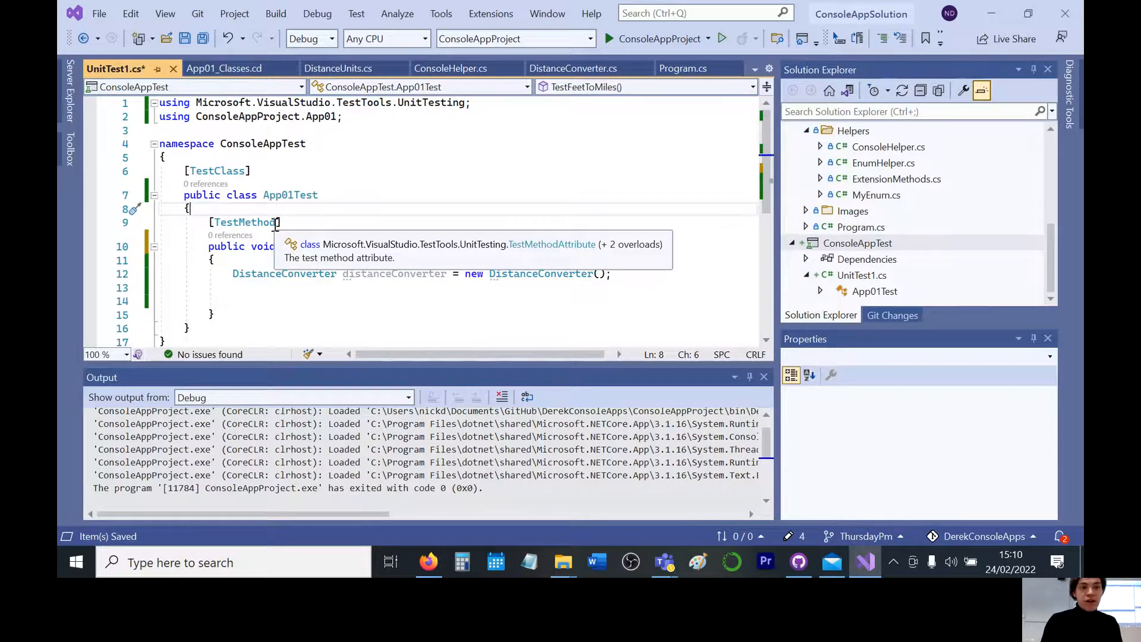
pyautogui.write('DistanceConverter distanceConverter = new DistanceConverter();')
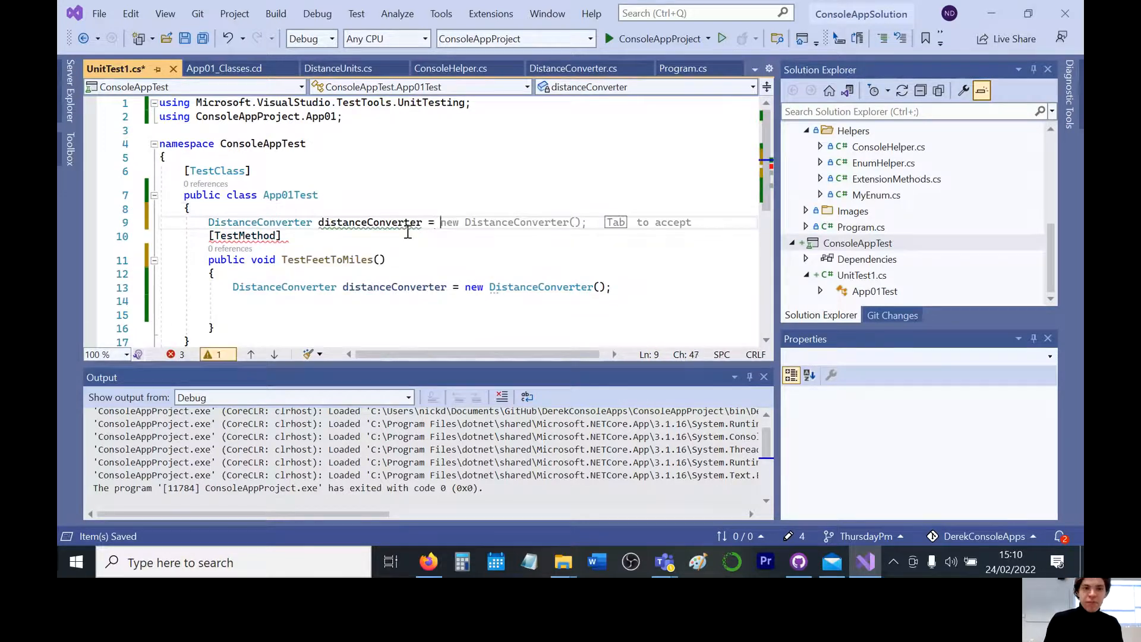
pyautogui.write('new')
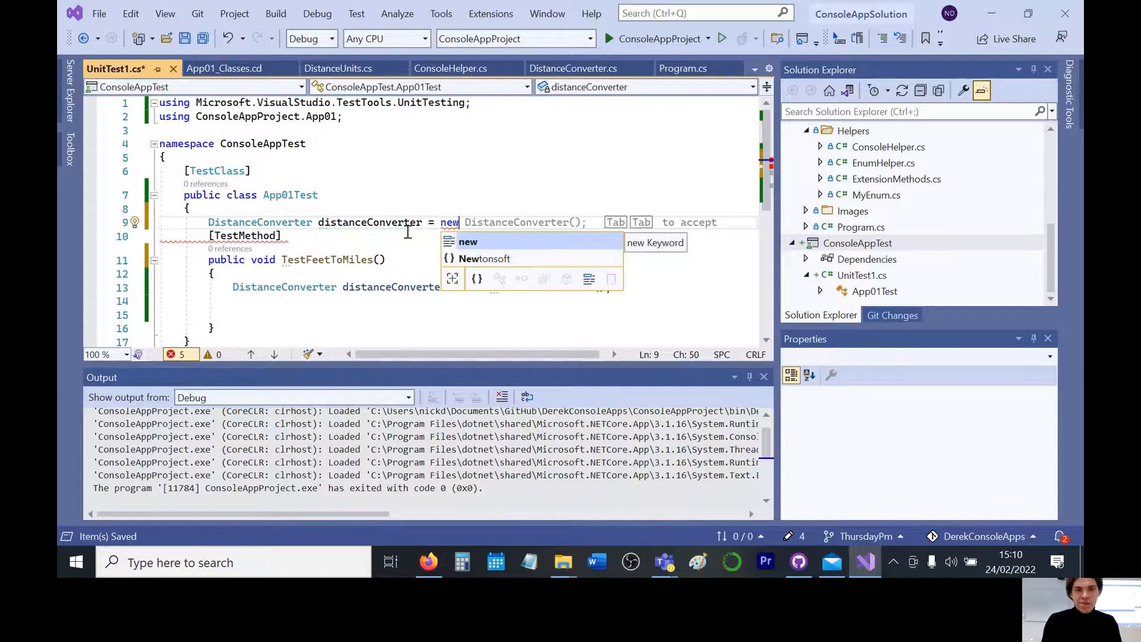
pyautogui.press('Tab')
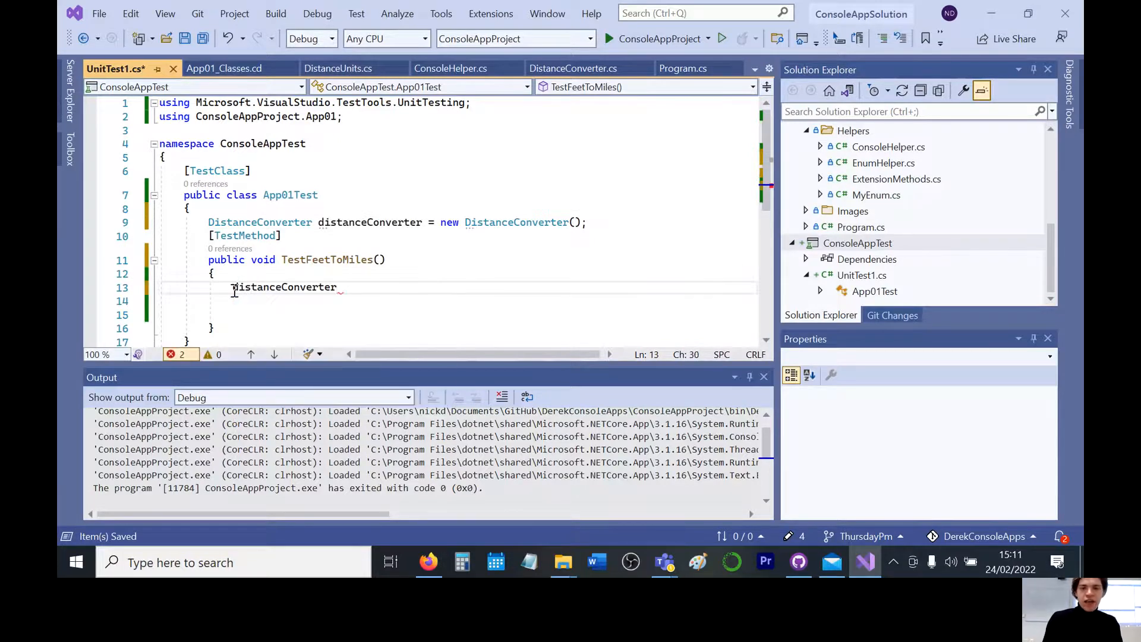
pyautogui.write('.Run(')
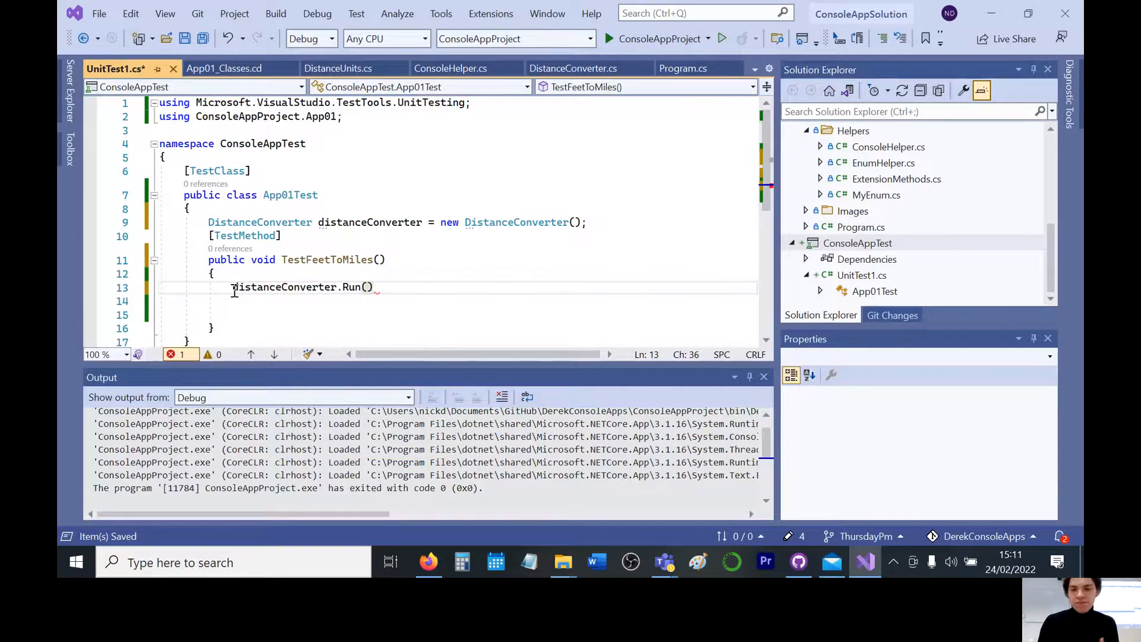
pyautogui.write(';')
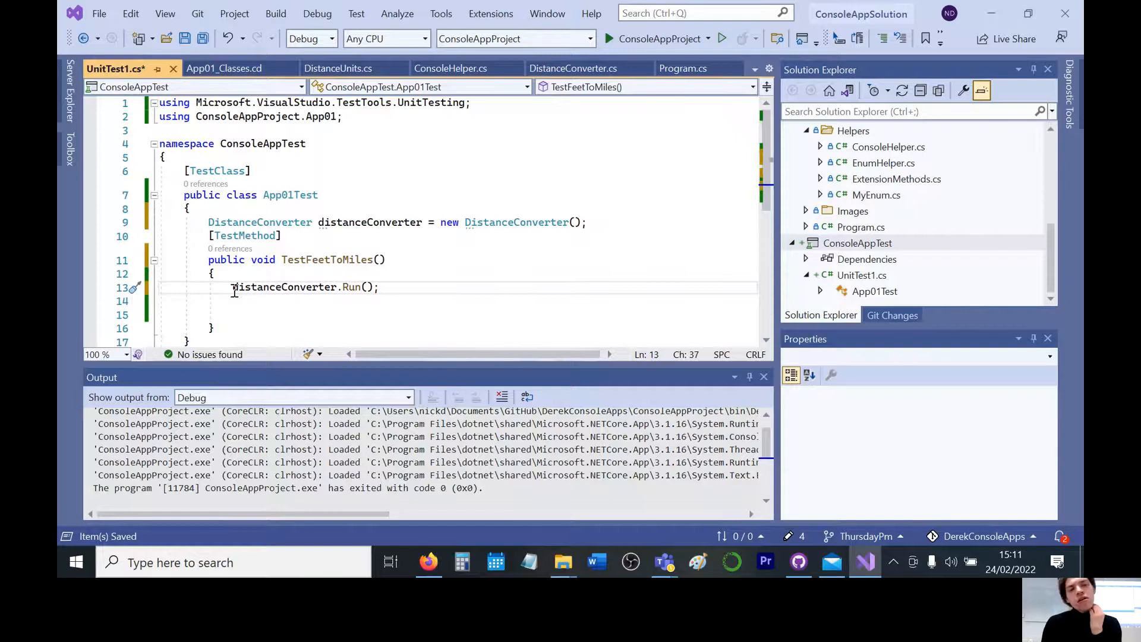
pyautogui.moveTo(264, 291)
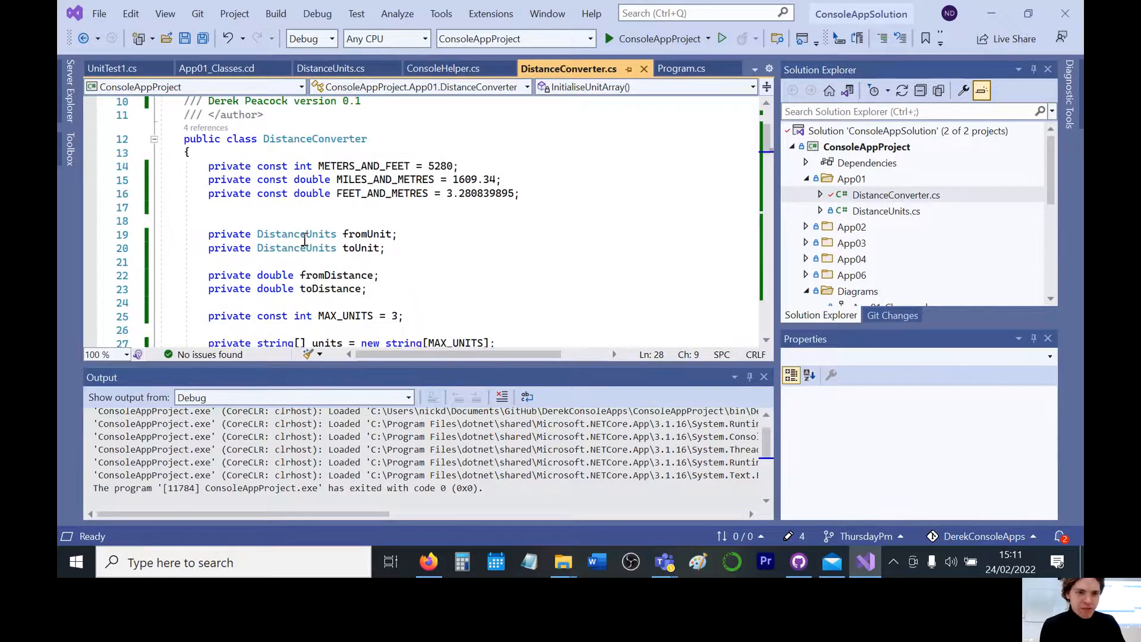
# Change InitialiseUnitArray, Input, Output and fromUnit in DistanceConverter.cs from private to public
pyautogui.scroll(-3)
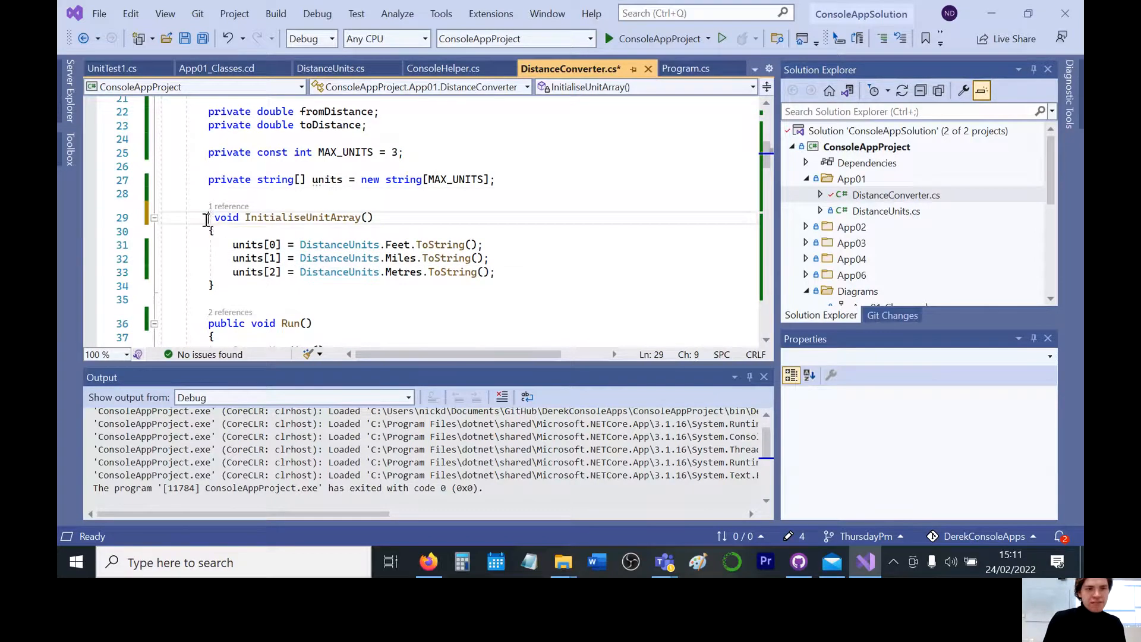
pyautogui.write('public')
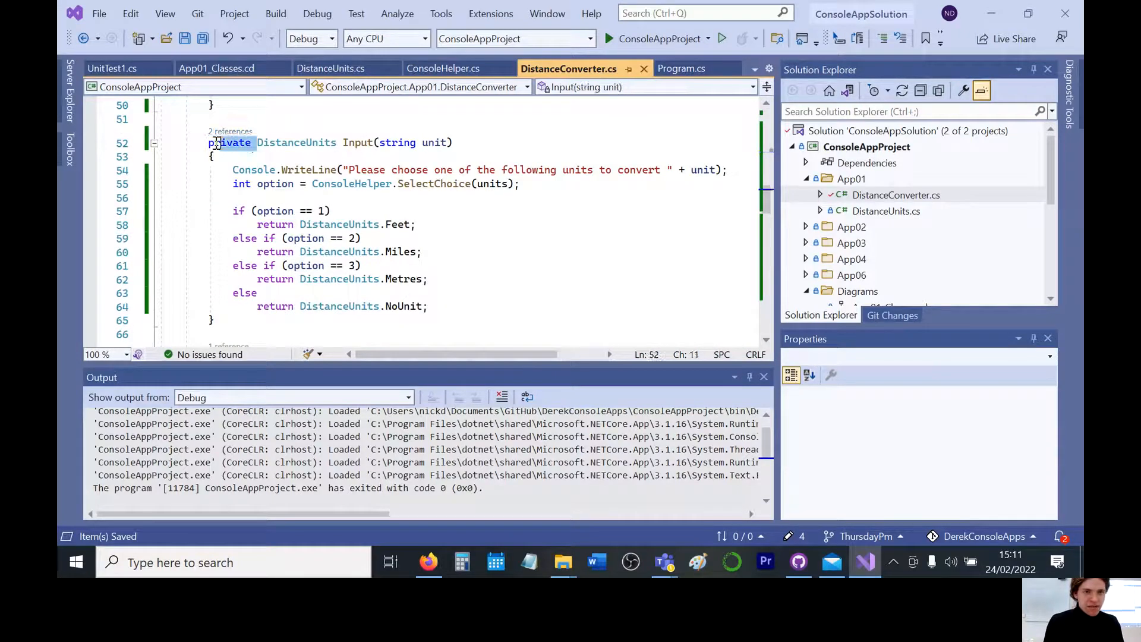
pyautogui.write('public')
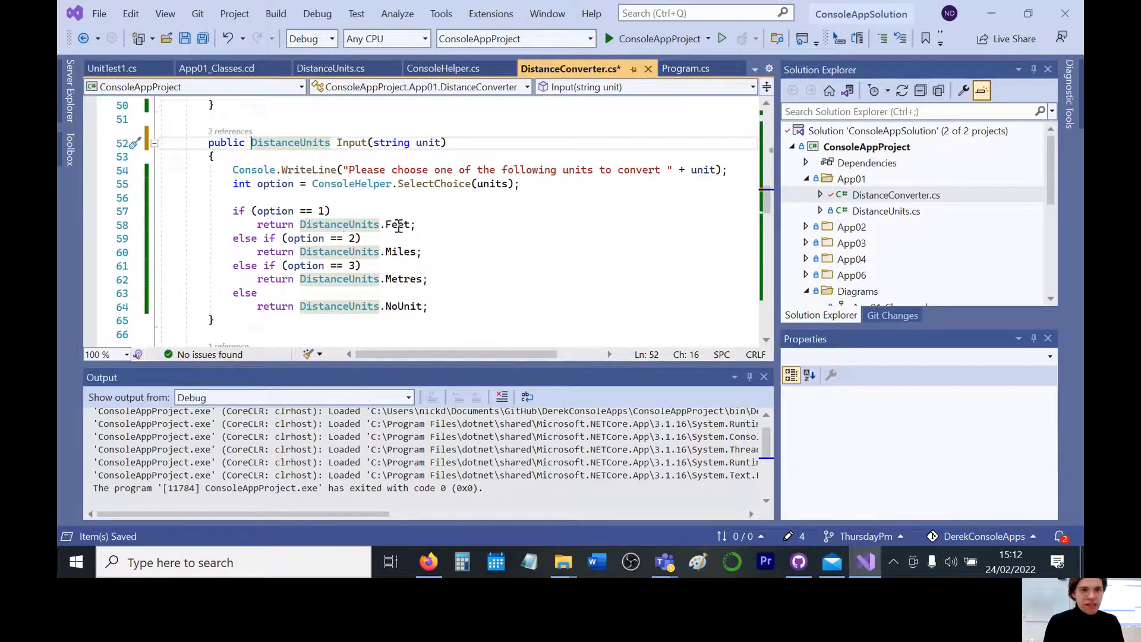
pyautogui.scroll(-3)
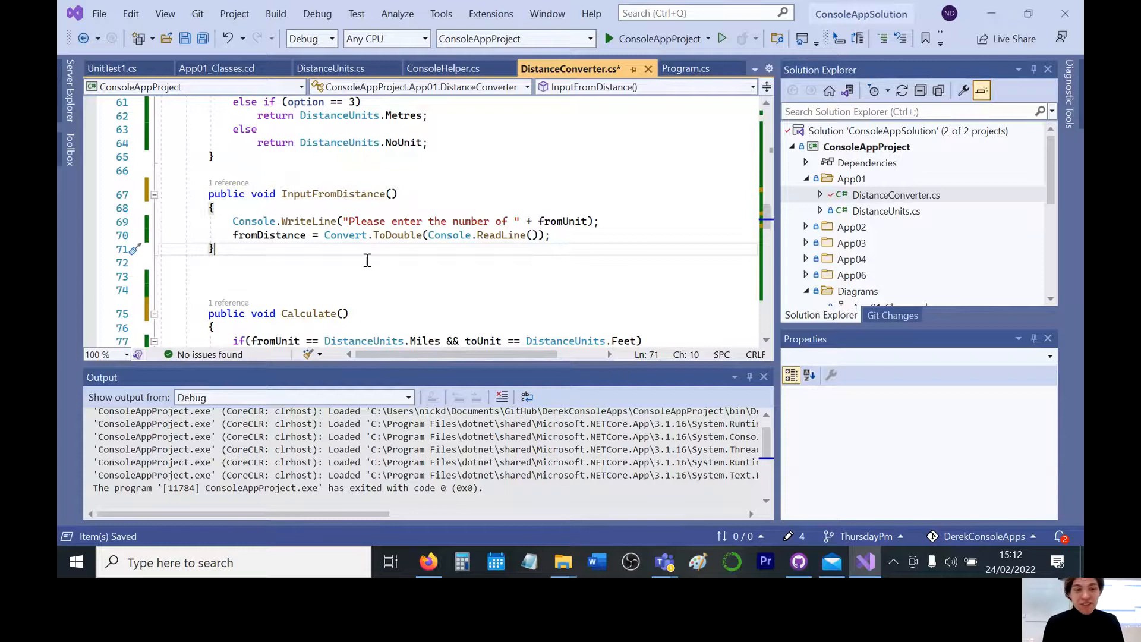
pyautogui.scroll(-3)
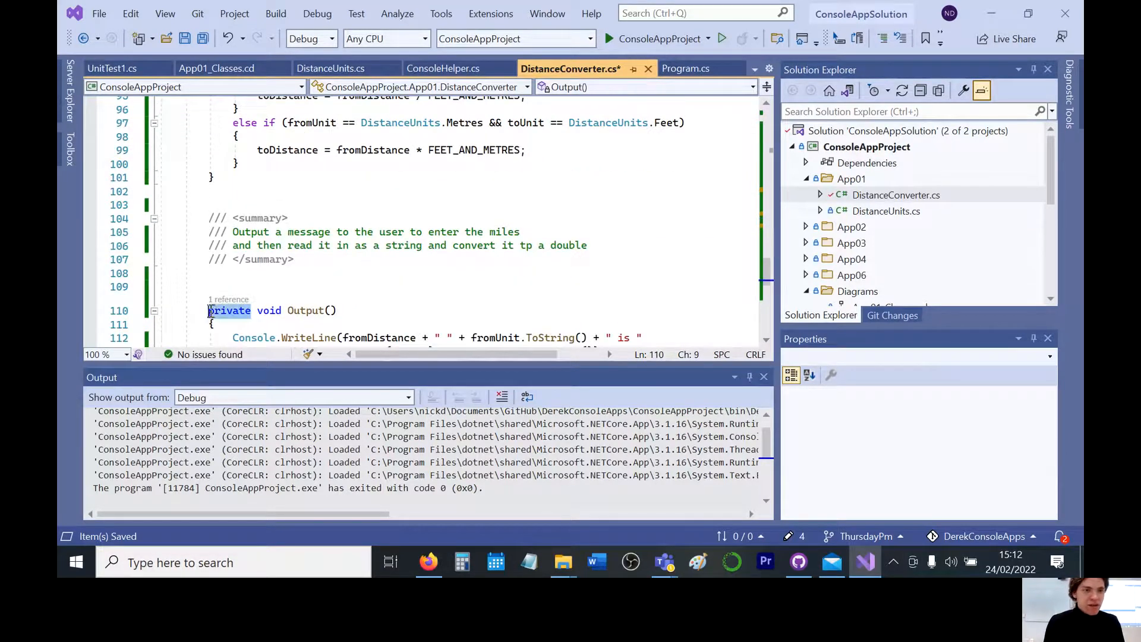
pyautogui.write('pub')
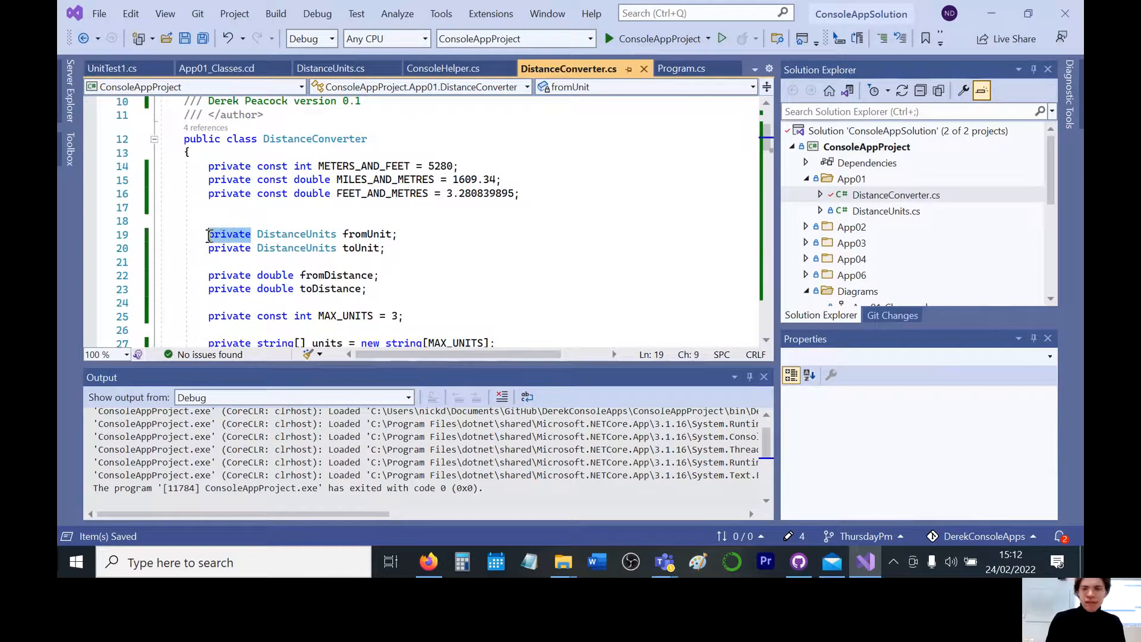
pyautogui.write('public')
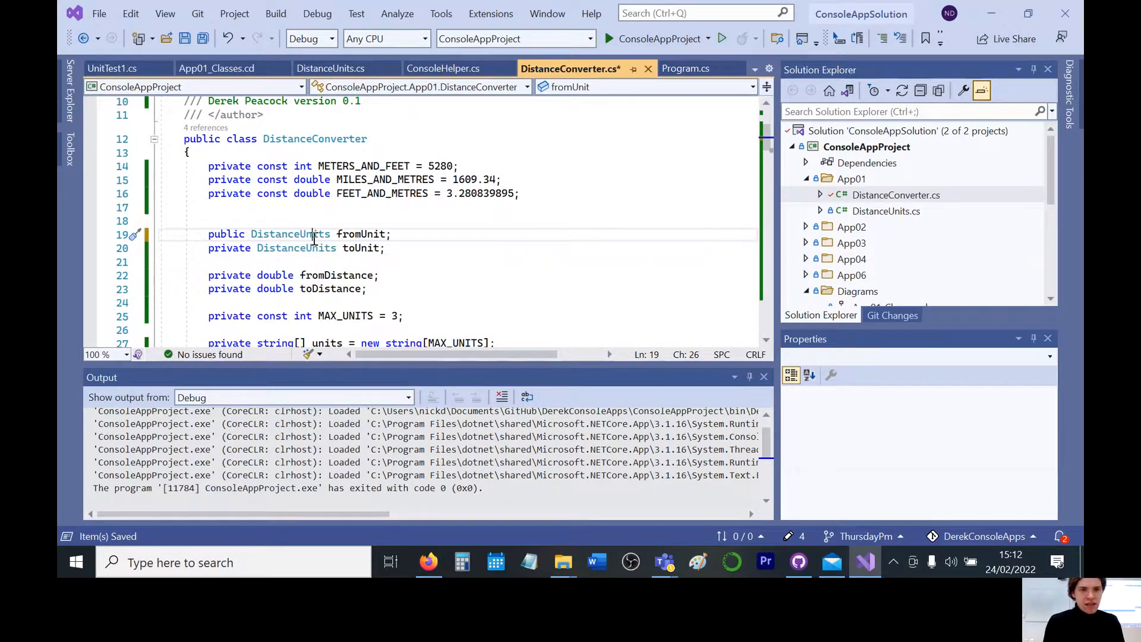
pyautogui.write('pub')
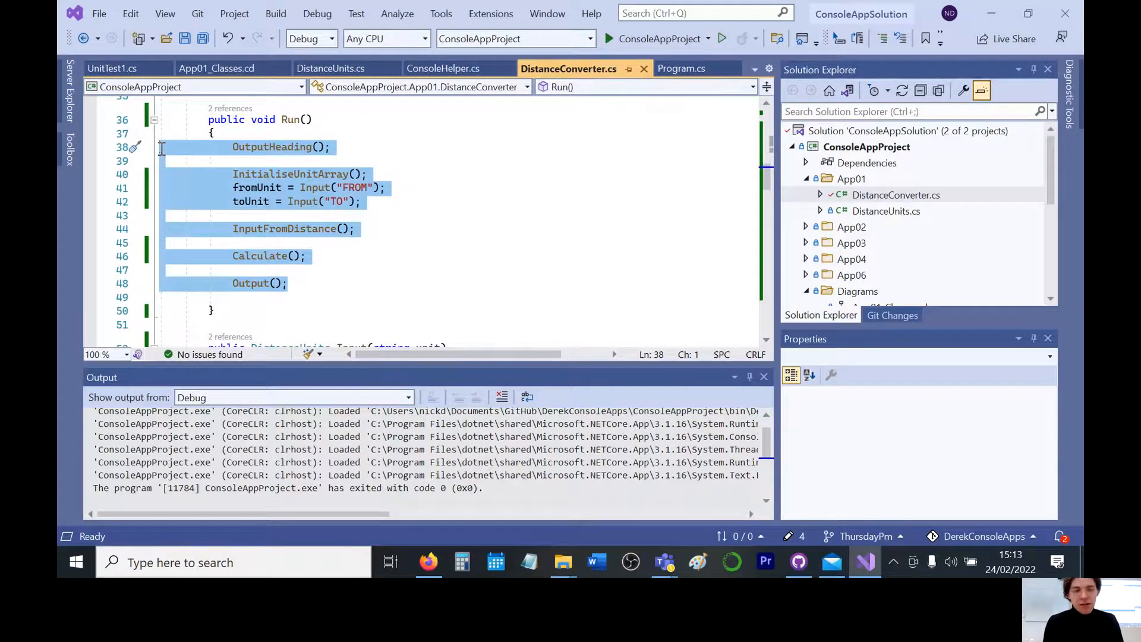
pyautogui.moveTo(119, 68)
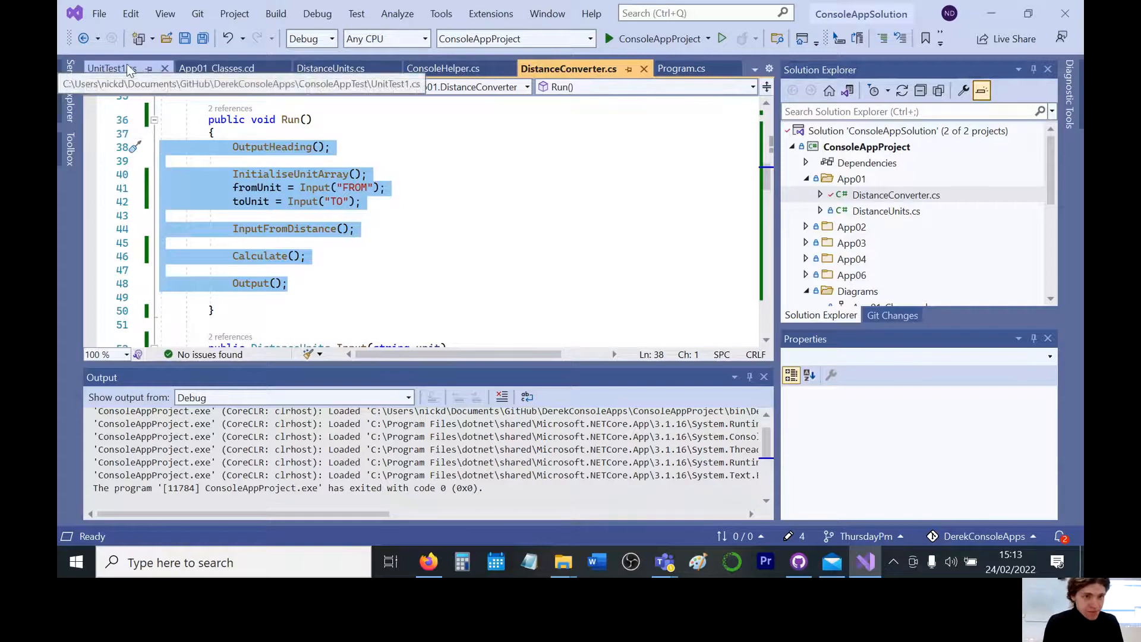
# In UnitTest1, remove the Output call and blank lines, and prefix InitialiseUnitArray with distanceConverter
pyautogui.click(110, 67)
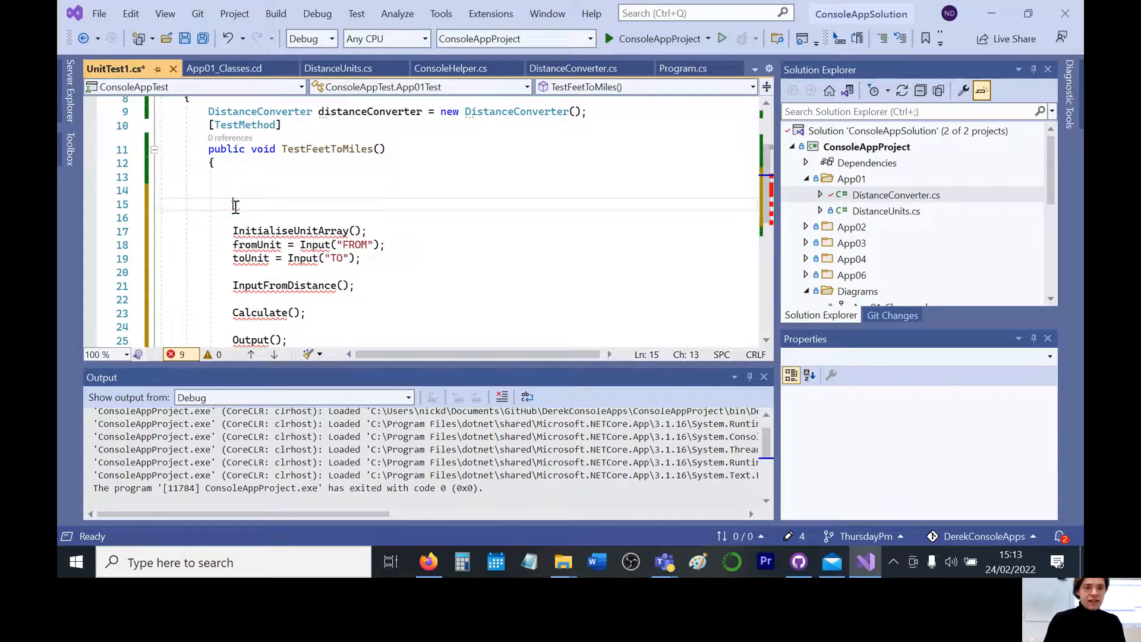
pyautogui.scroll(-3)
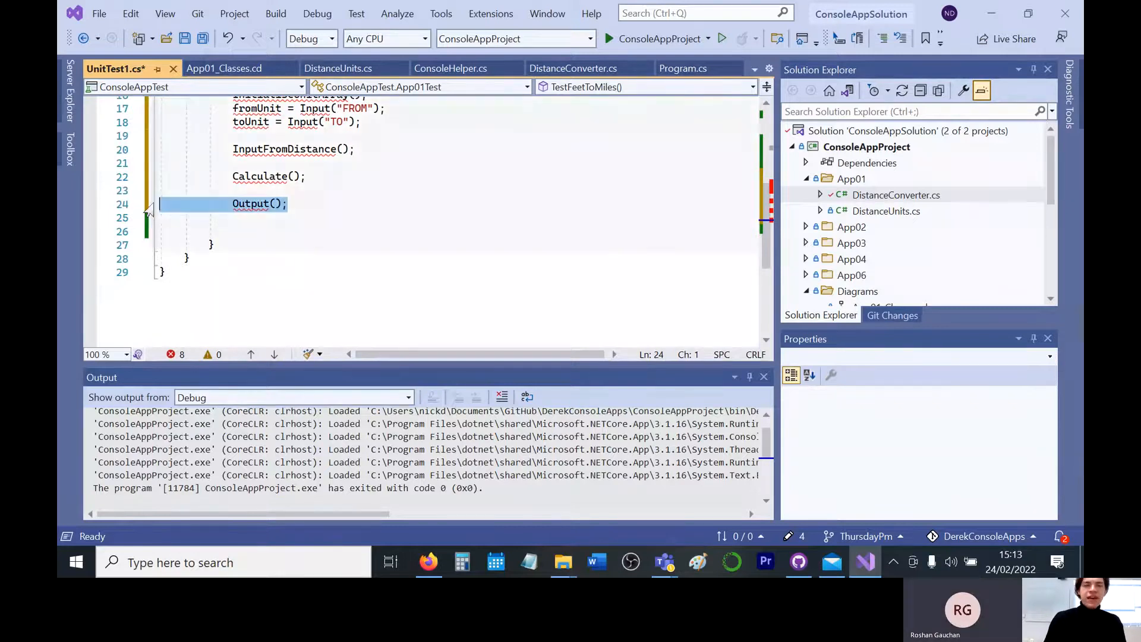
pyautogui.press('Delete')
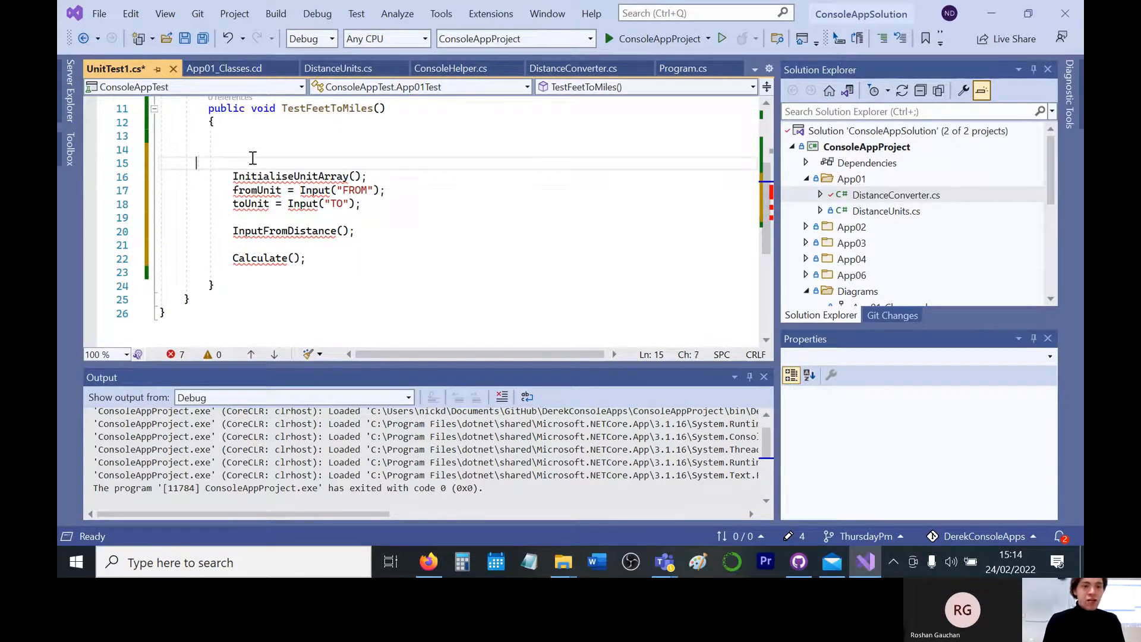
pyautogui.press('Backspace')
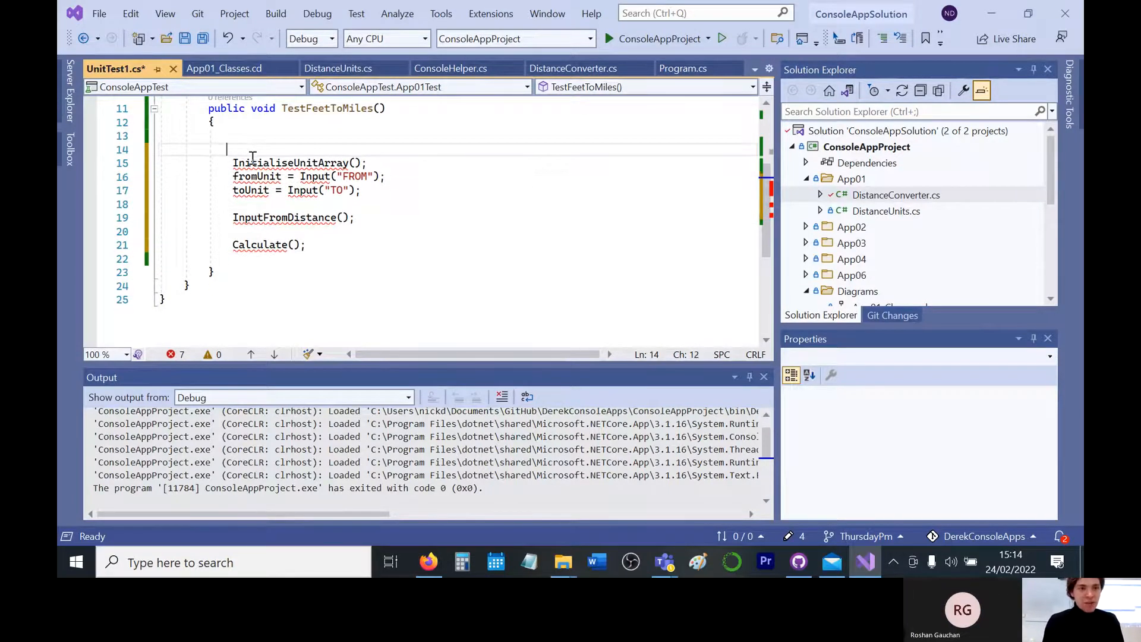
pyautogui.press('Backspace')
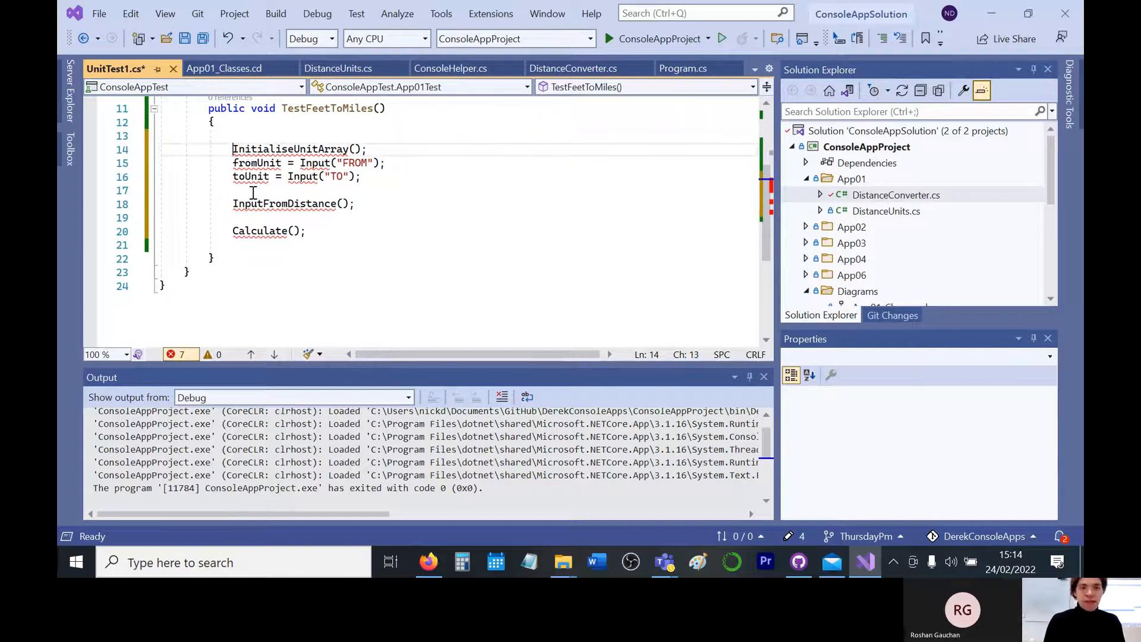
pyautogui.write('distance')
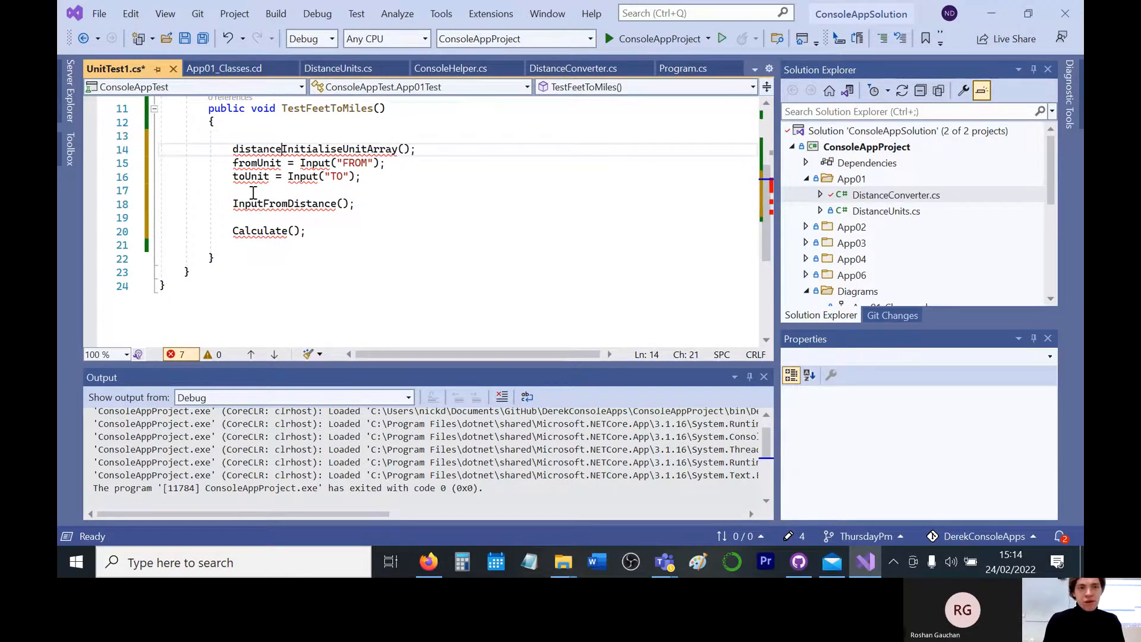
pyautogui.write('Converter.')
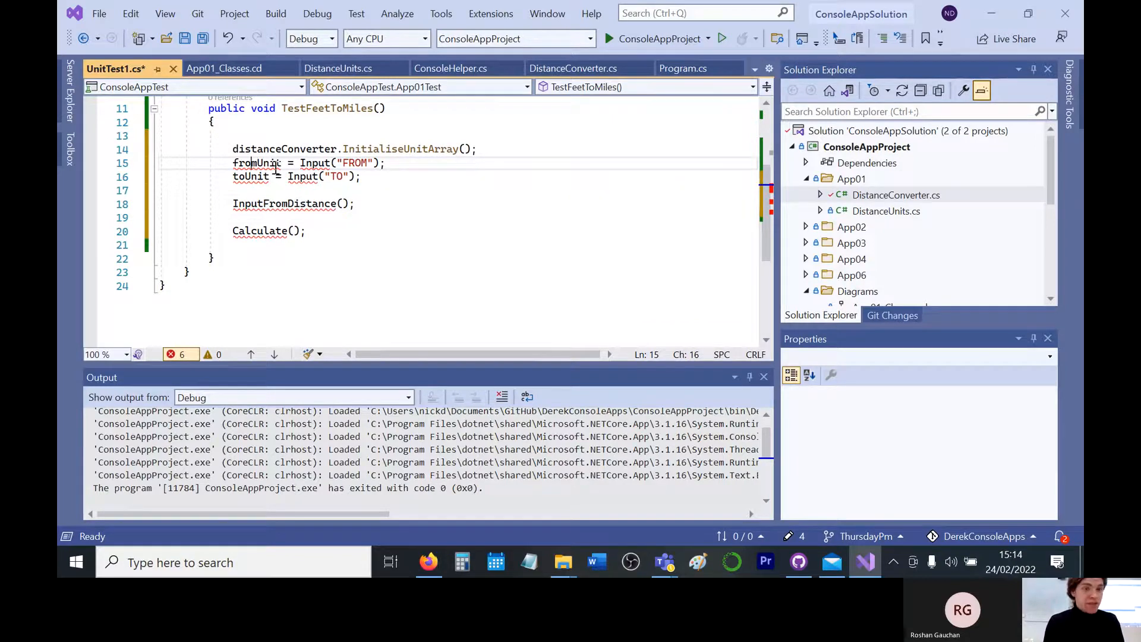
# Replace the Input calls with distanceConverter.fromUnit = DistanceUnits.Miles and toUnit = DistanceUnits.Feet
pyautogui.moveTo(298, 163); pyautogui.dragTo(385, 163)
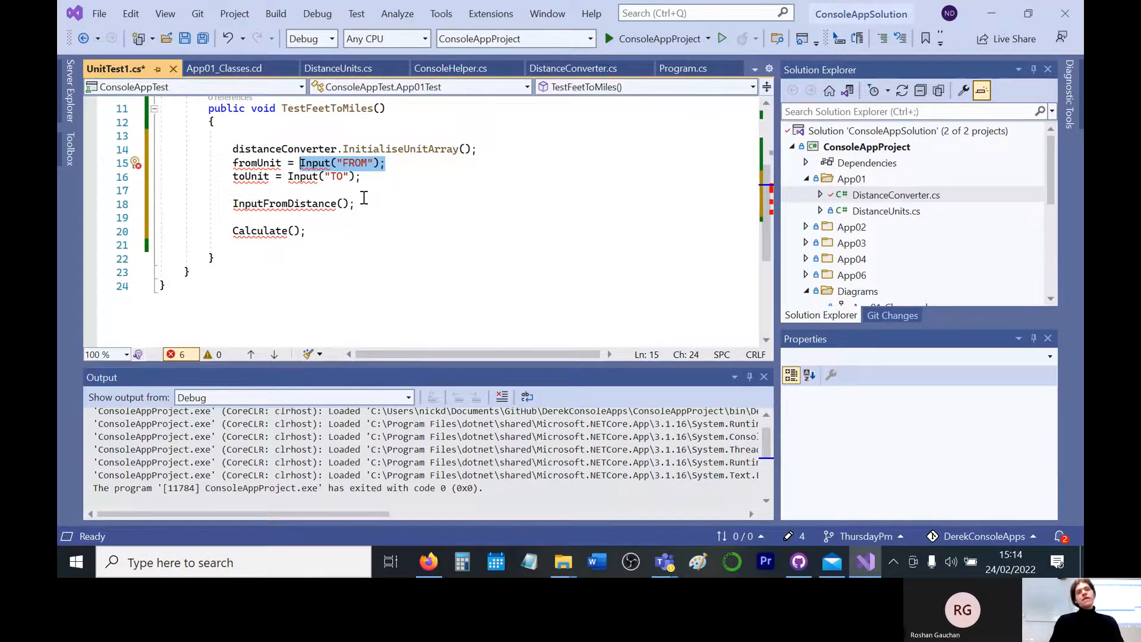
pyautogui.write('di')
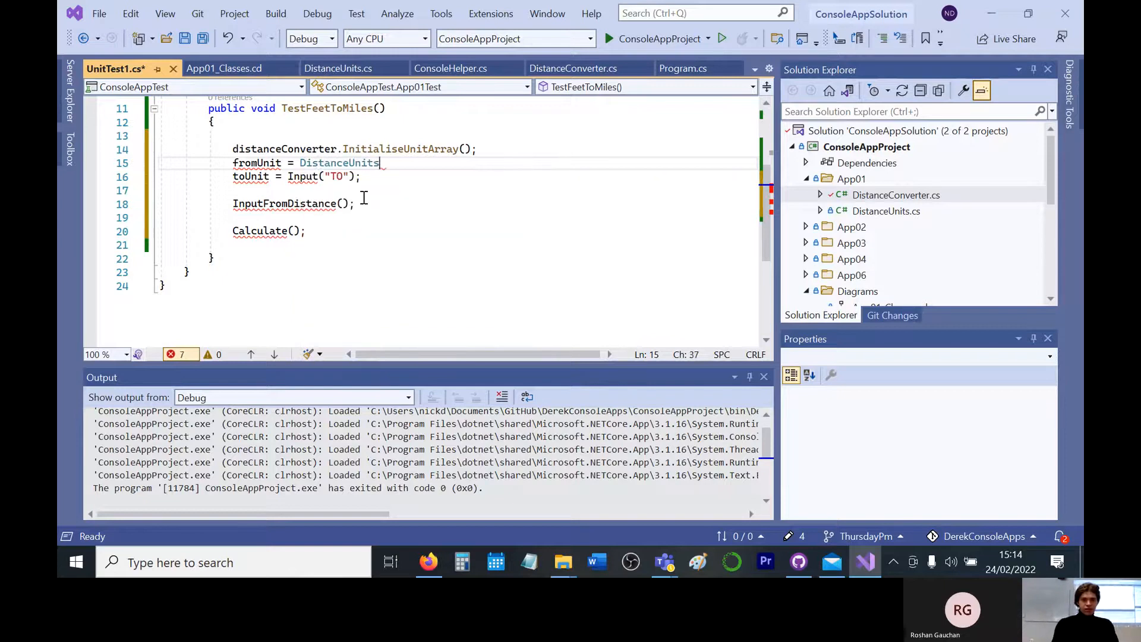
pyautogui.write('.')
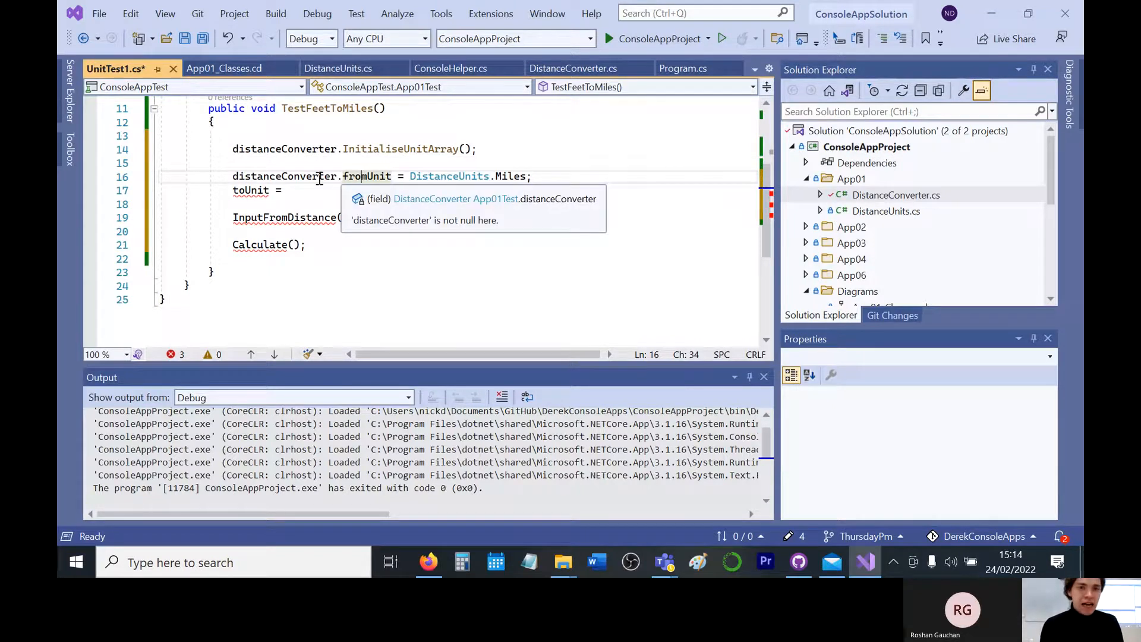
pyautogui.moveTo(279, 189)
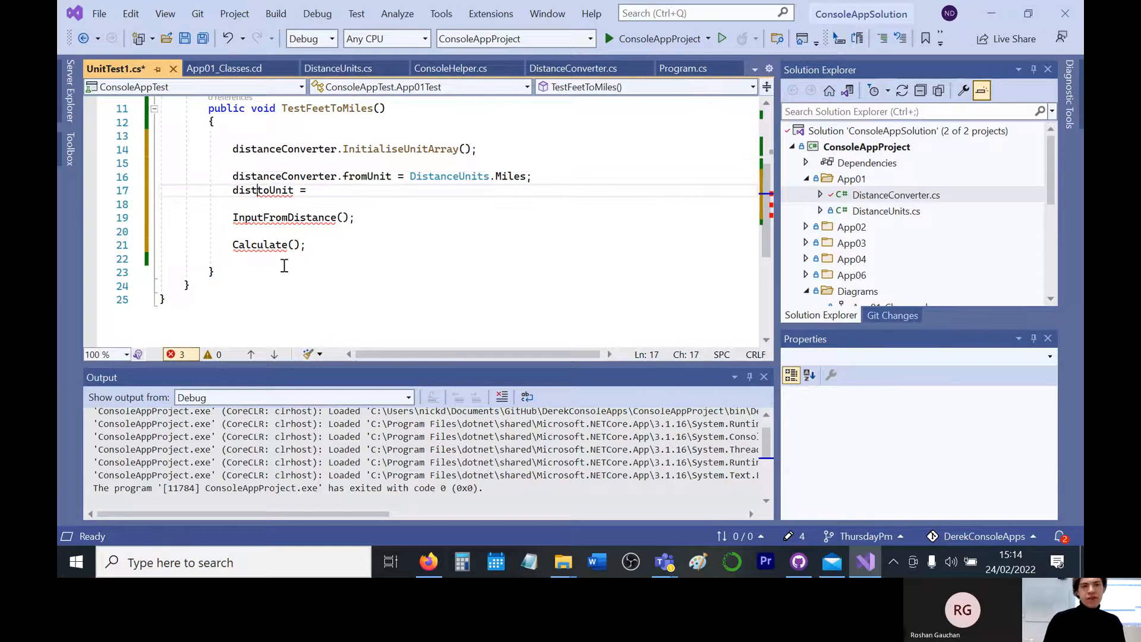
pyautogui.write('distanceConverter.')
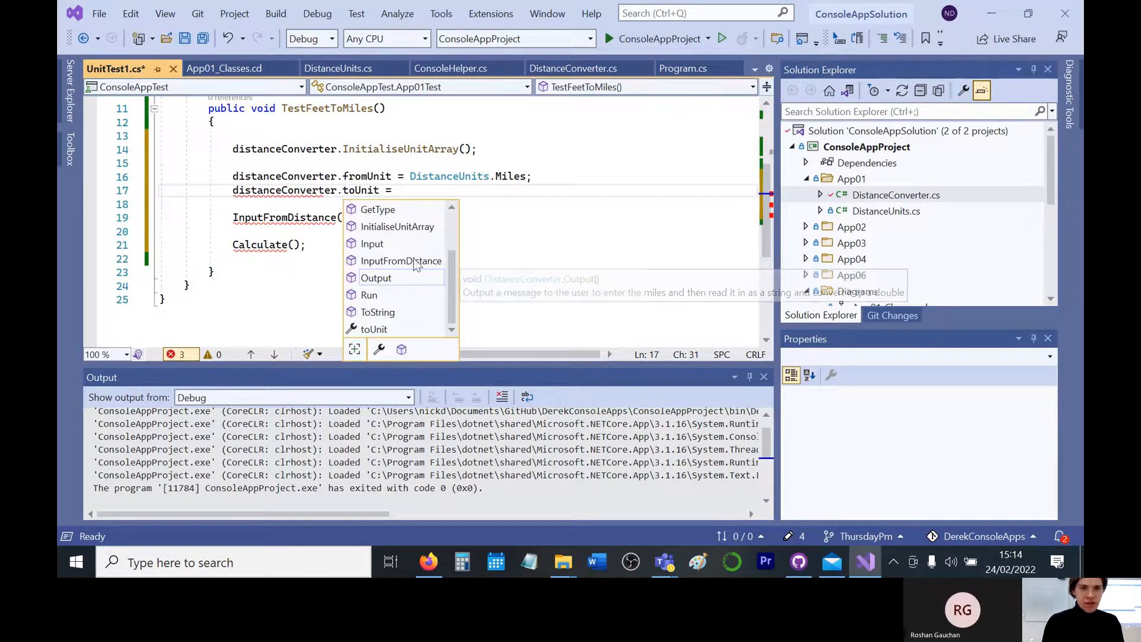
pyautogui.write('D')
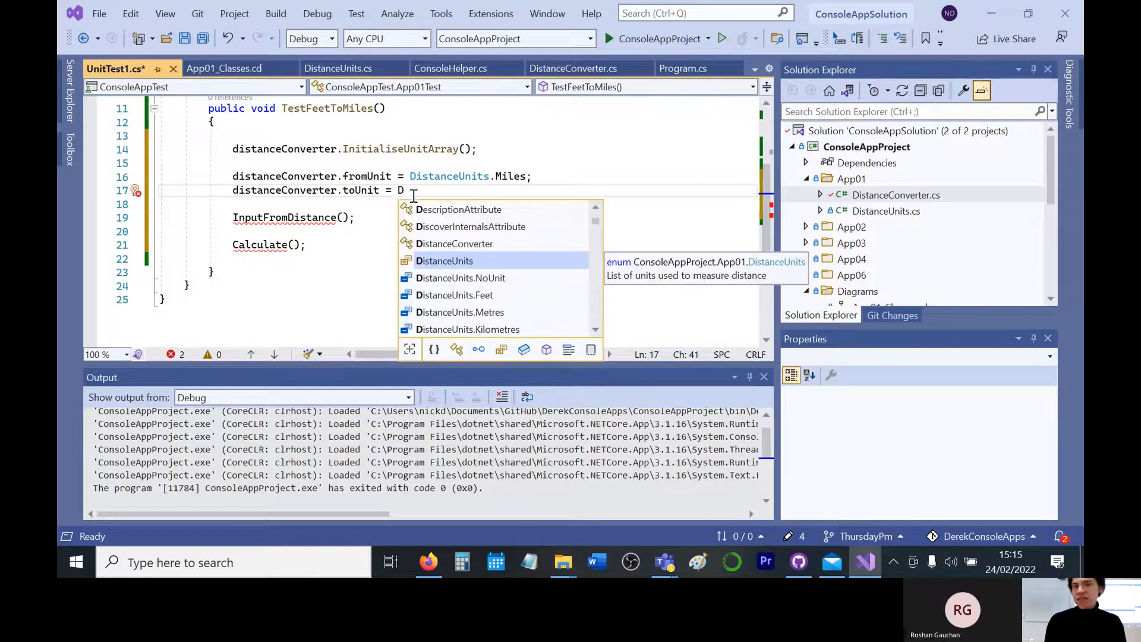
pyautogui.write('istanceUnits.Feet;')
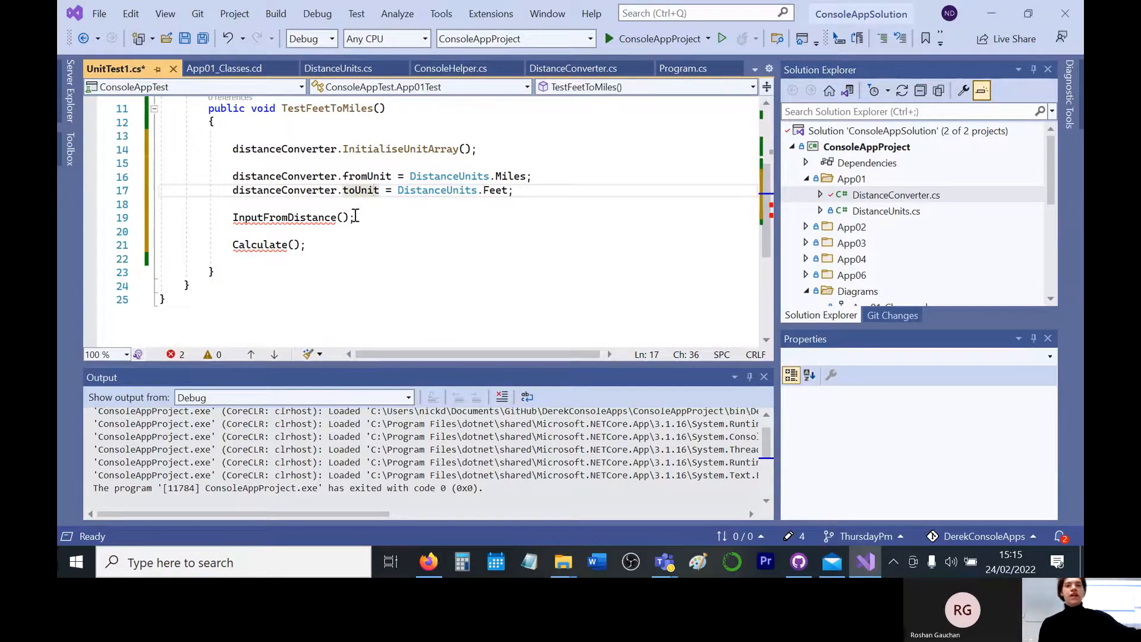
pyautogui.click(357, 217)
pyautogui.write('distanceConverter.fro')
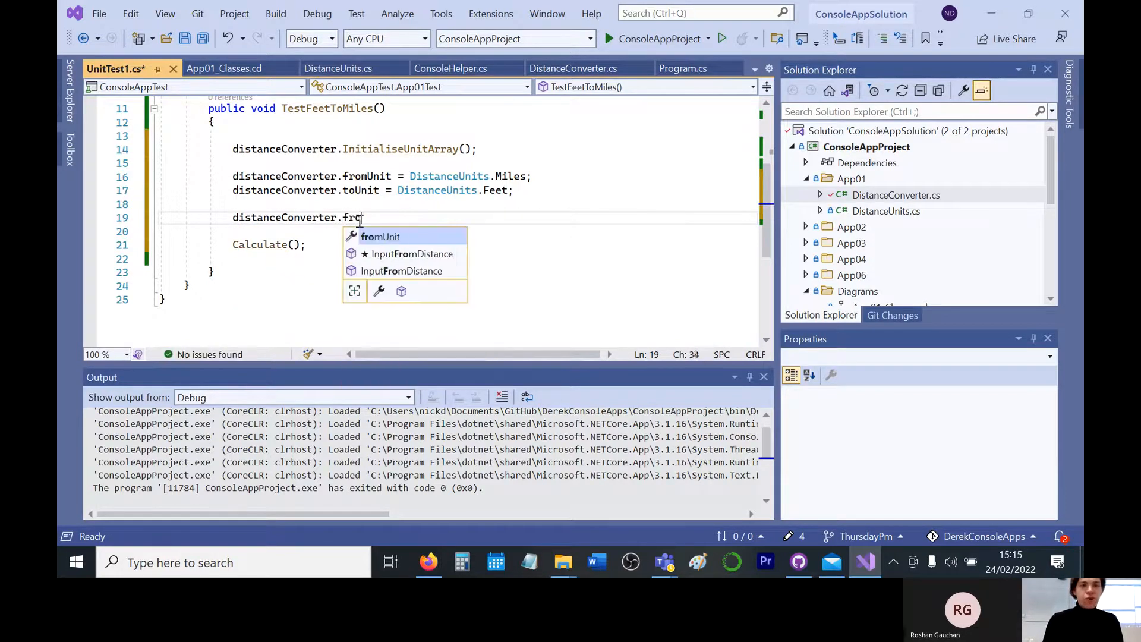
pyautogui.write('m')
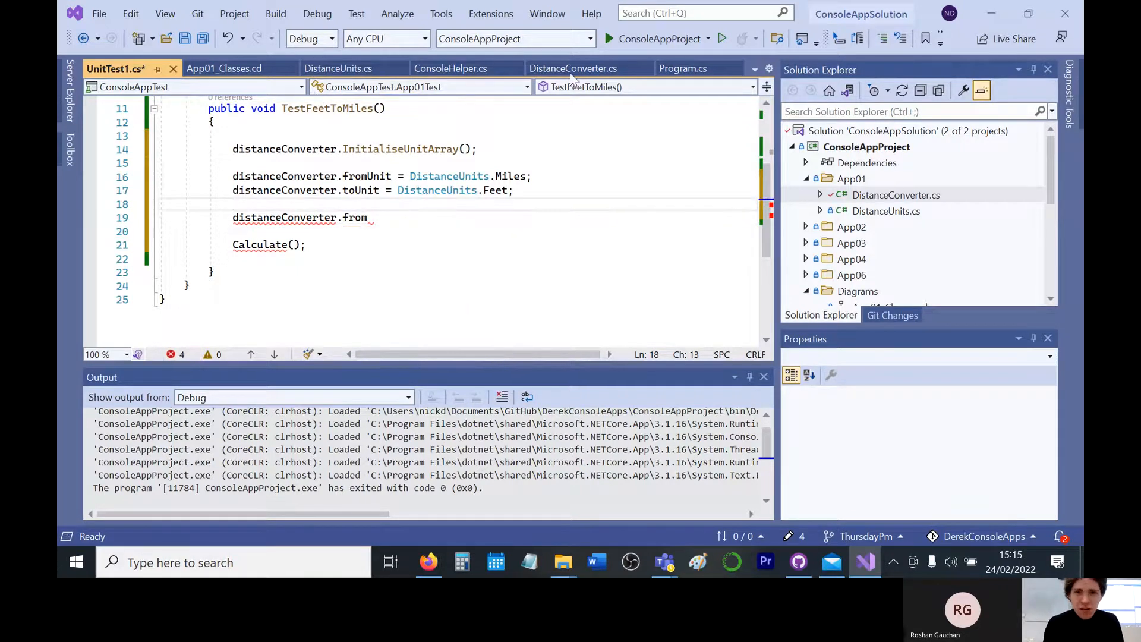
# Make the toDistance field public in DistanceConverter.cs
pyautogui.click(684, 69)
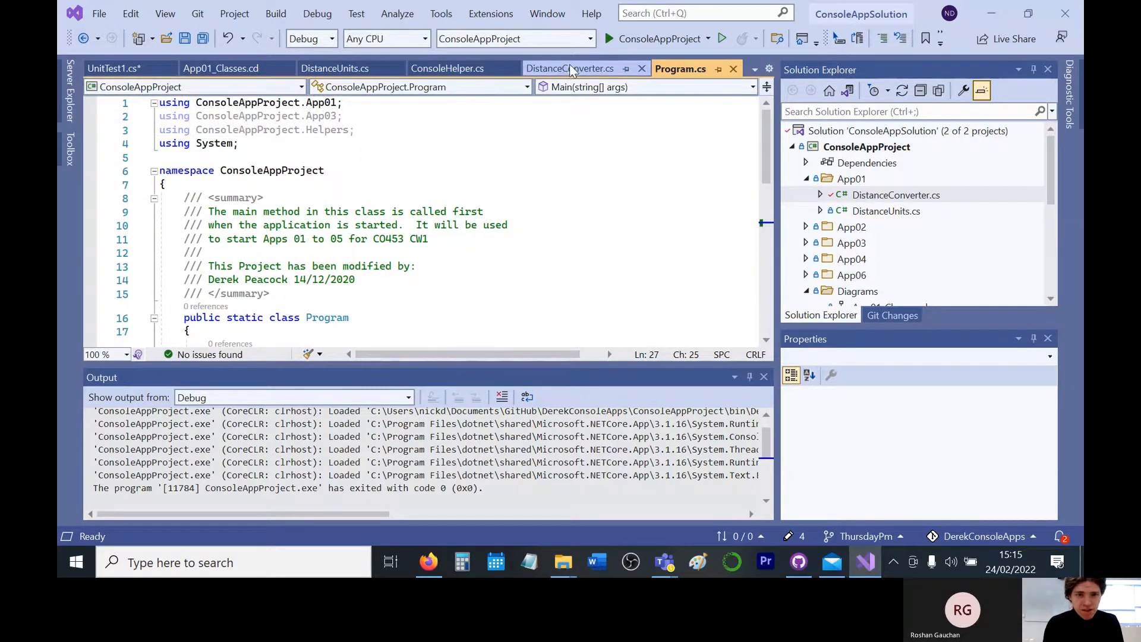
pyautogui.click(572, 68)
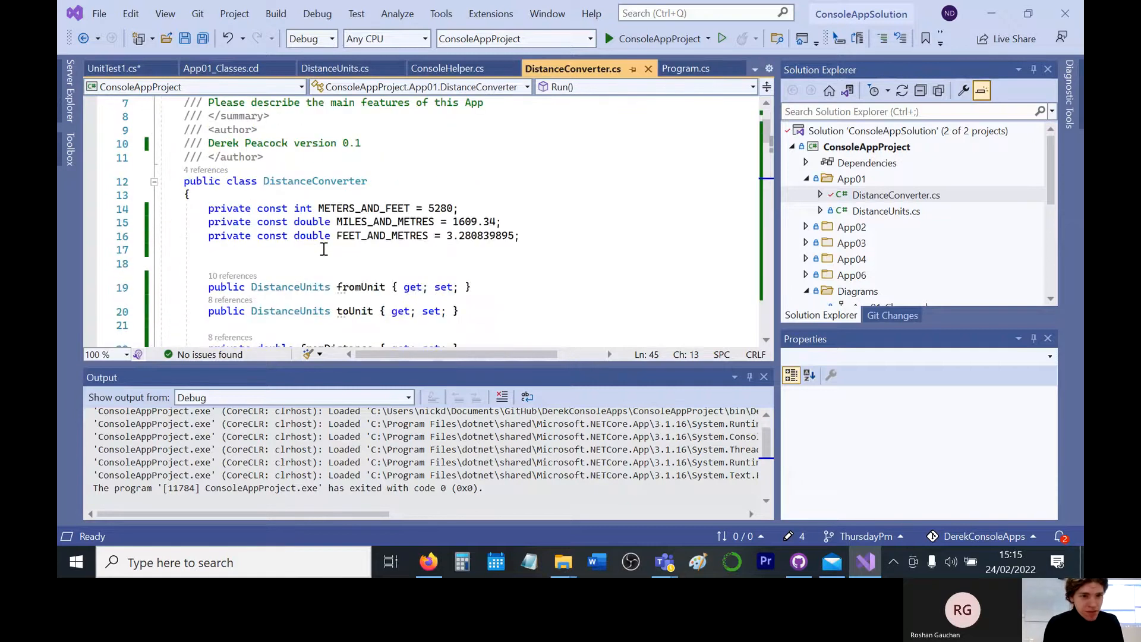
pyautogui.scroll(-3)
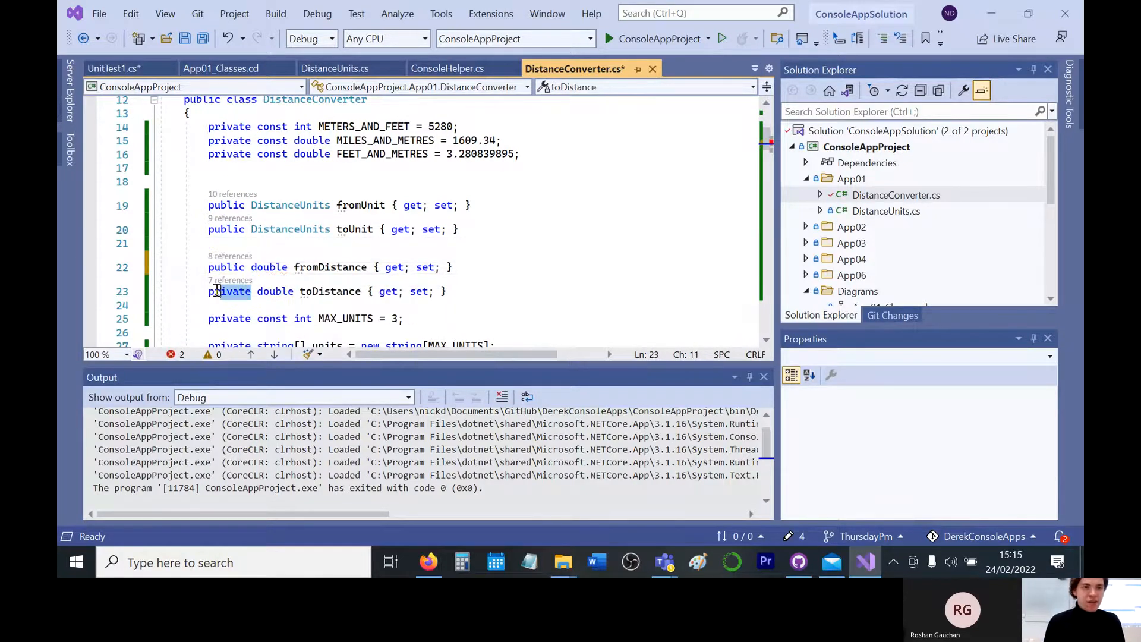
pyautogui.write('public')
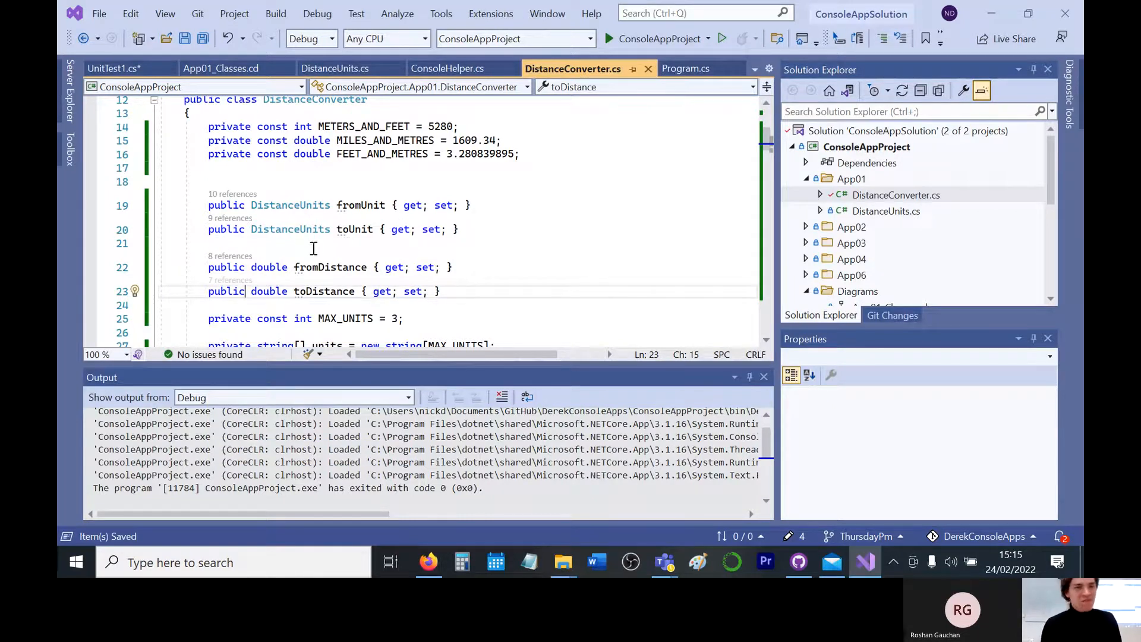
# In UnitTest1.cs, set distanceConverter.fromDistance to 100 and call distanceConverter.Calculate()
pyautogui.click(115, 67)
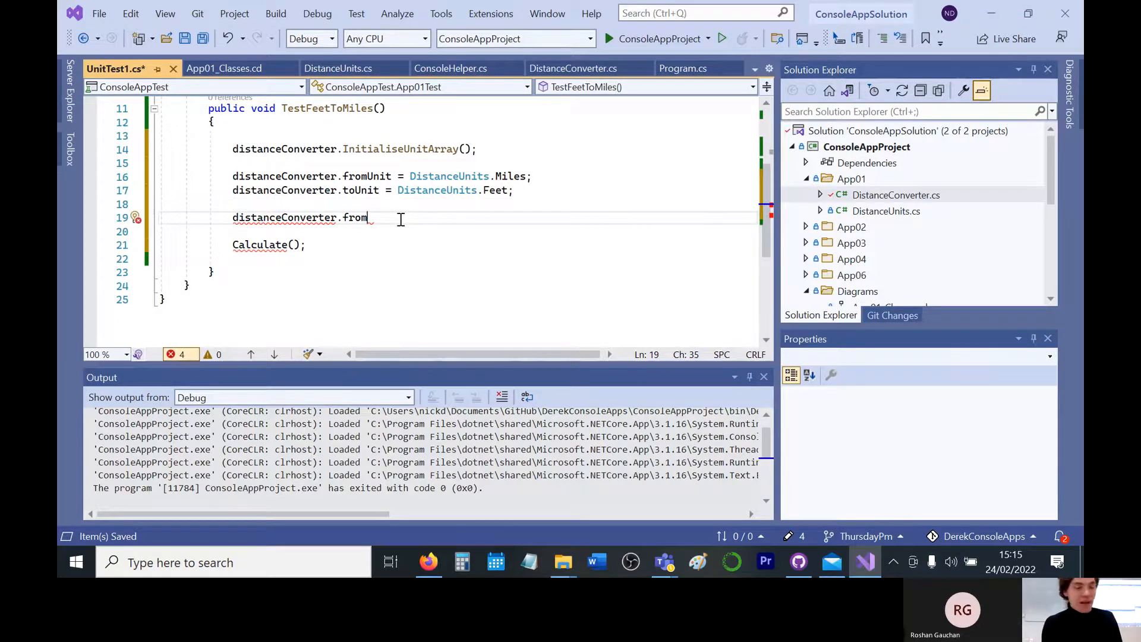
pyautogui.write('D')
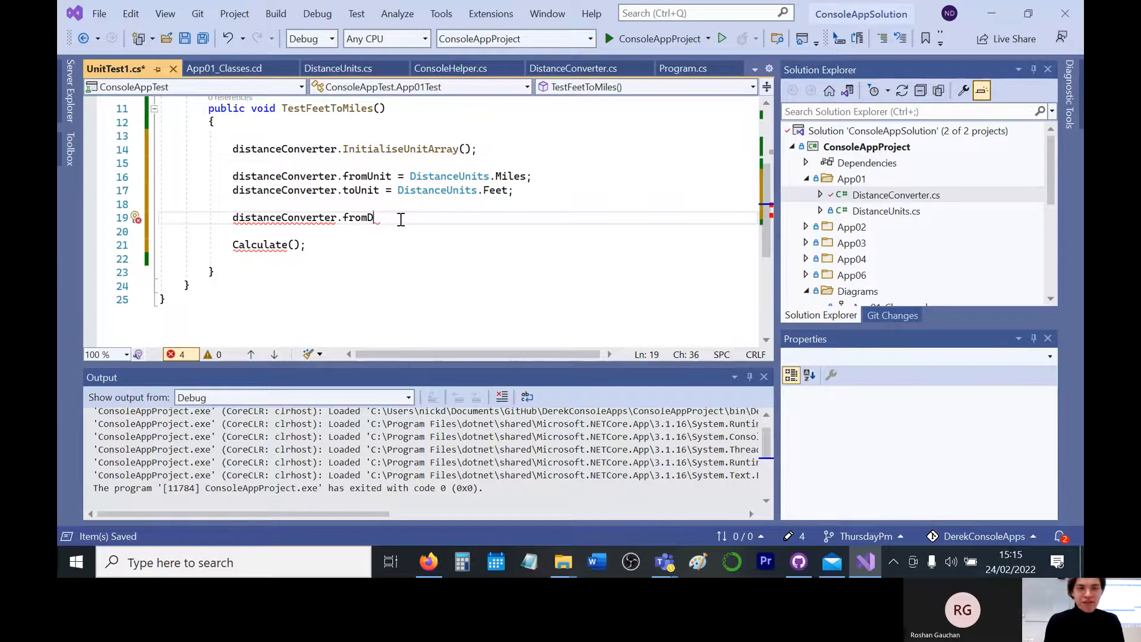
pyautogui.press('Backspace')
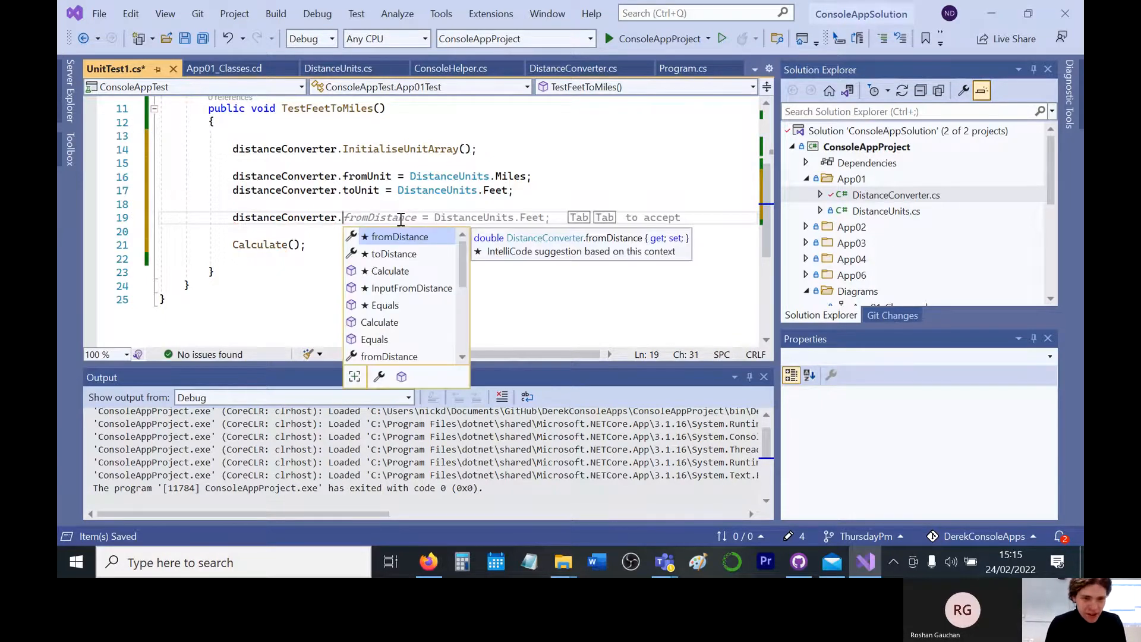
pyautogui.press('Tab')
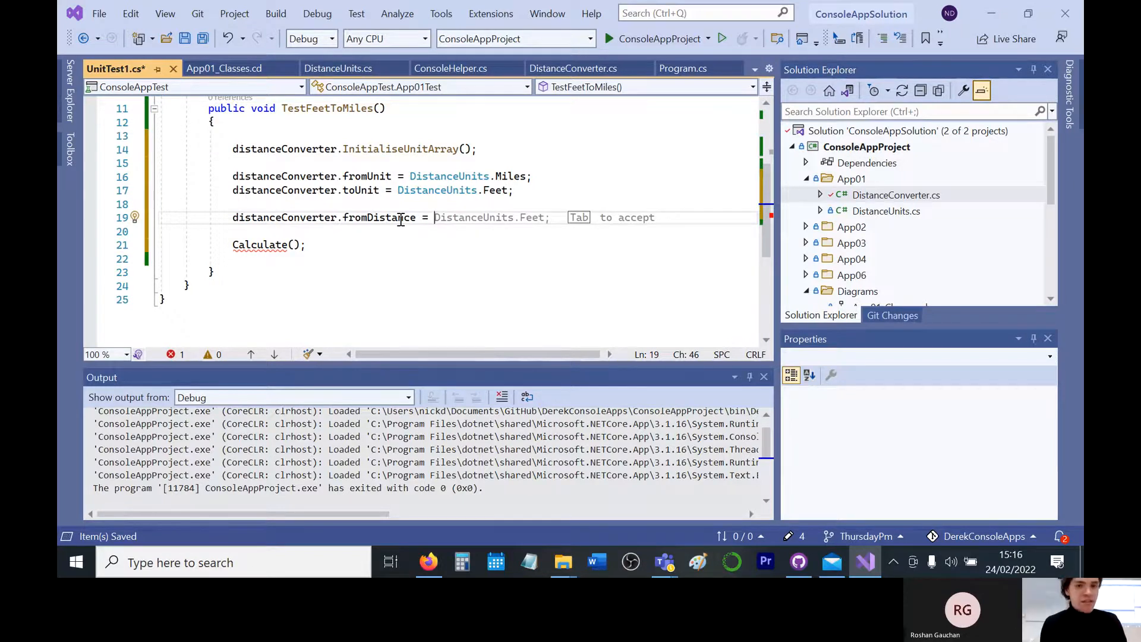
pyautogui.write('100;')
pyautogui.click(459, 244)
pyautogui.write('distanceConverter.')
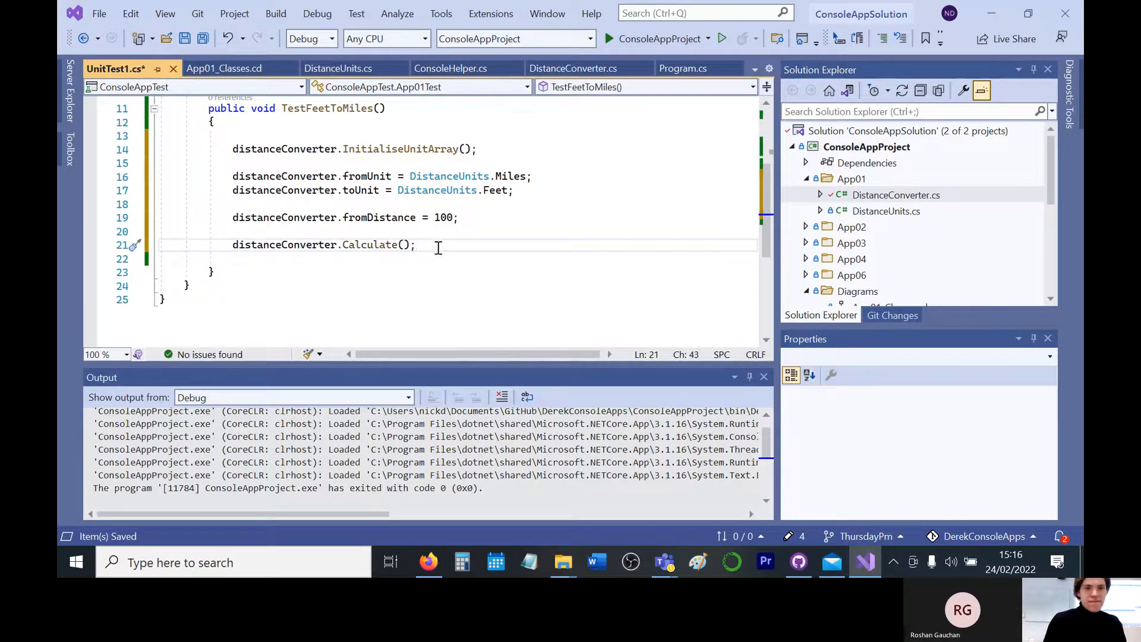
pyautogui.press('Enter')
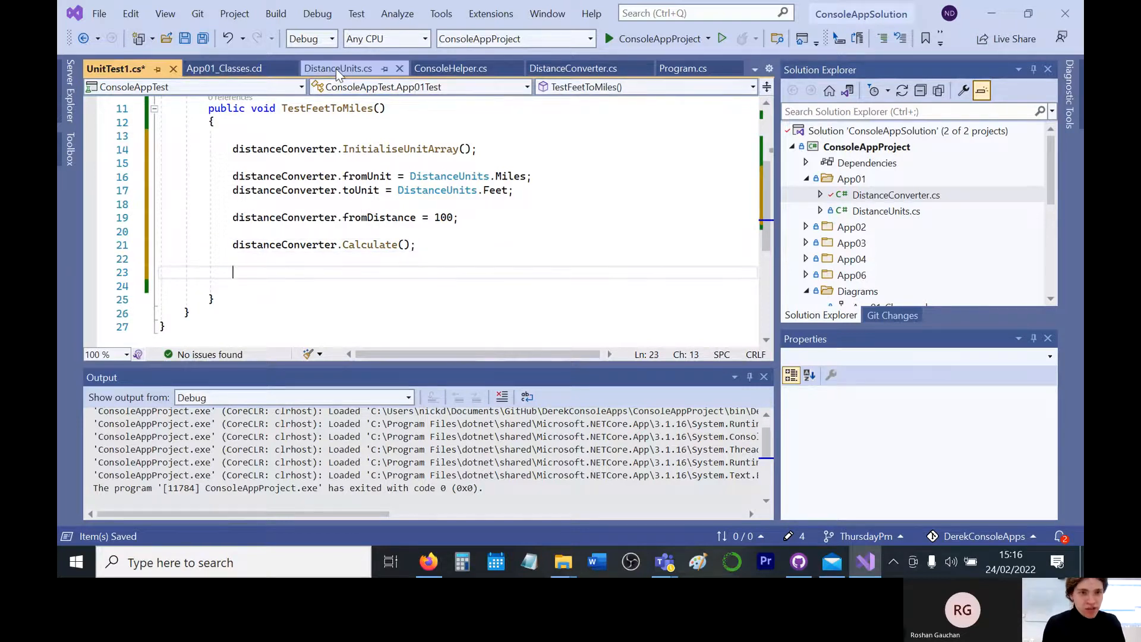
pyautogui.click(572, 68)
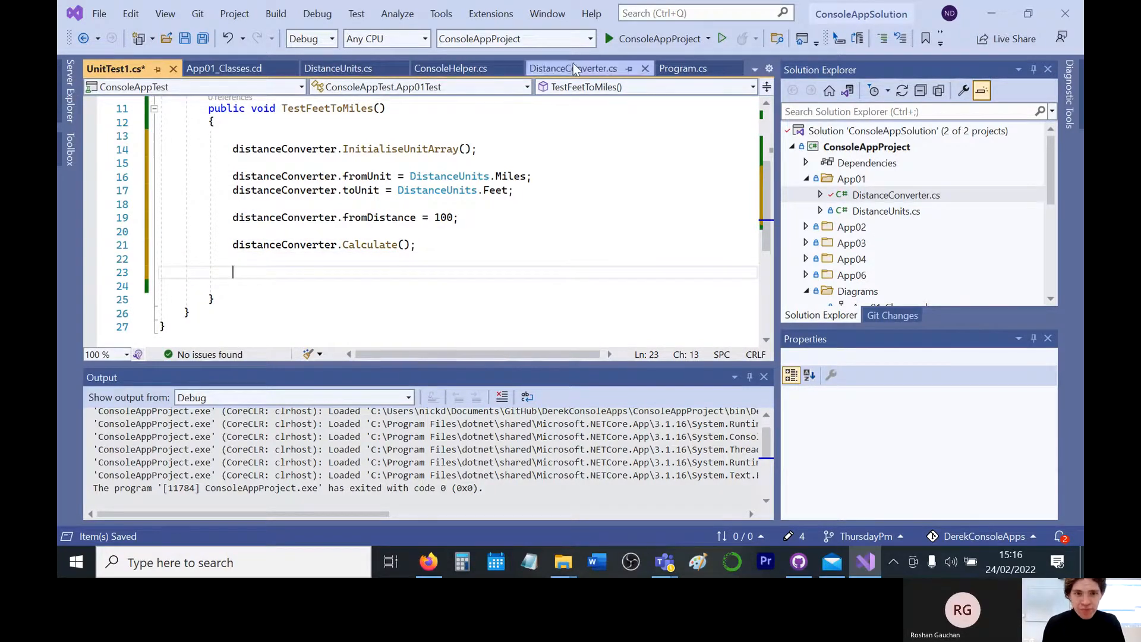
pyautogui.click(573, 68)
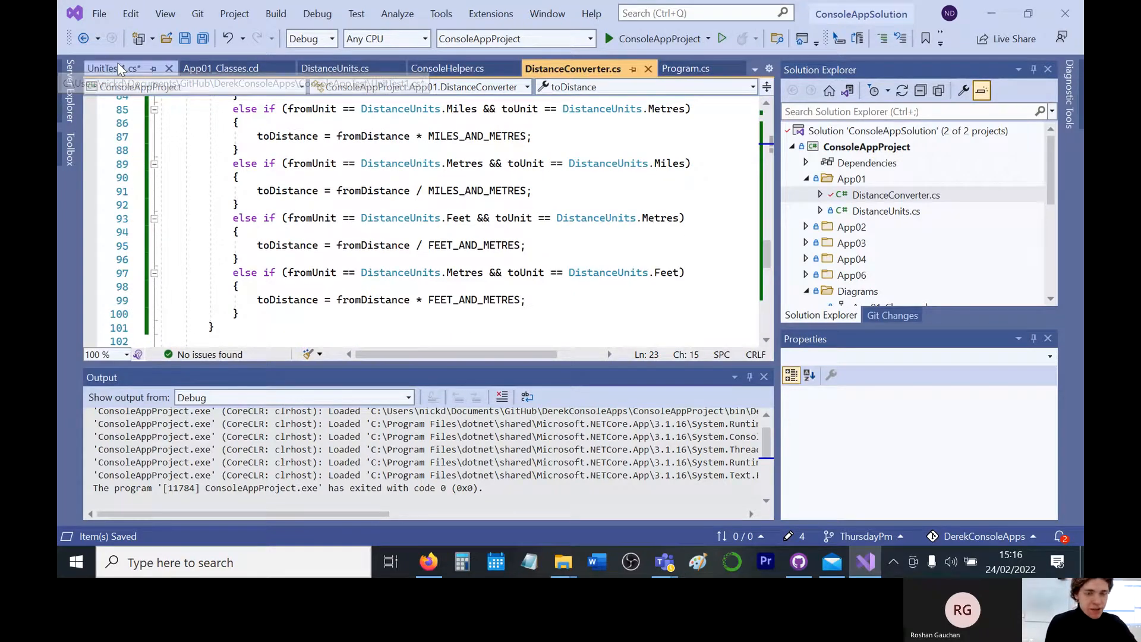
pyautogui.click(110, 68)
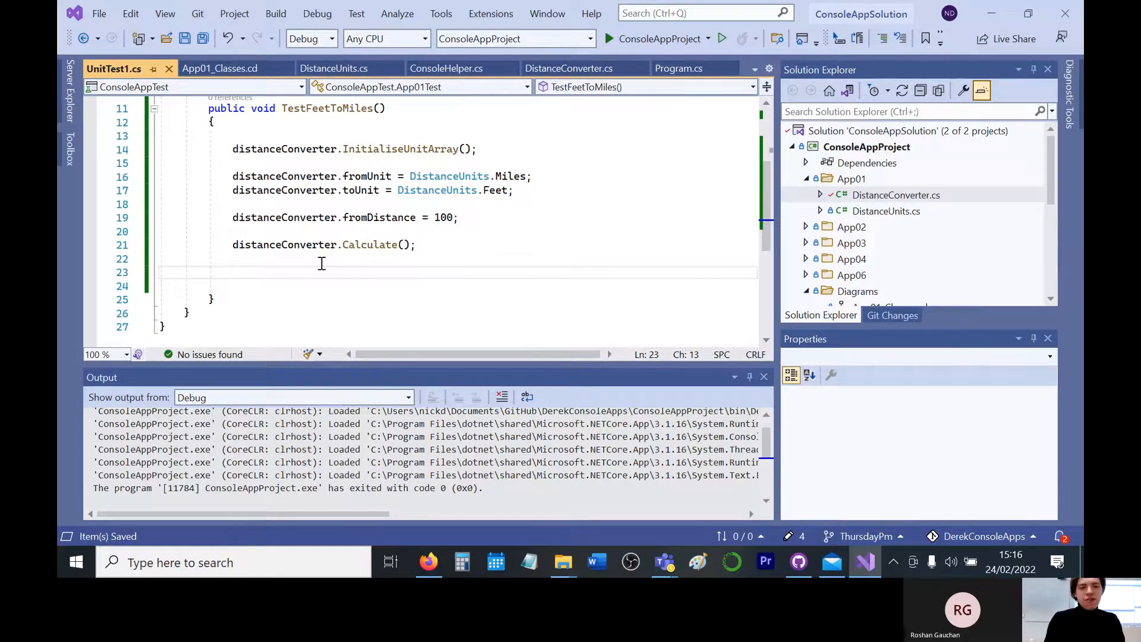
# Add Assert.AreEqual(528000, distanceConverter.toDistance) below Calculate, then switch to the browser
pyautogui.write('Ass')
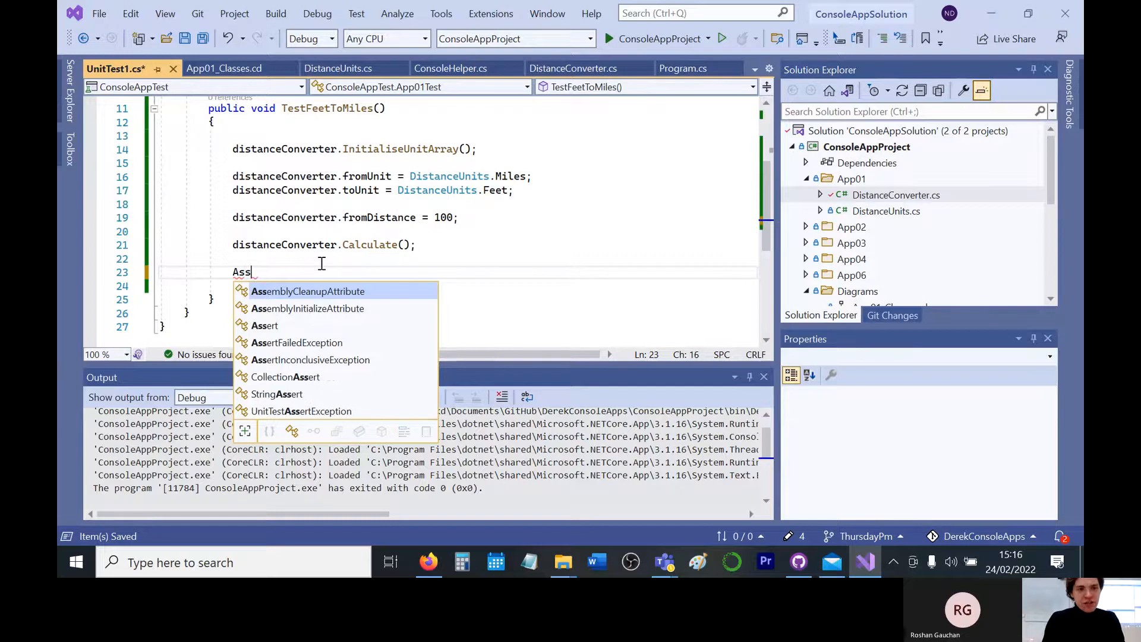
pyautogui.write('ert.AreEqual(100,')
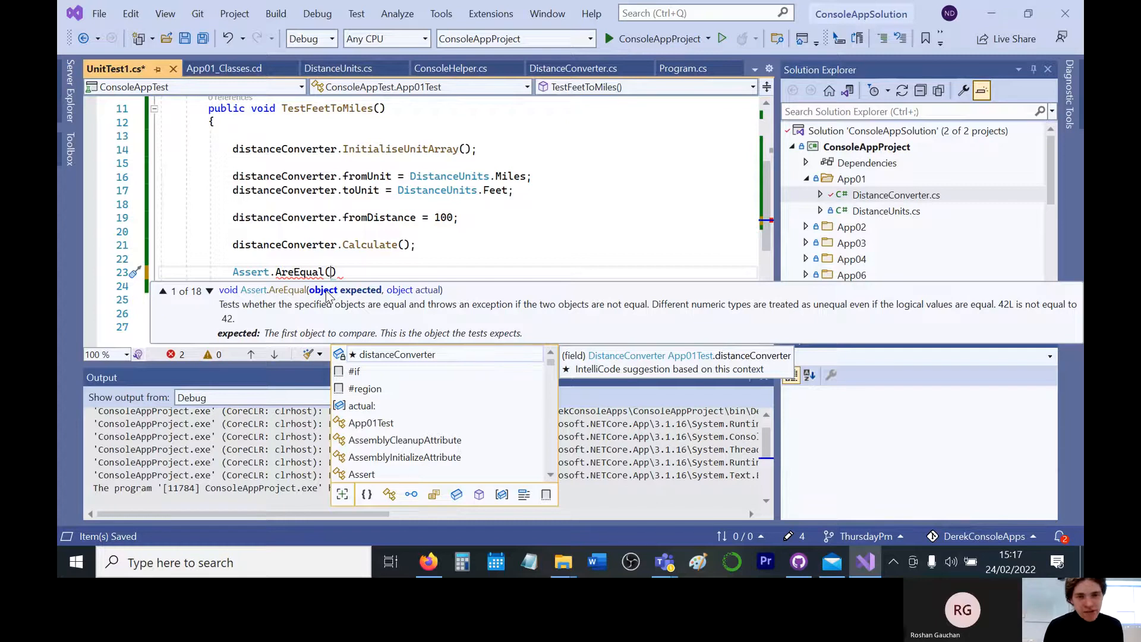
pyautogui.write('528000,')
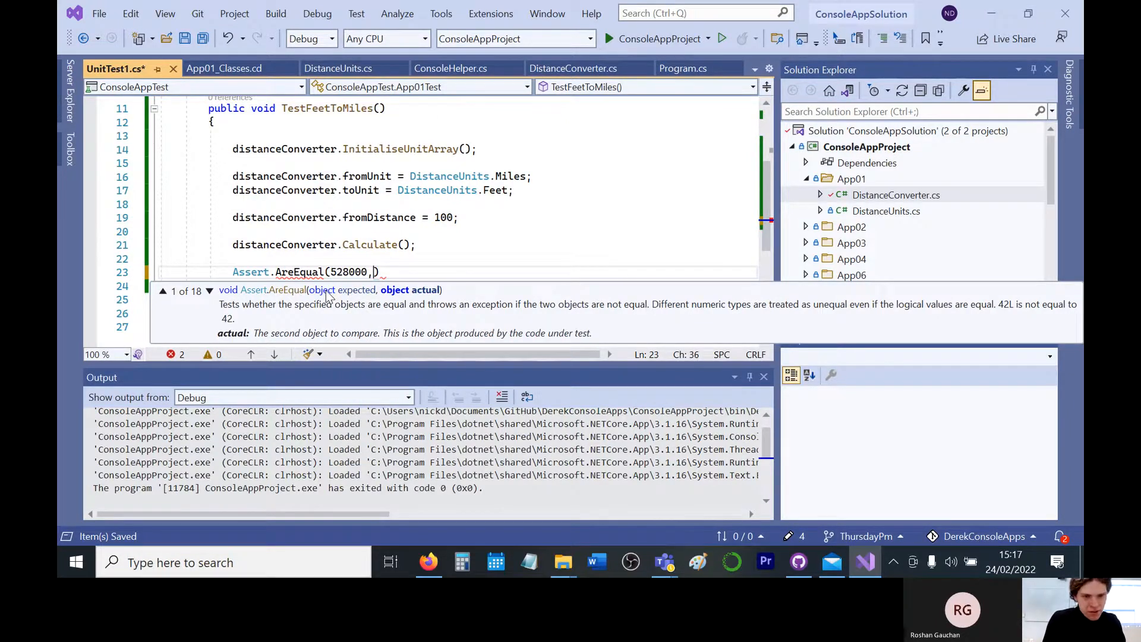
pyautogui.moveTo(442, 264)
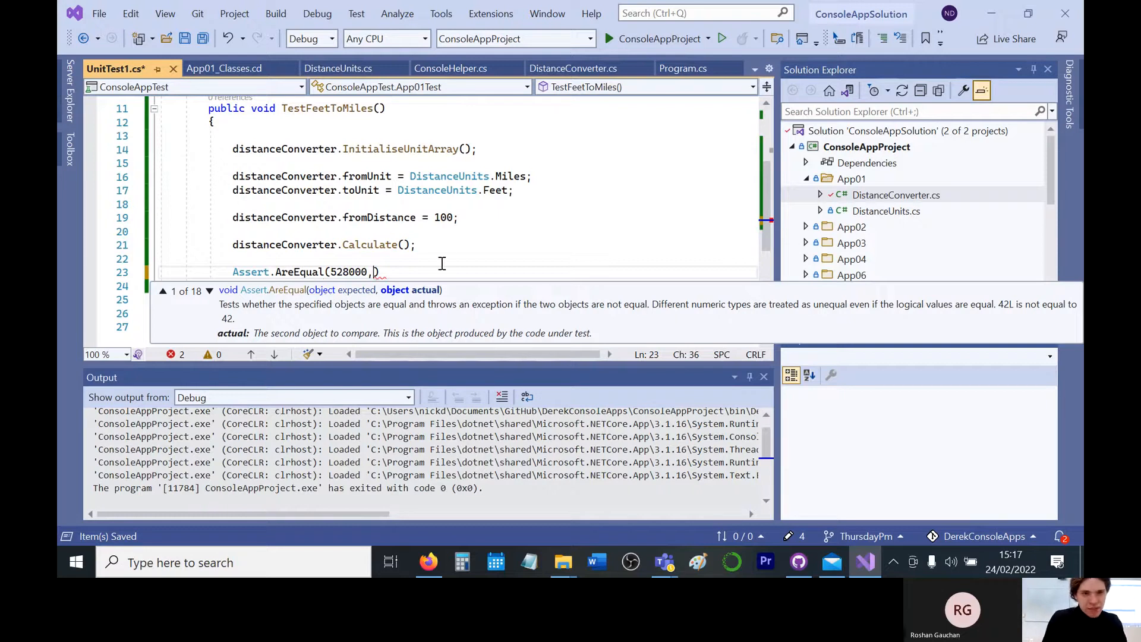
pyautogui.write('distanceConverter')
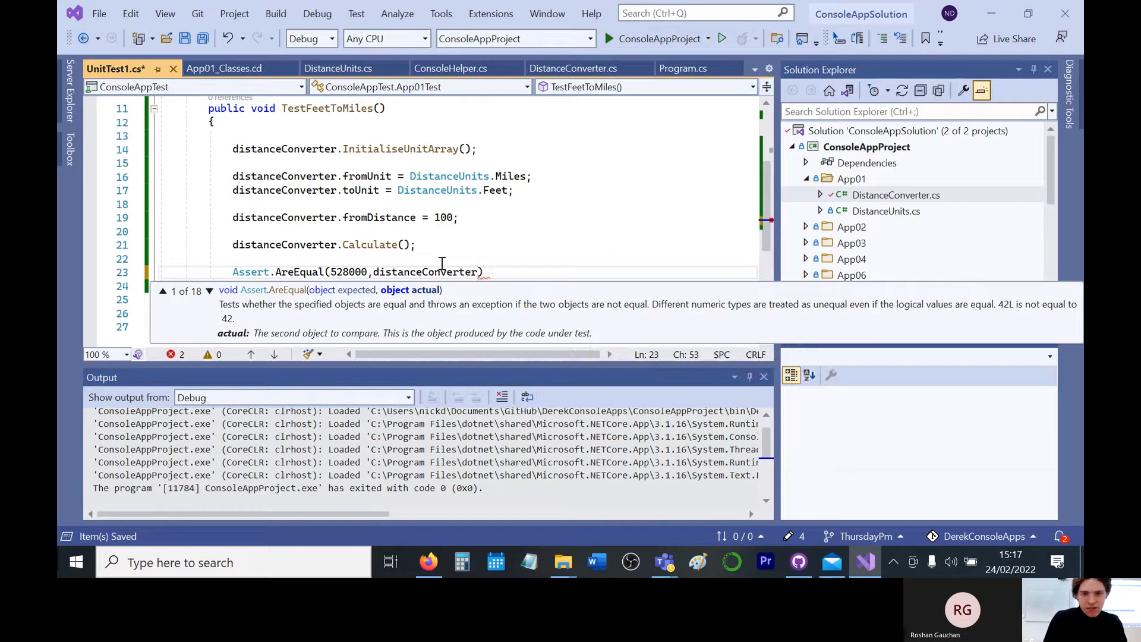
pyautogui.write('.toDistance')
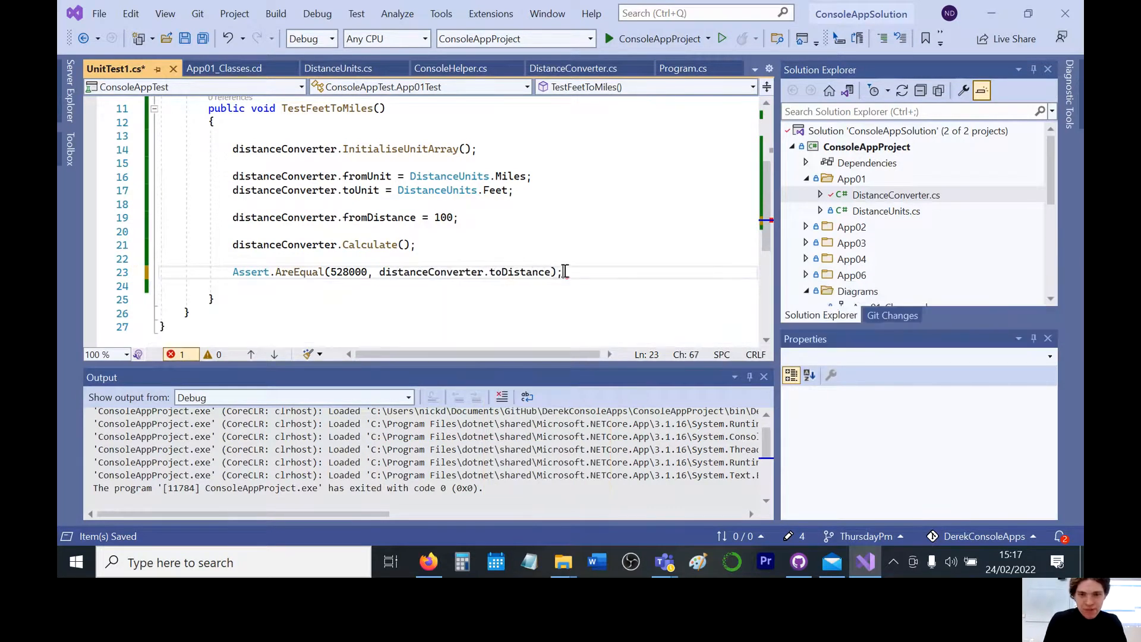
pyautogui.click(428, 563)
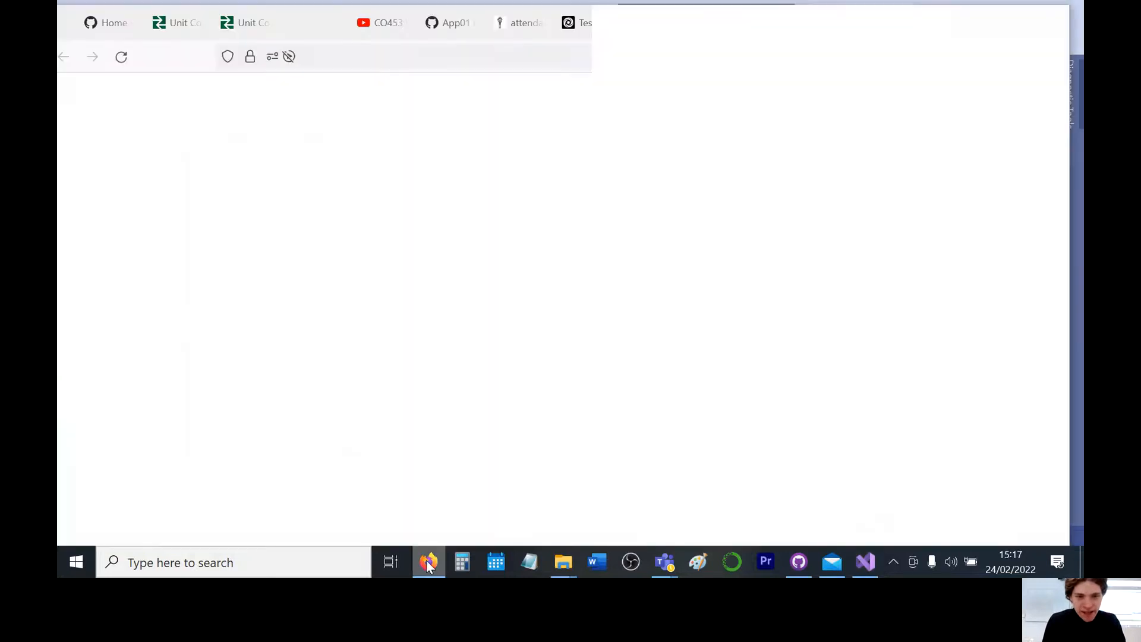
# View the CO453-03C App01 Unit Testing video showing the TestMilesToFeet example
pyautogui.click(428, 562)
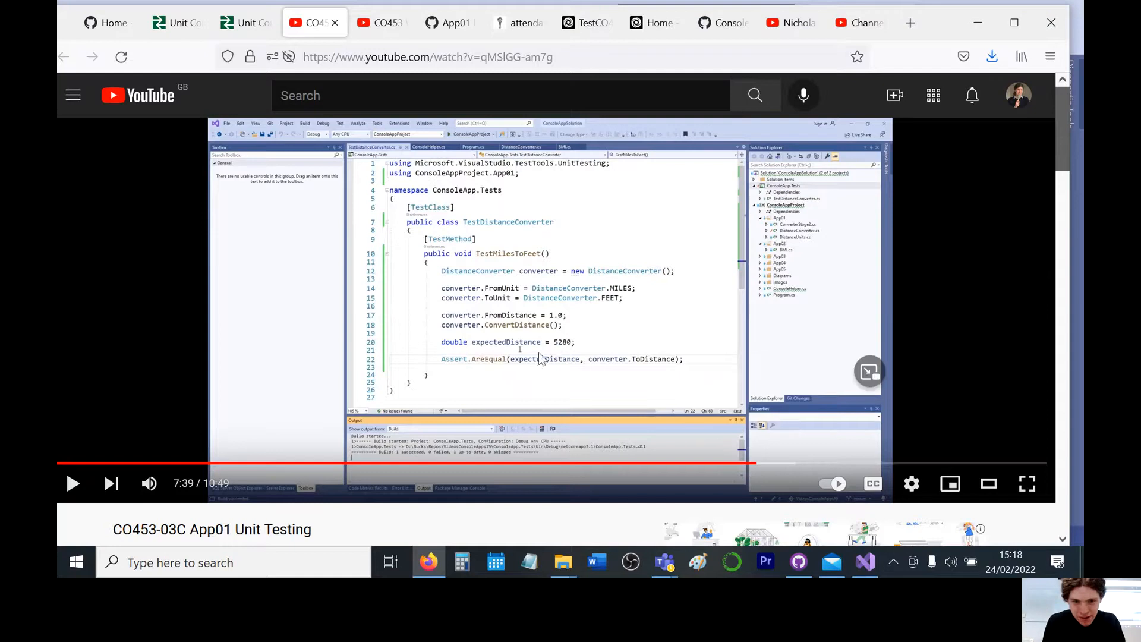
pyautogui.moveTo(641, 364)
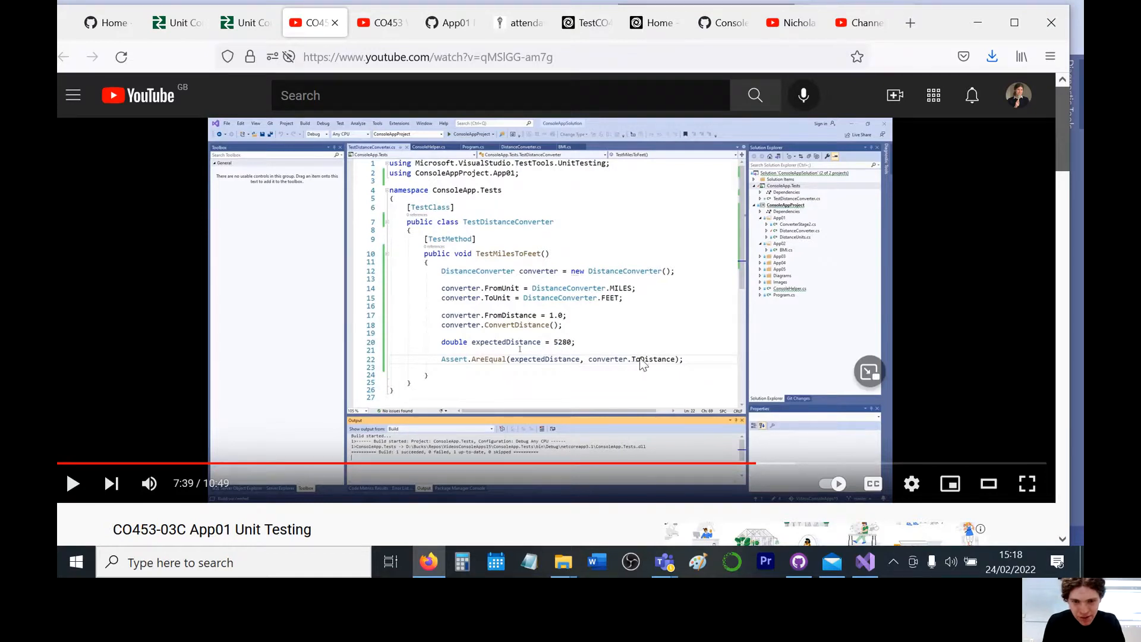
pyautogui.moveTo(853, 75)
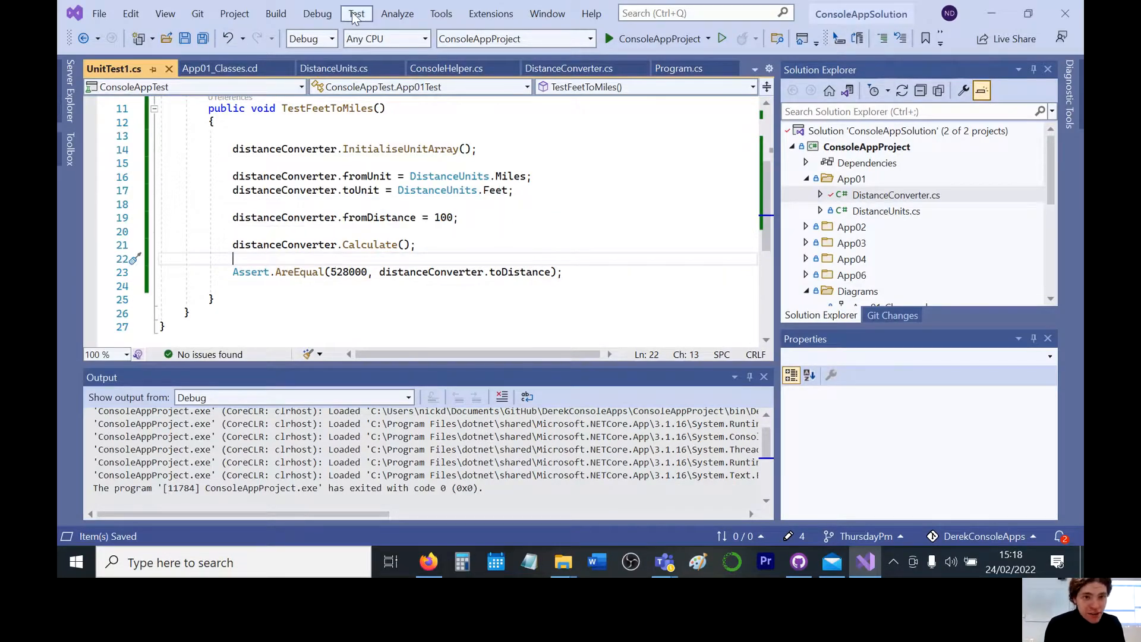
# Run all tests in Test Explorer and view TestFeetToMiles passing in 71 ms
pyautogui.click(357, 14)
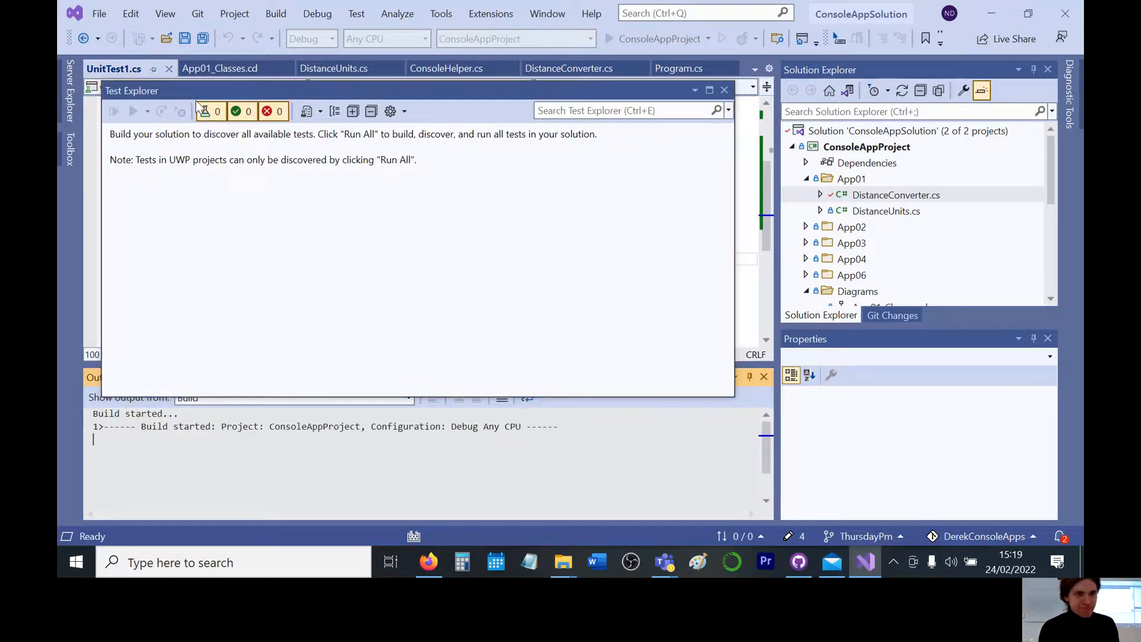
pyautogui.click(113, 111)
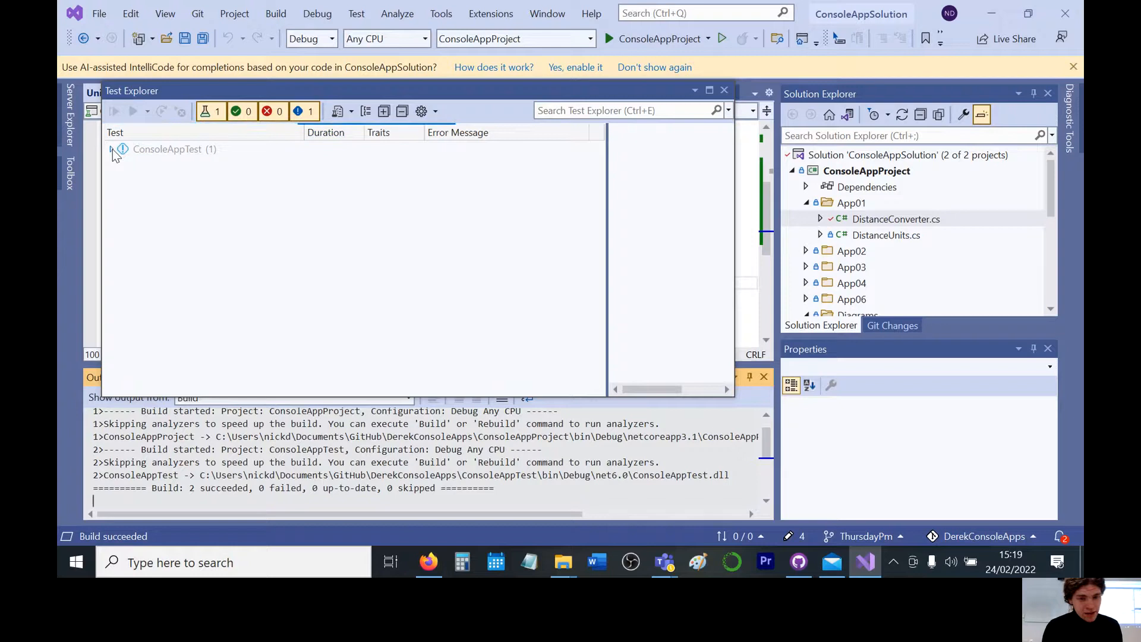
pyautogui.click(115, 112)
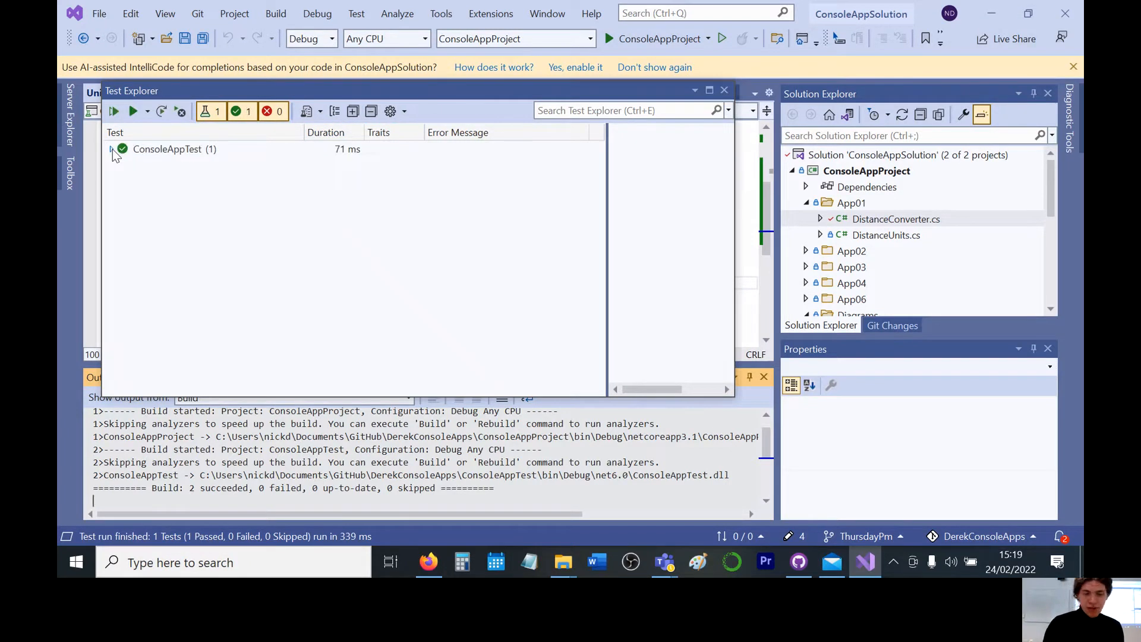
pyautogui.click(110, 150)
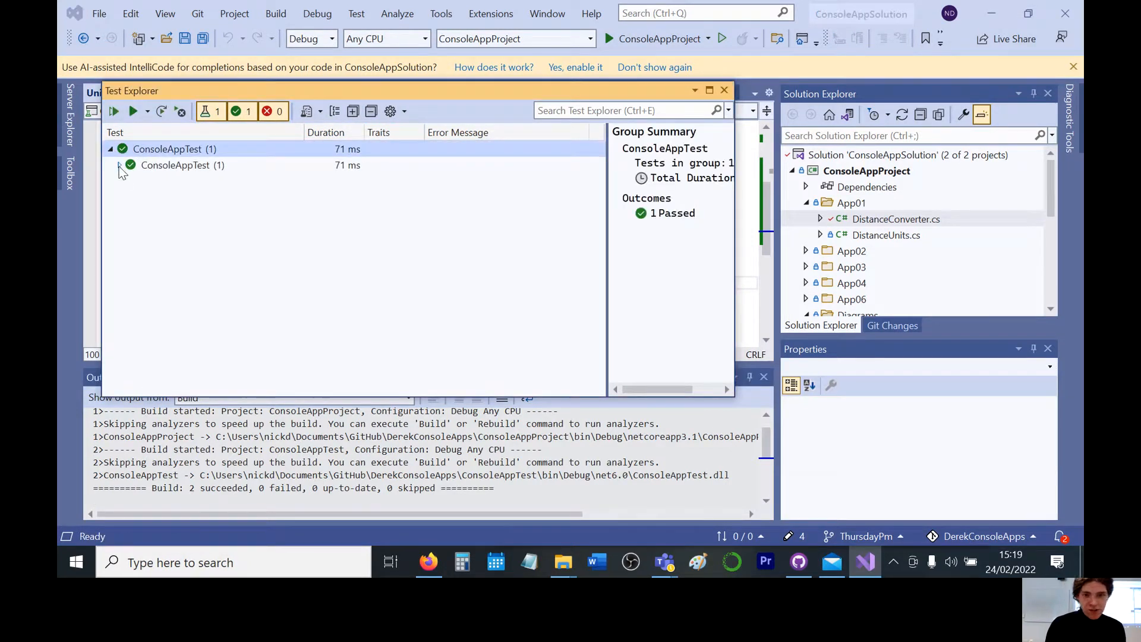
pyautogui.click(120, 166)
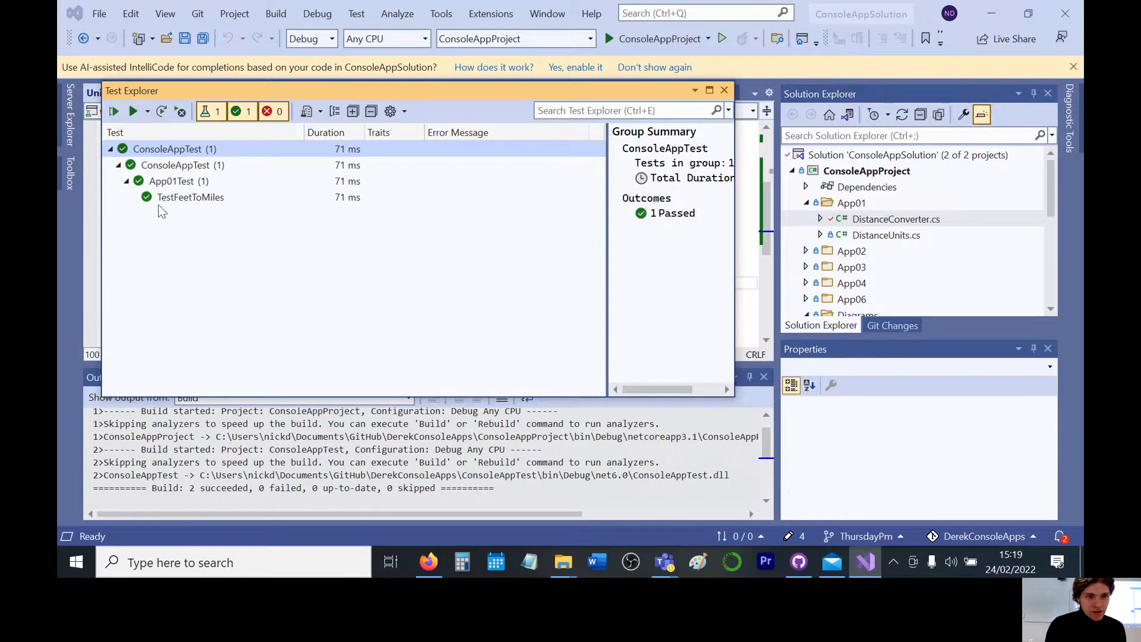
pyautogui.click(191, 197)
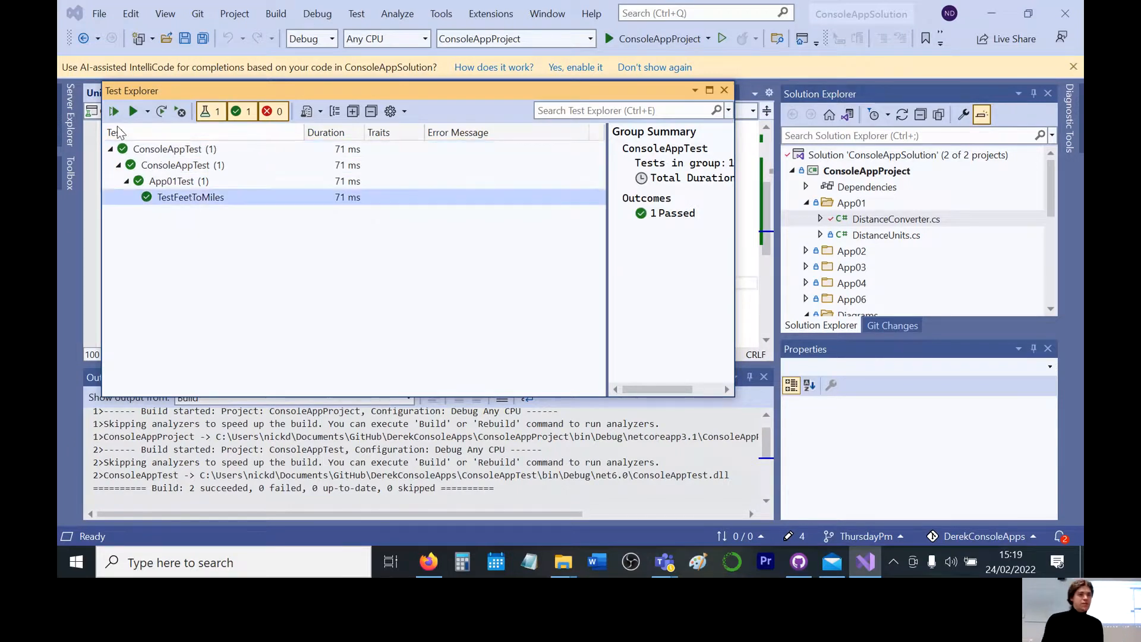
pyautogui.click(190, 197)
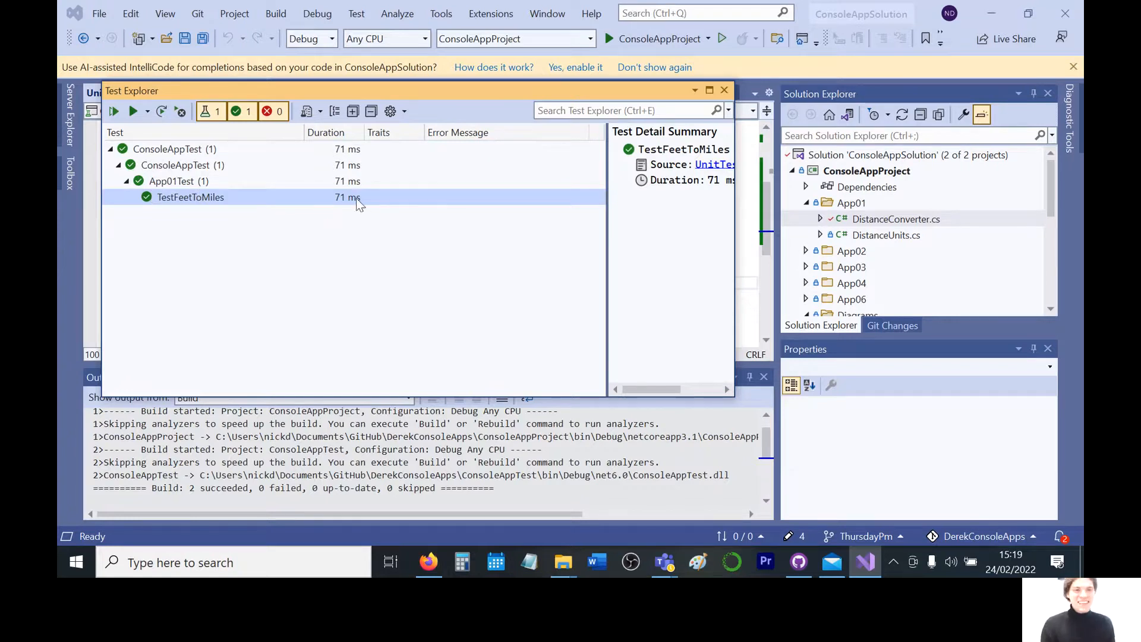
pyautogui.moveTo(354, 200)
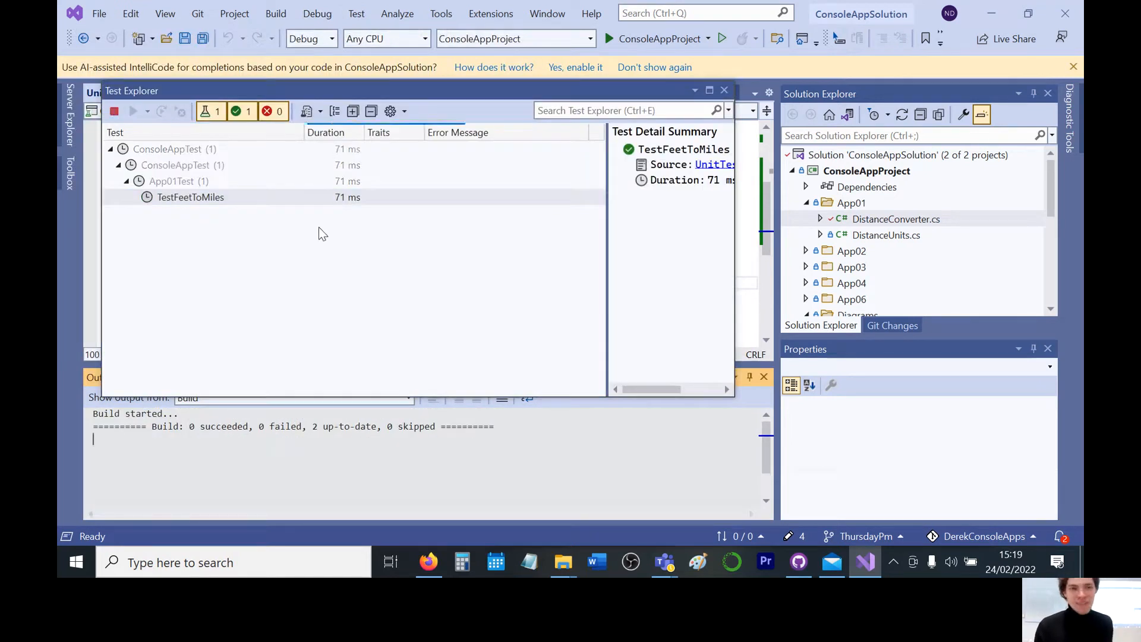
# Close the Test Explorer results window to get back to UnitTest1.cs
pyautogui.click(134, 111)
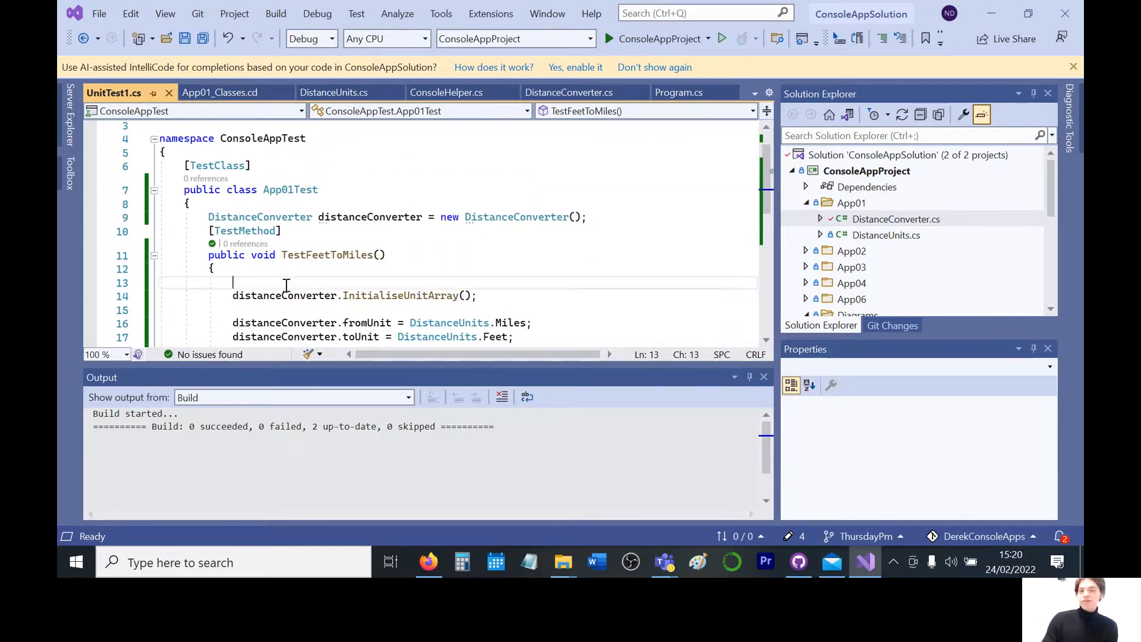
# Delete the blank line, cancel an Add New Project attempt, and open ConsoleAppTest's context menu
pyautogui.press('Backspace')
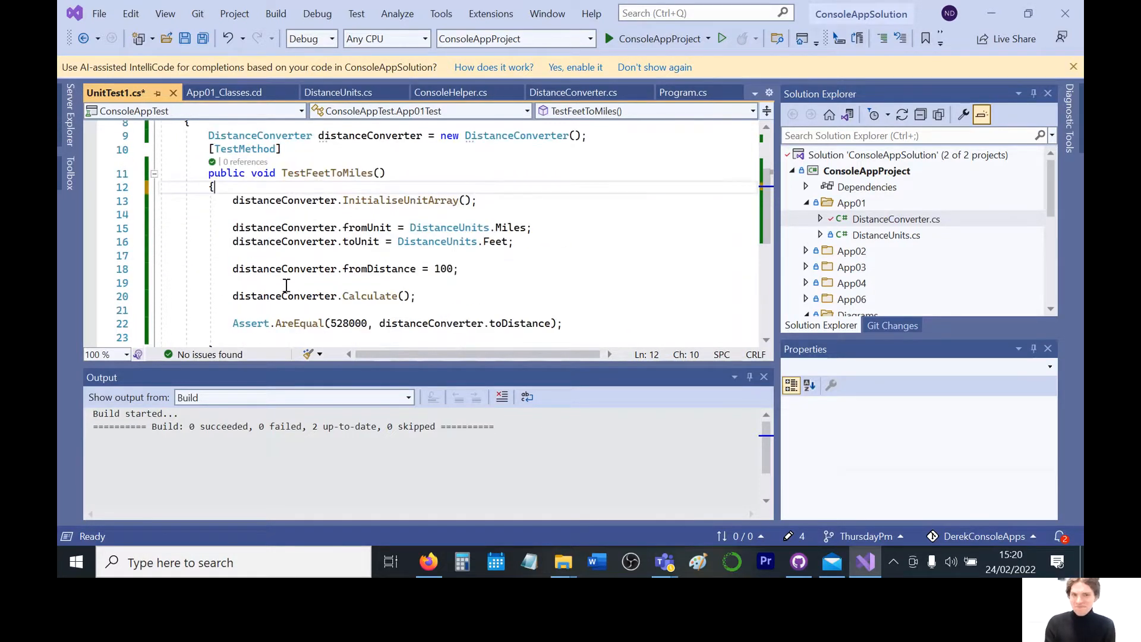
pyautogui.moveTo(367, 269)
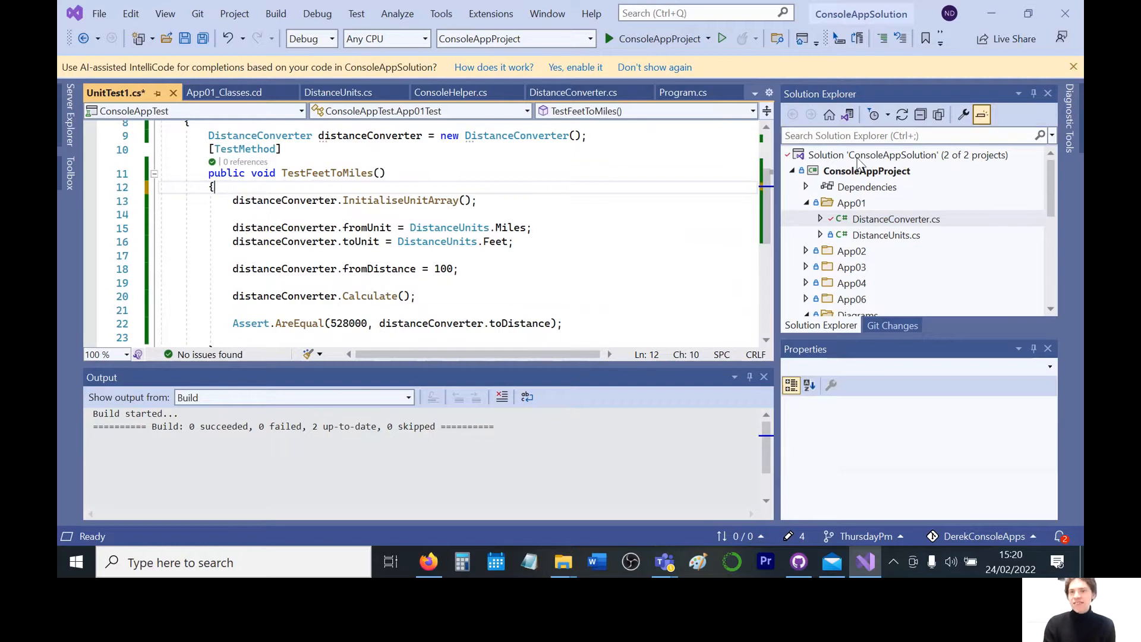
pyautogui.rightClick(897, 155)
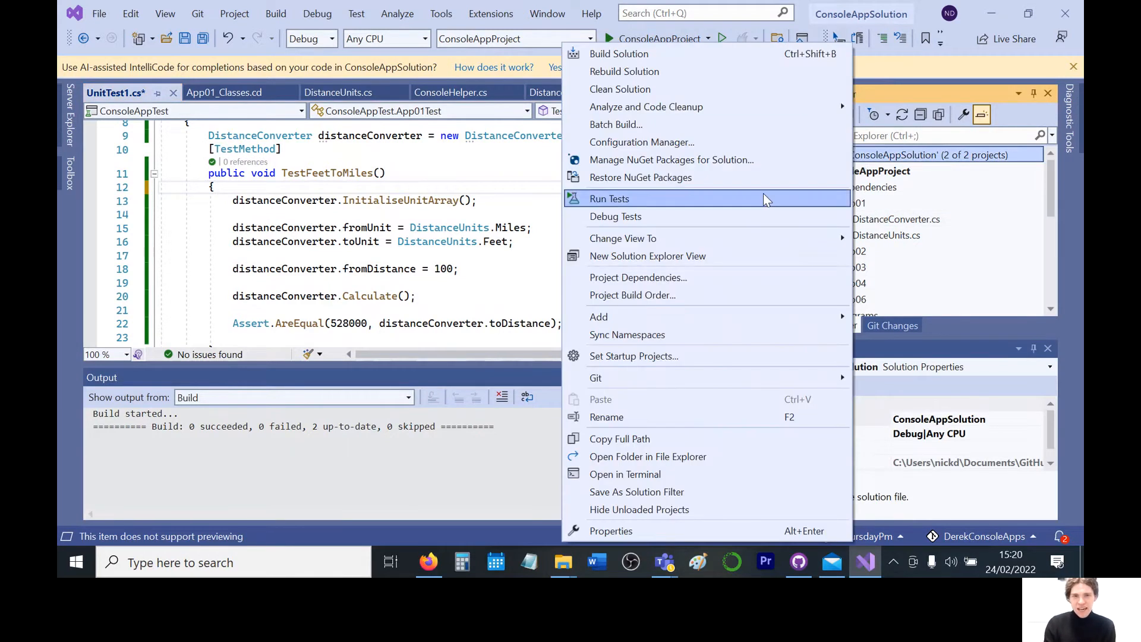
pyautogui.moveTo(599, 316)
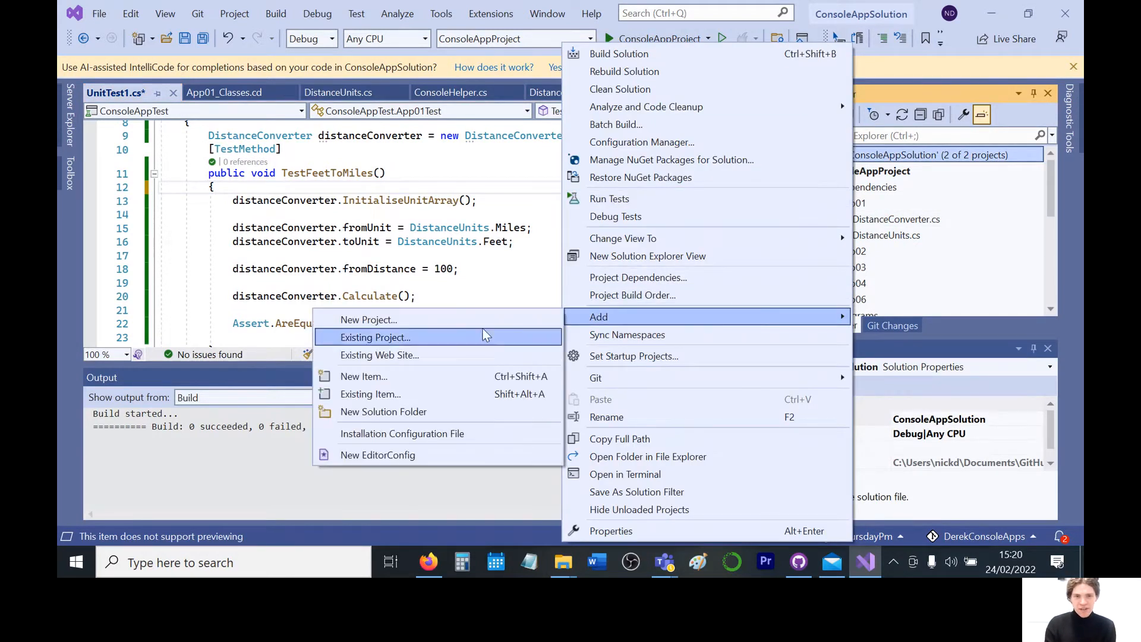
pyautogui.click(369, 320)
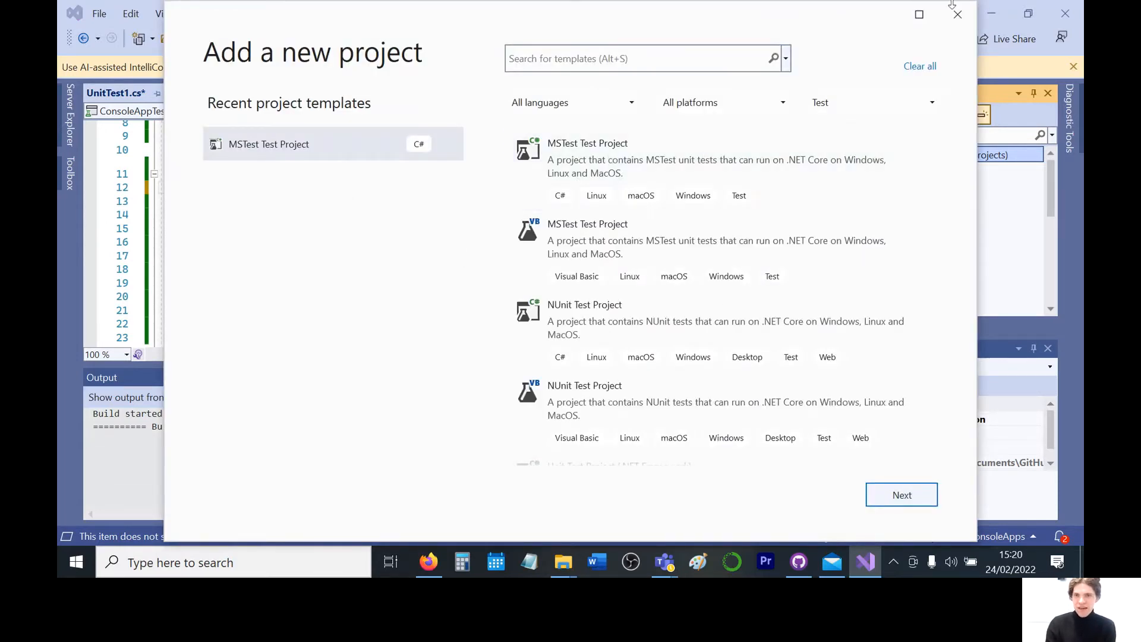
pyautogui.click(957, 13)
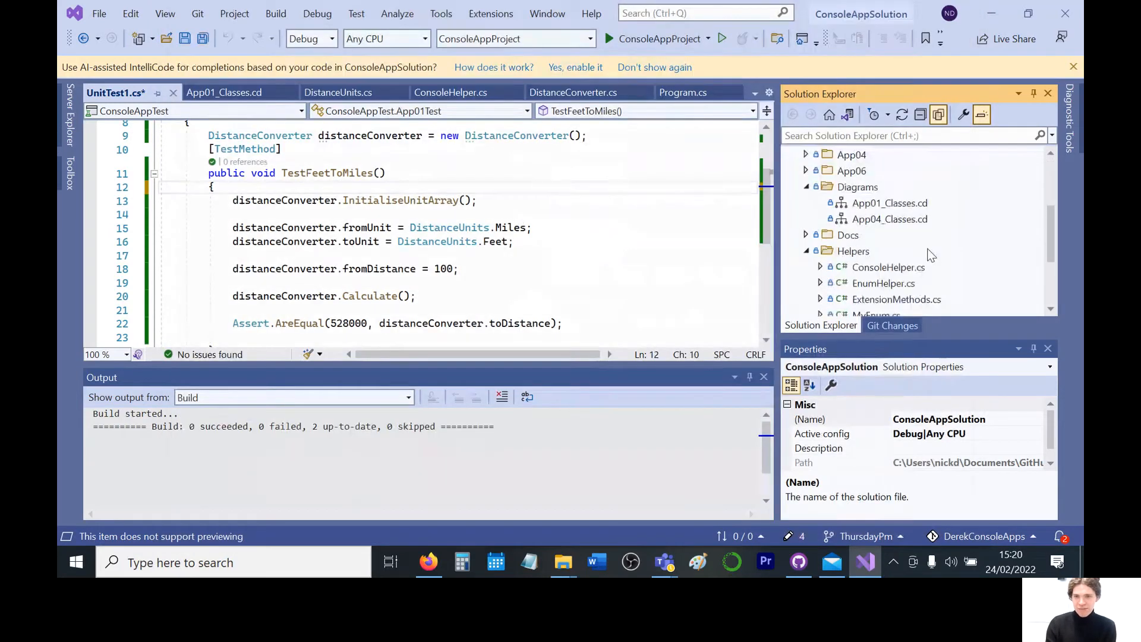
pyautogui.scroll(-3)
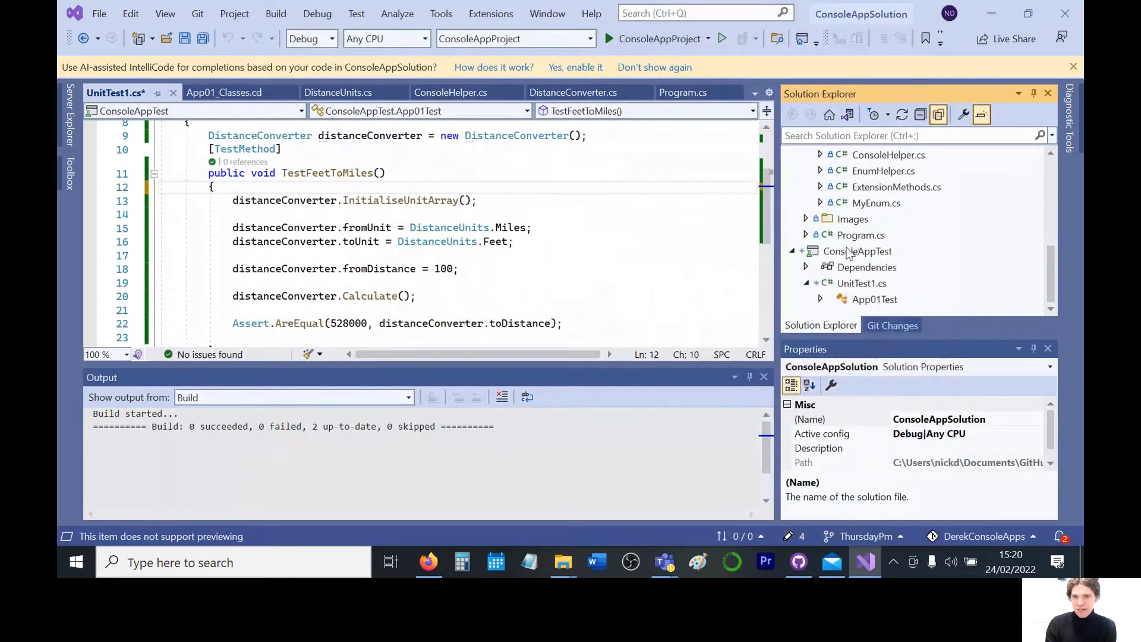
pyautogui.rightClick(857, 251)
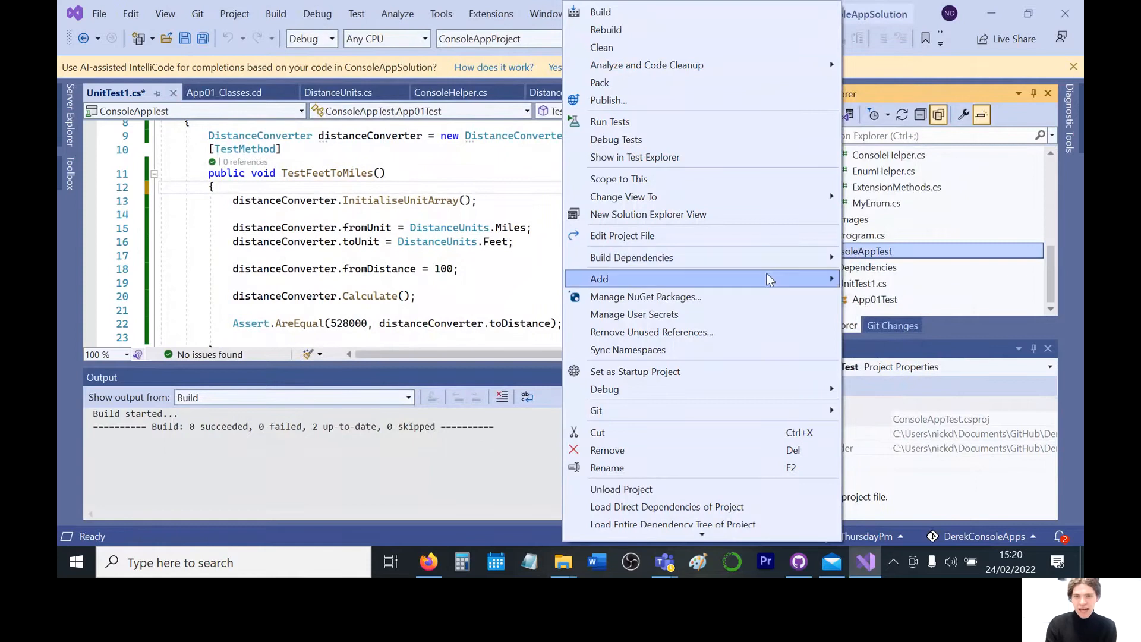
# Verify ConsoleAppProject is ticked in Reference Manager, then collapse and re-expand its tree
pyautogui.click(599, 279)
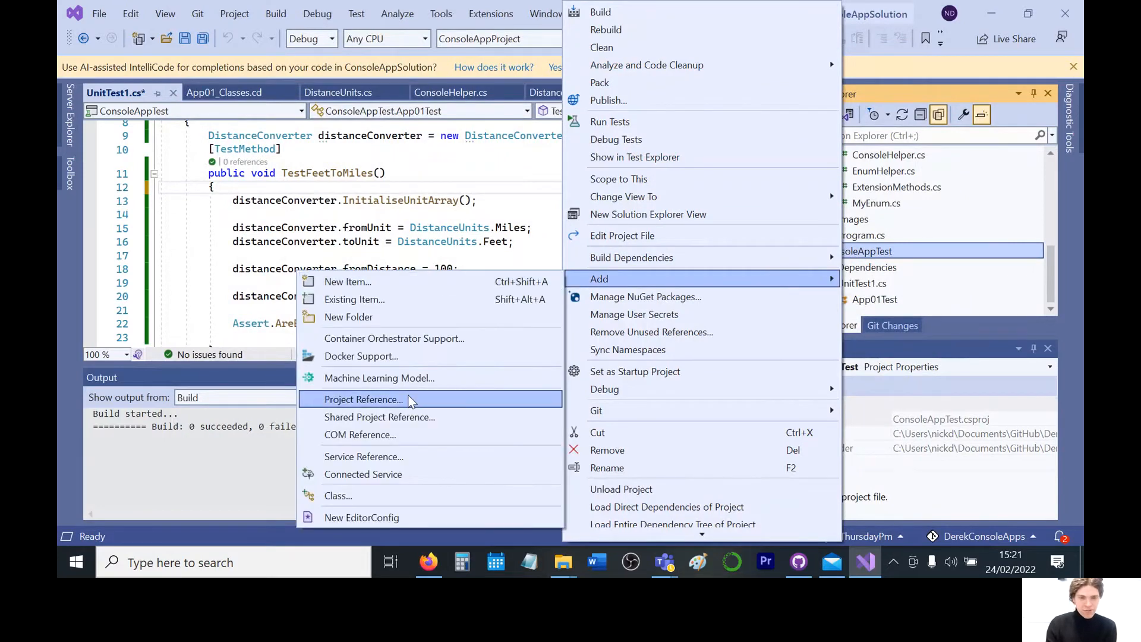
pyautogui.click(363, 399)
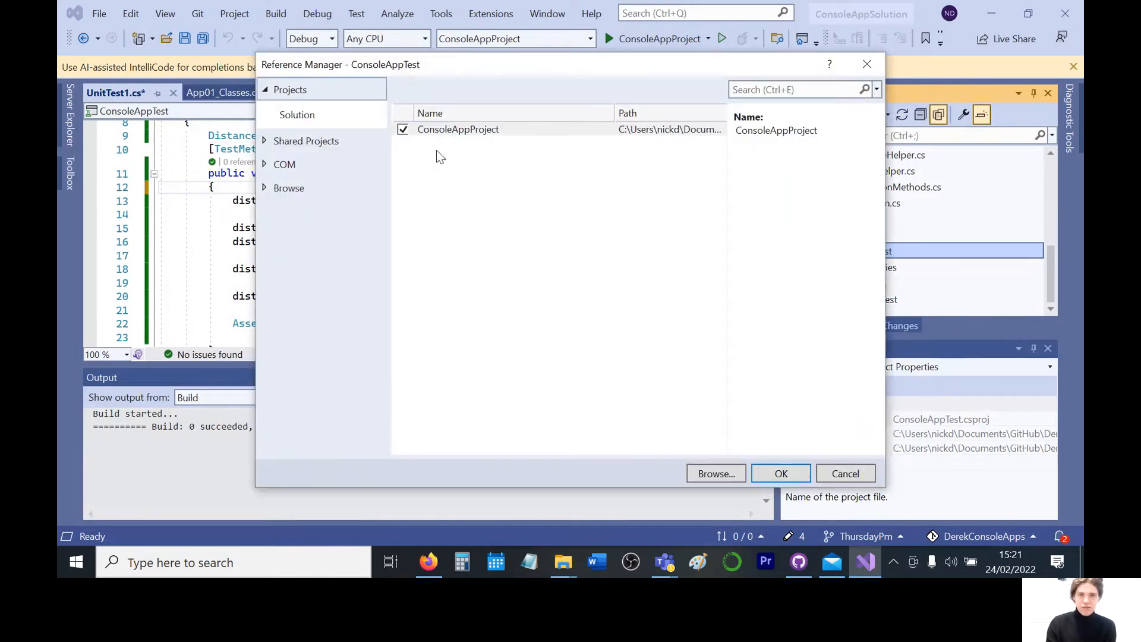
pyautogui.click(781, 473)
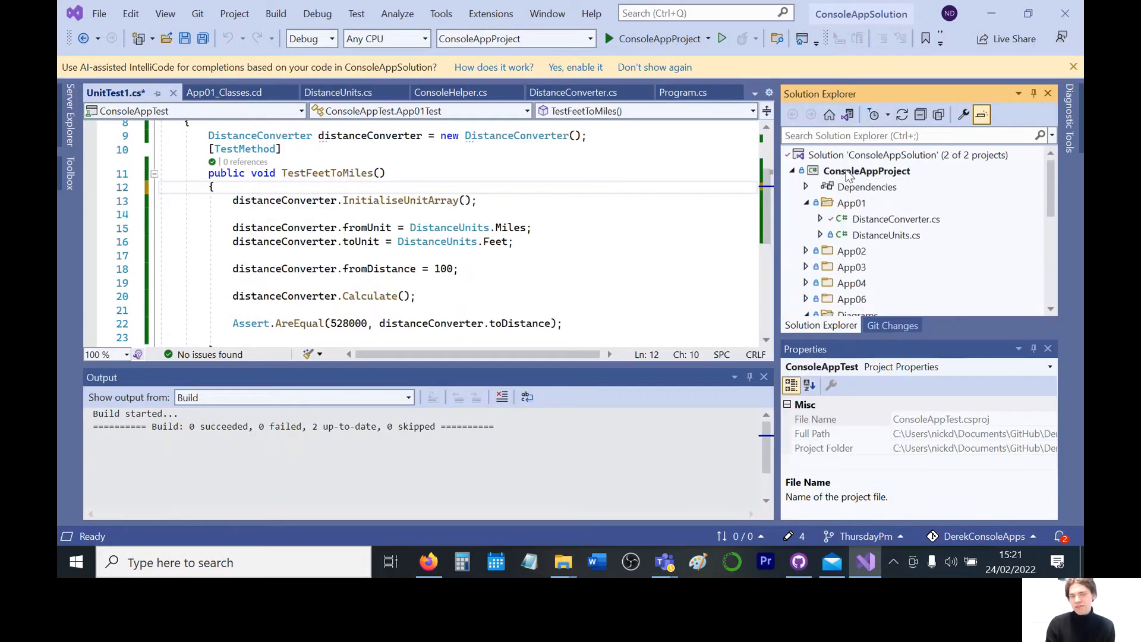
pyautogui.click(793, 171)
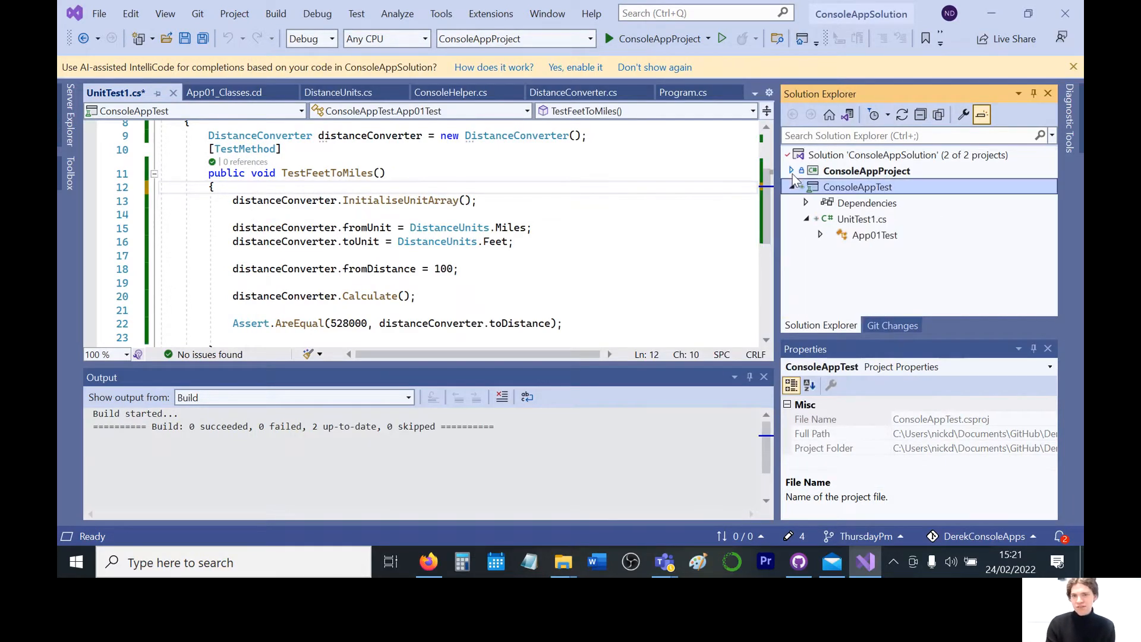
pyautogui.click(791, 187)
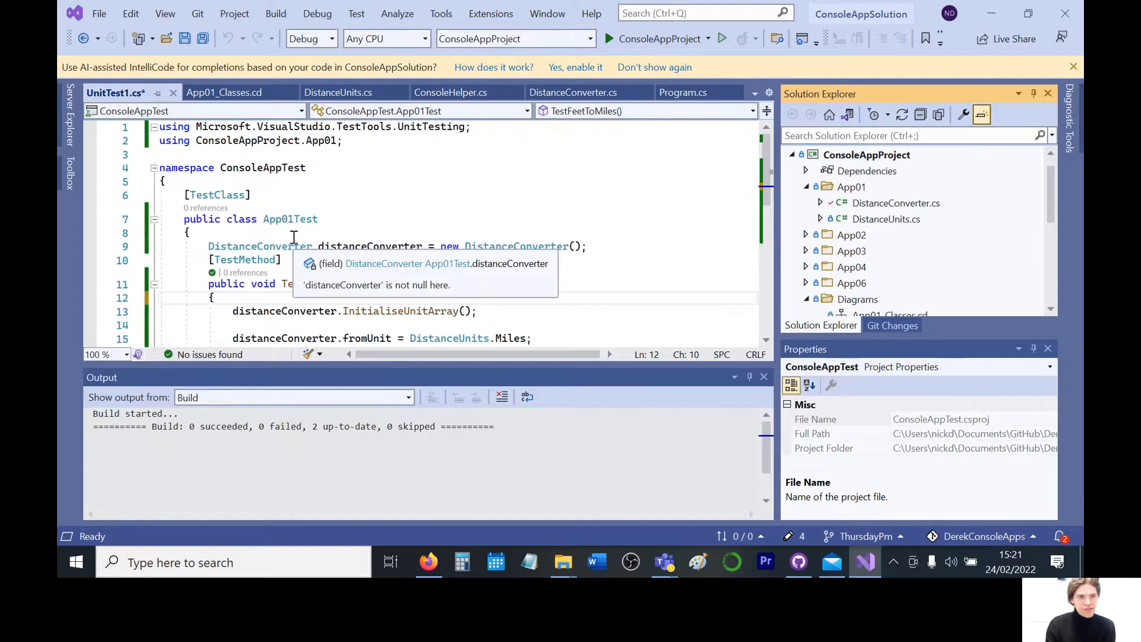
pyautogui.moveTo(201, 140)
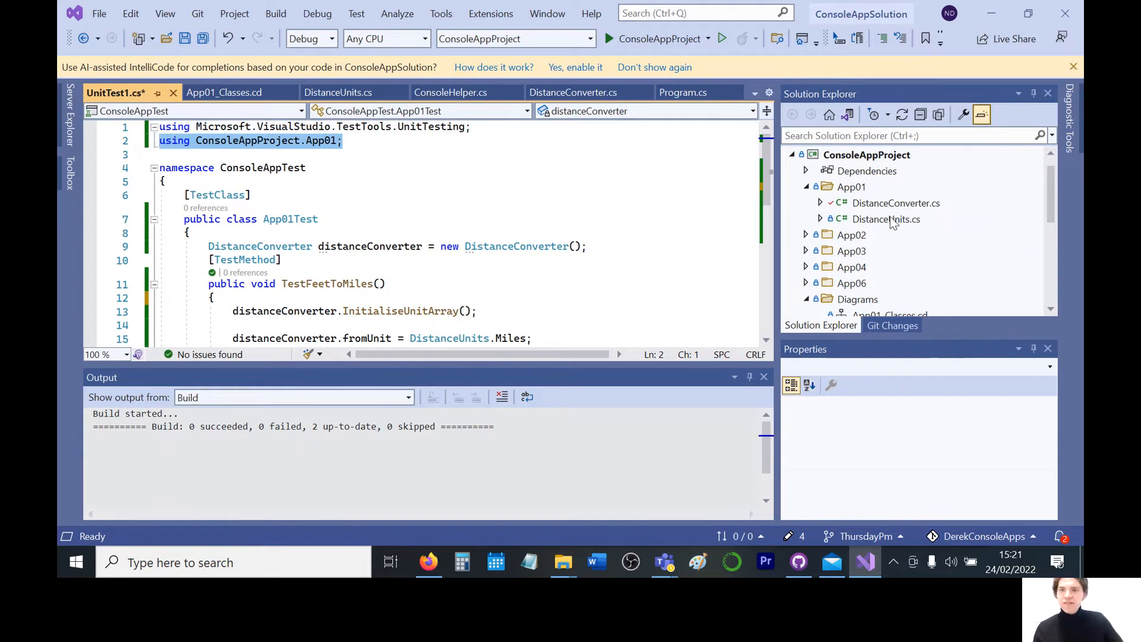
pyautogui.click(895, 203)
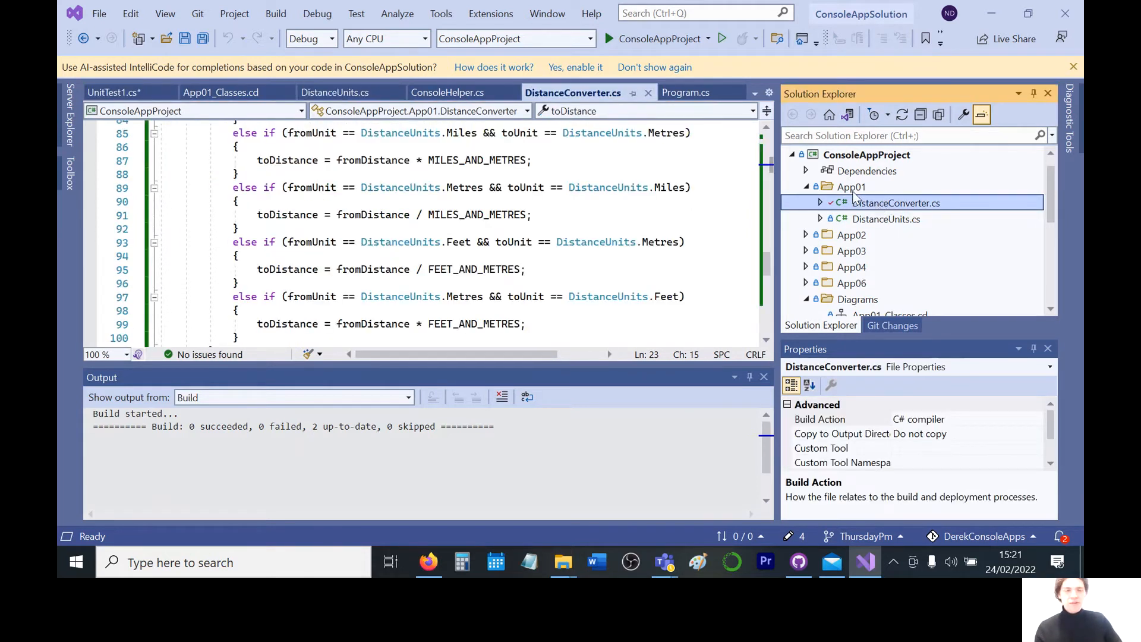
pyautogui.click(115, 92)
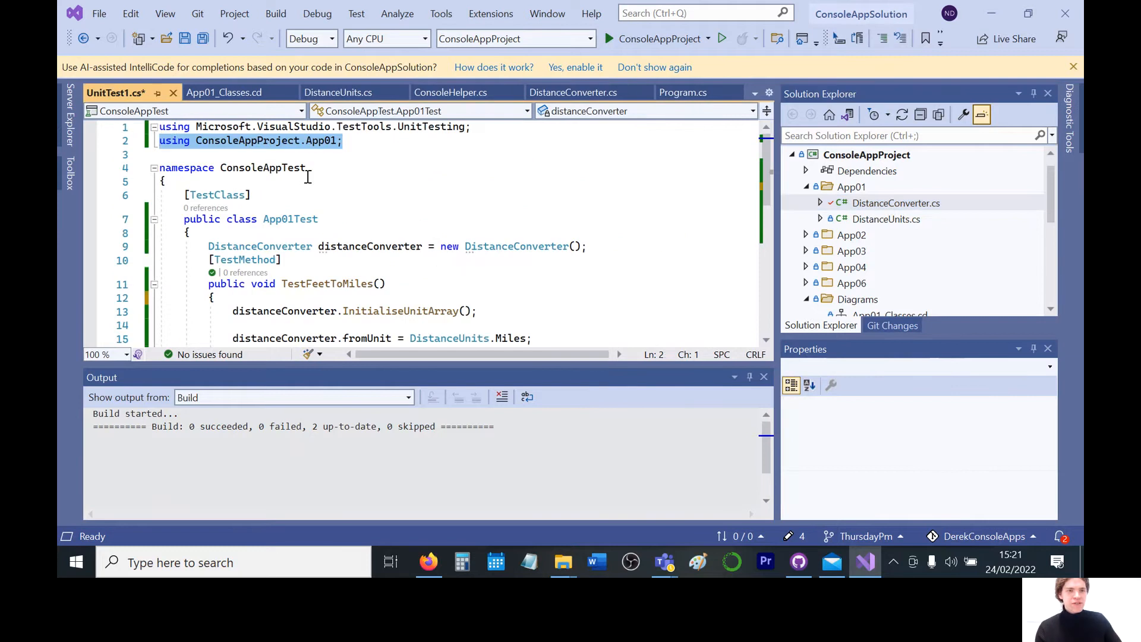